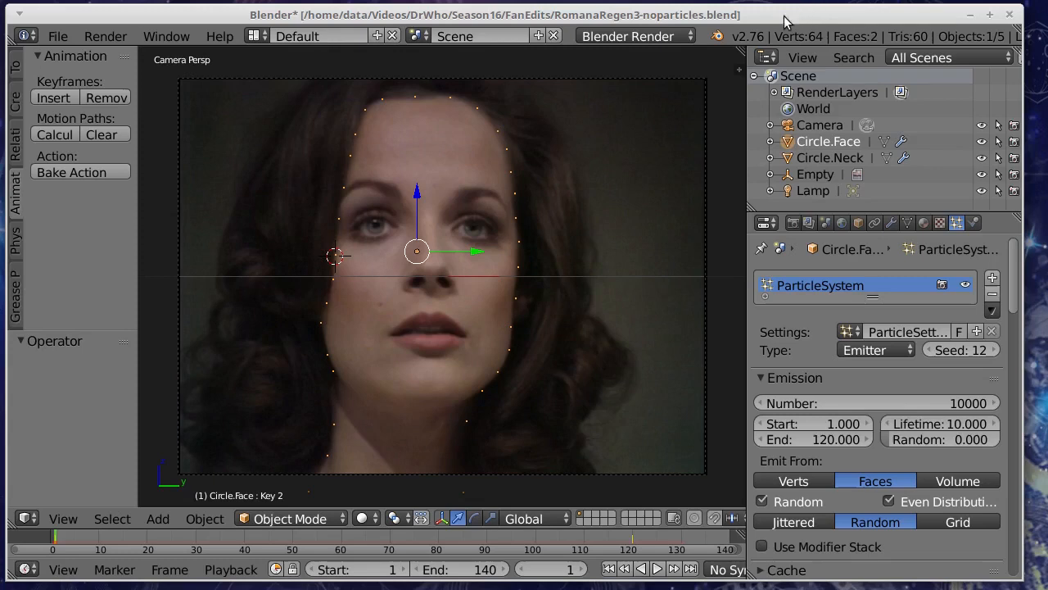
{"action": "mouse_move", "coordinate": [608, 73]}
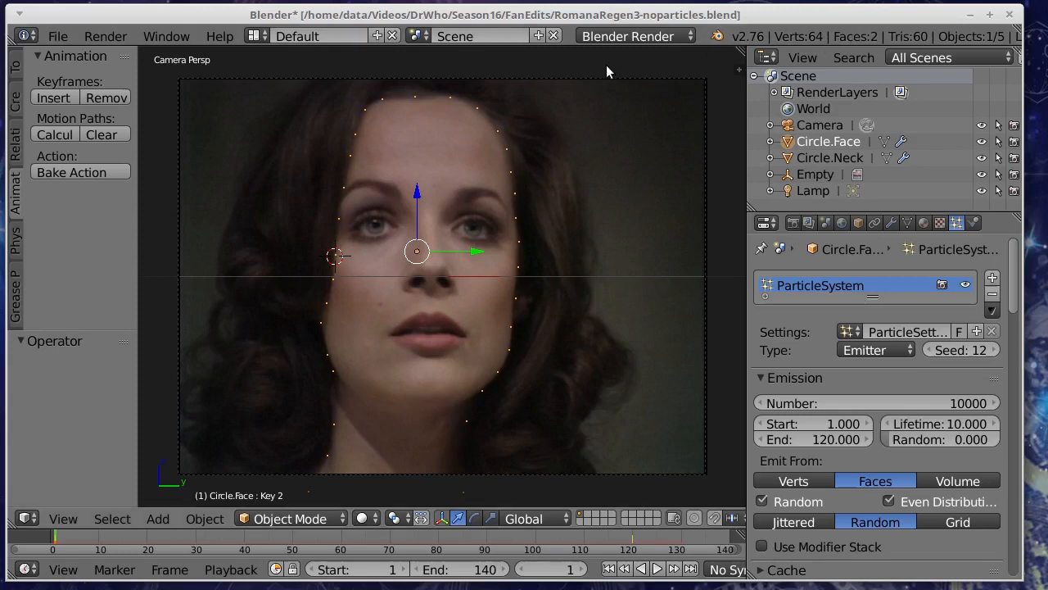
{"action": "mouse_move", "coordinate": [621, 63]}
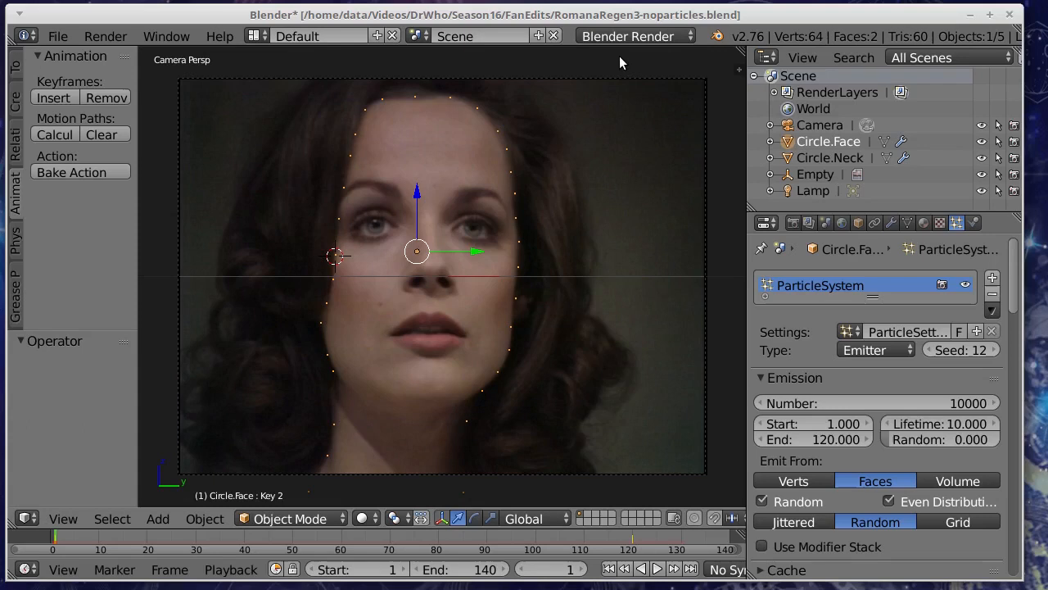
{"action": "mouse_move", "coordinate": [511, 61]}
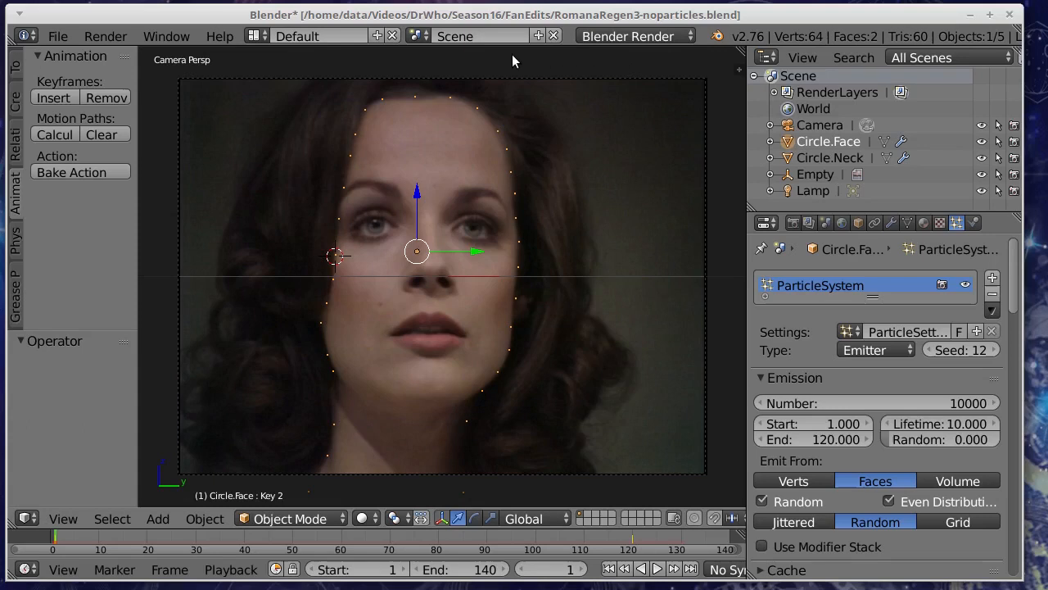
{"action": "mouse_move", "coordinate": [531, 167]}
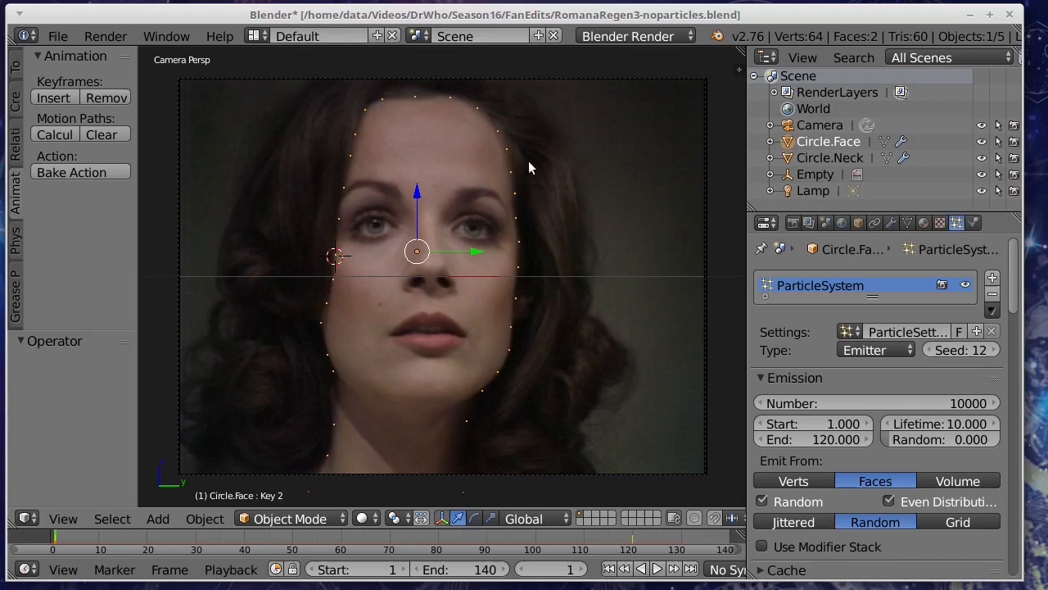
{"action": "mouse_move", "coordinate": [303, 220]}
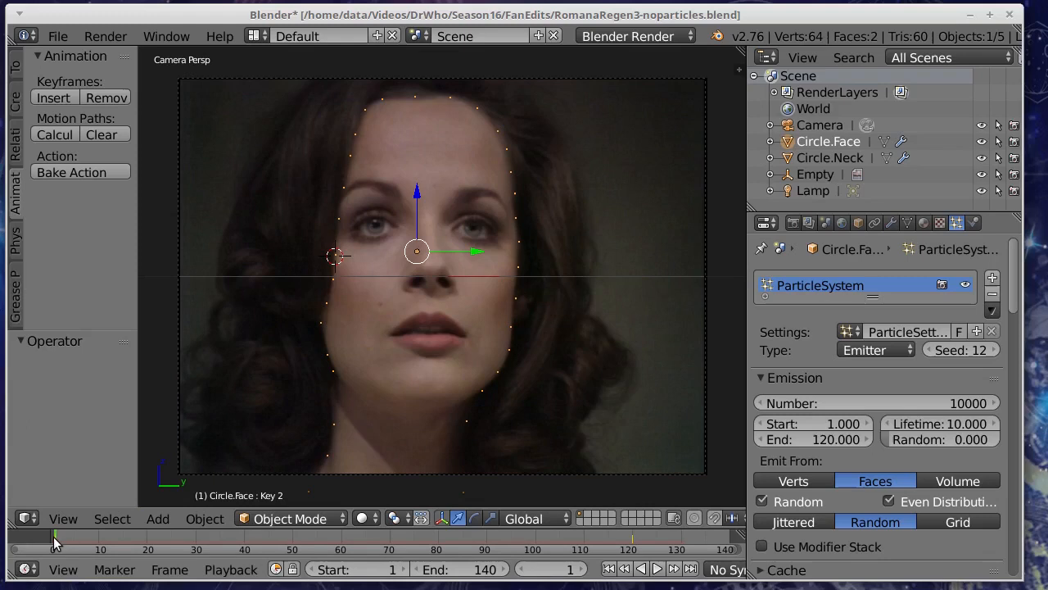
Orbit to a user ortho view and select Circle.Neck to inspect its particle emitter.
{"action": "left_click", "coordinate": [659, 568]}
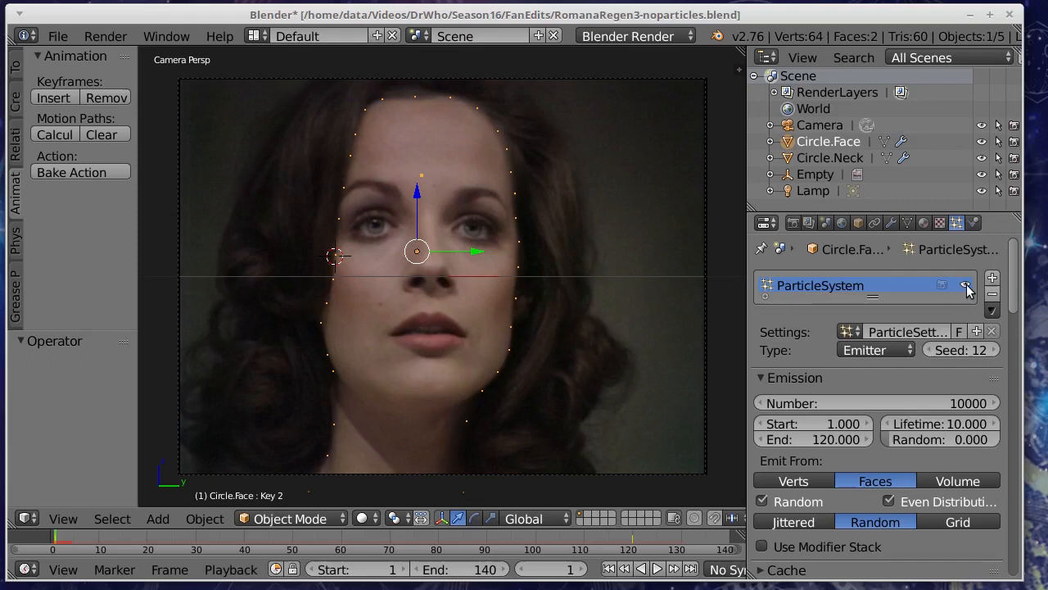
{"action": "left_click", "coordinate": [648, 568]}
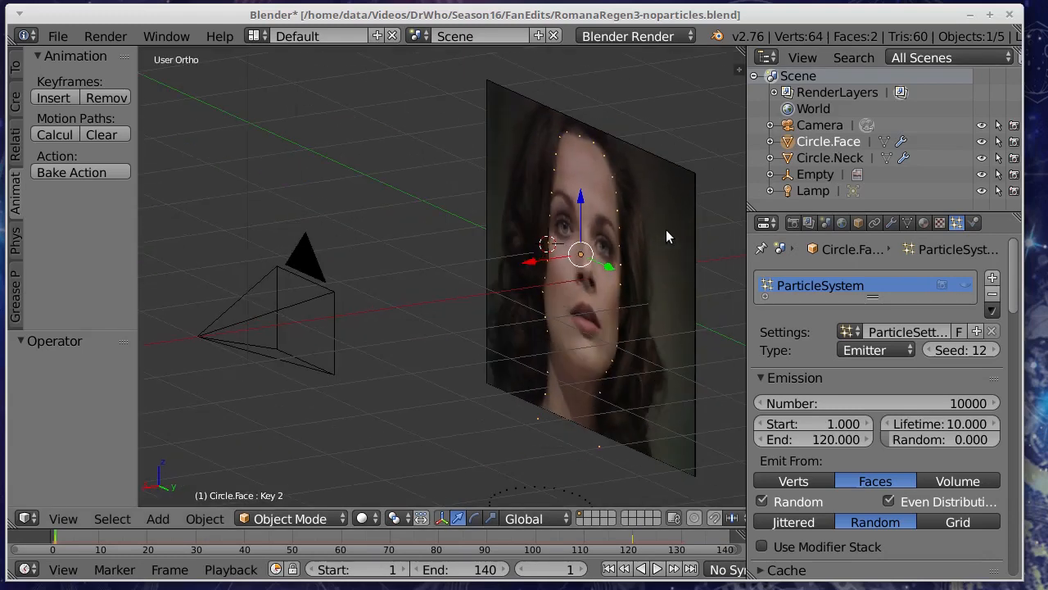
{"action": "mouse_move", "coordinate": [547, 118]}
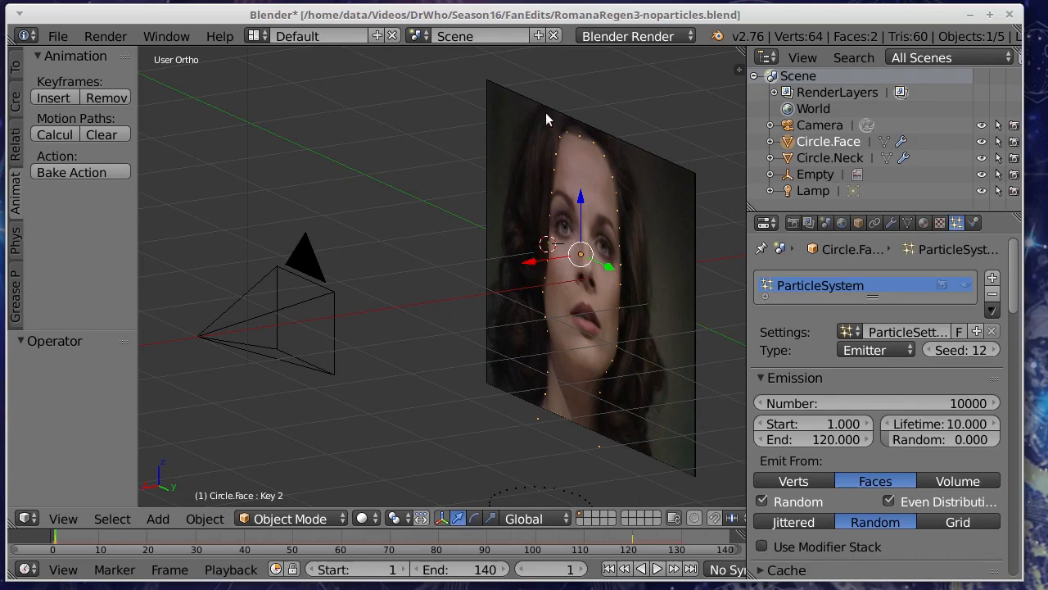
{"action": "mouse_move", "coordinate": [685, 180]}
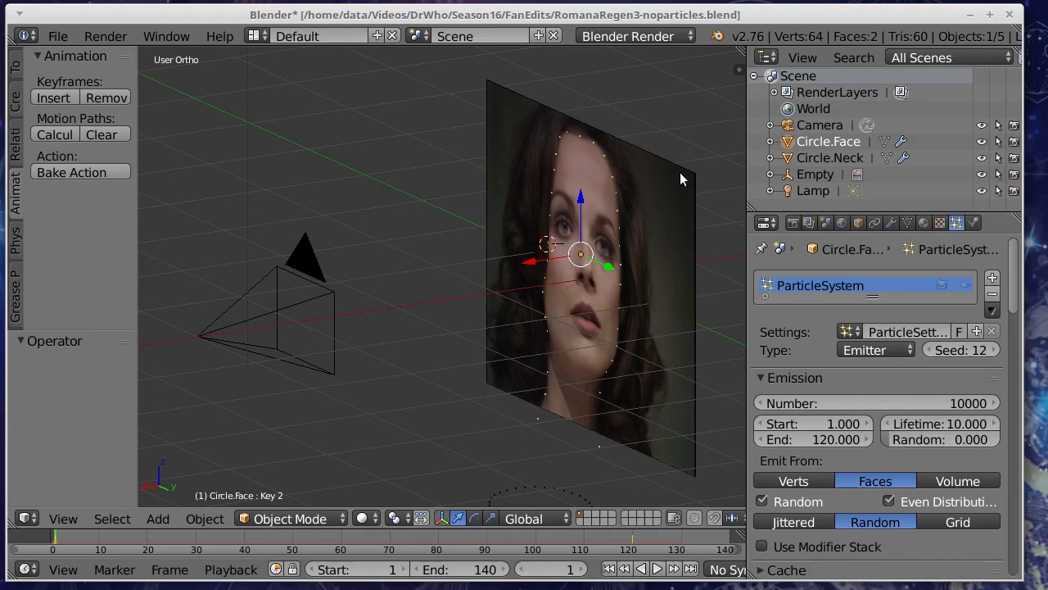
{"action": "mouse_move", "coordinate": [500, 435]}
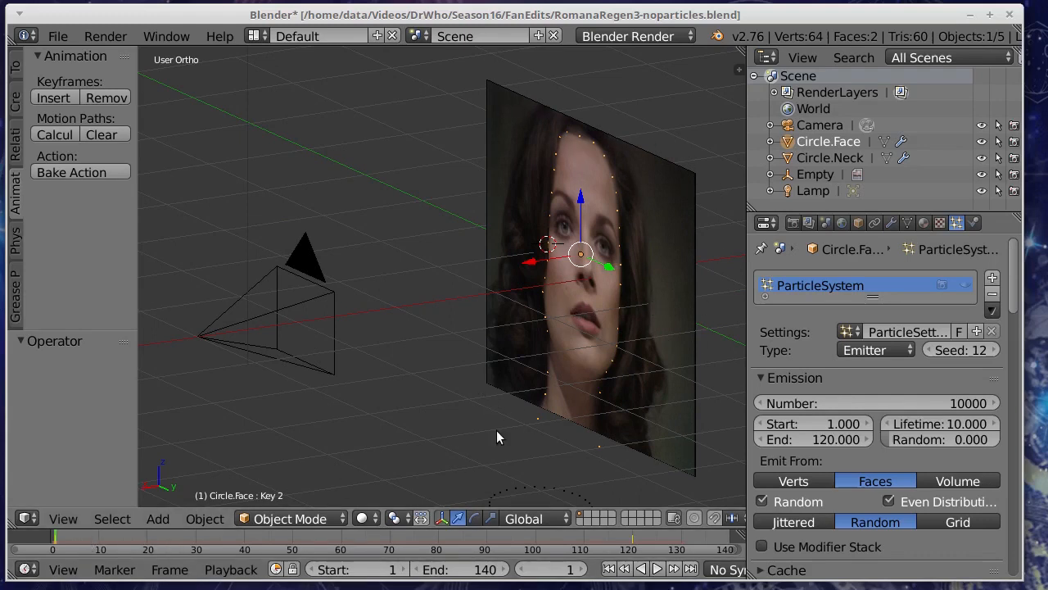
{"action": "left_click", "coordinate": [829, 157]}
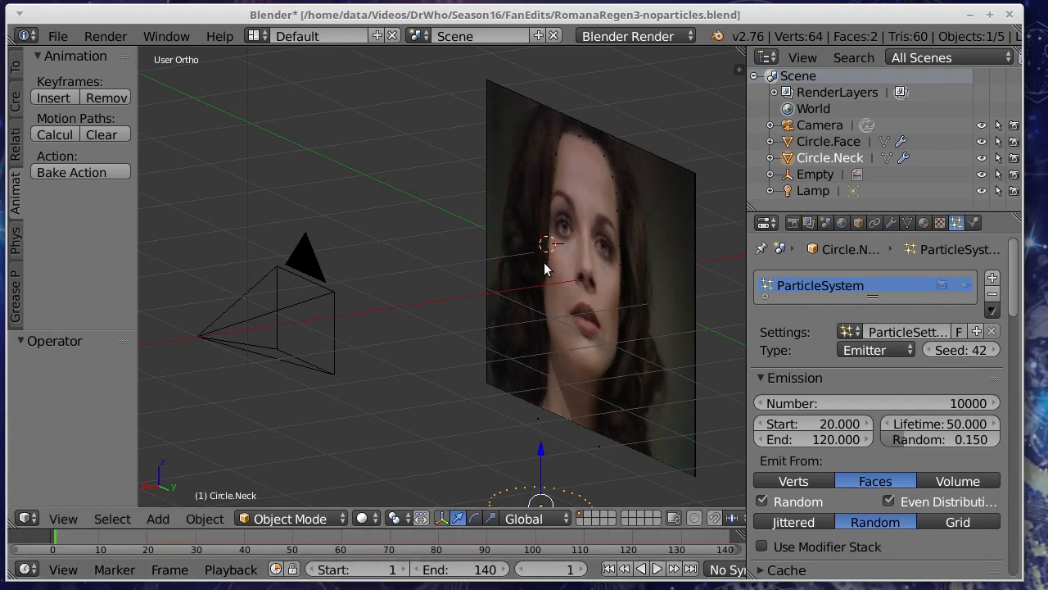
{"action": "mouse_move", "coordinate": [967, 282]}
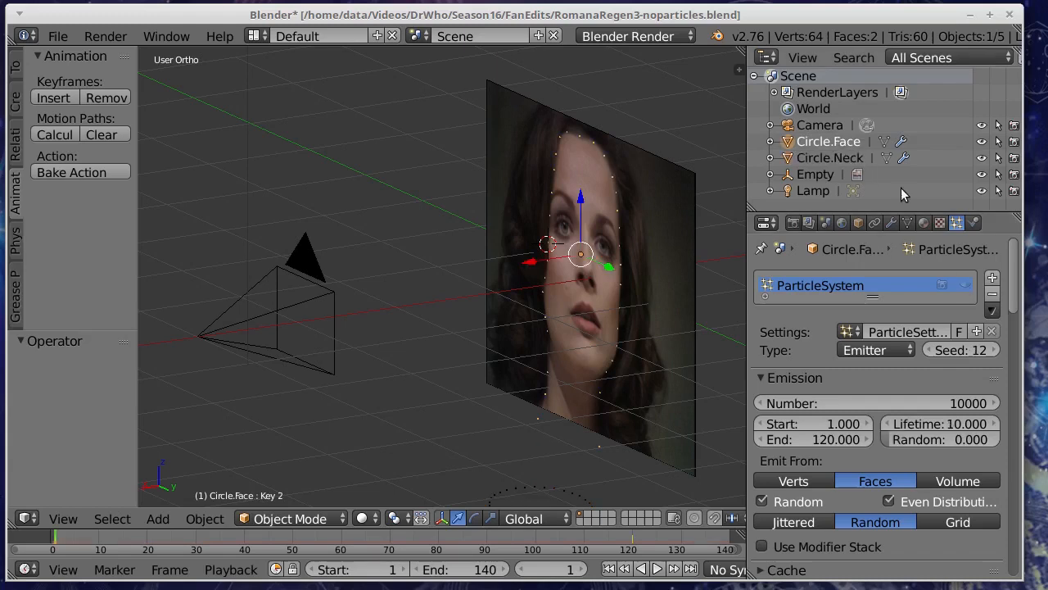
{"action": "mouse_move", "coordinate": [958, 318]}
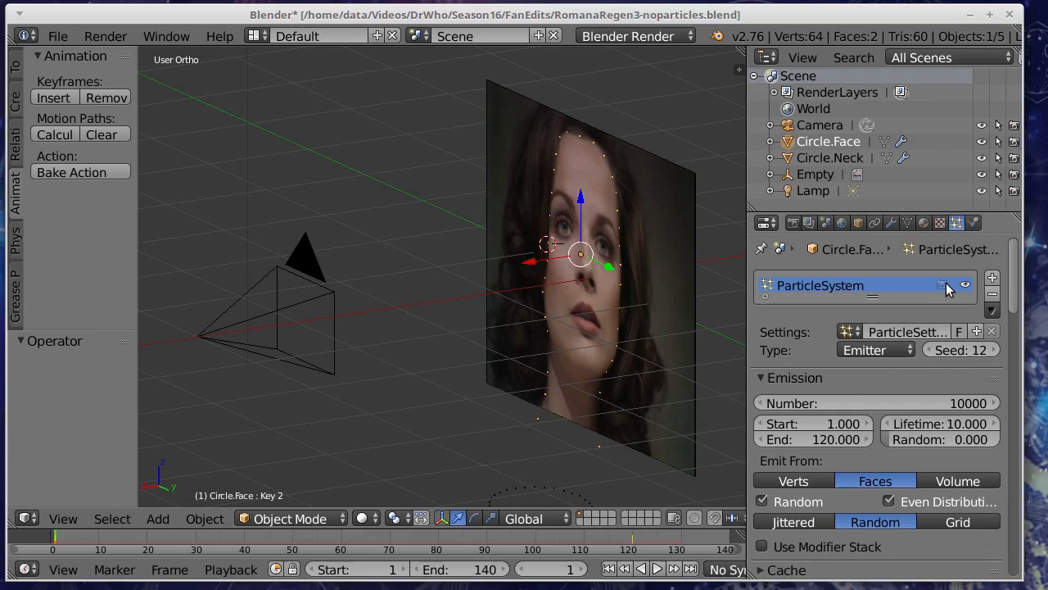
Scrub the timeline to about frame 20 so particles cover the face, then back to the start.
{"action": "left_click", "coordinate": [648, 568]}
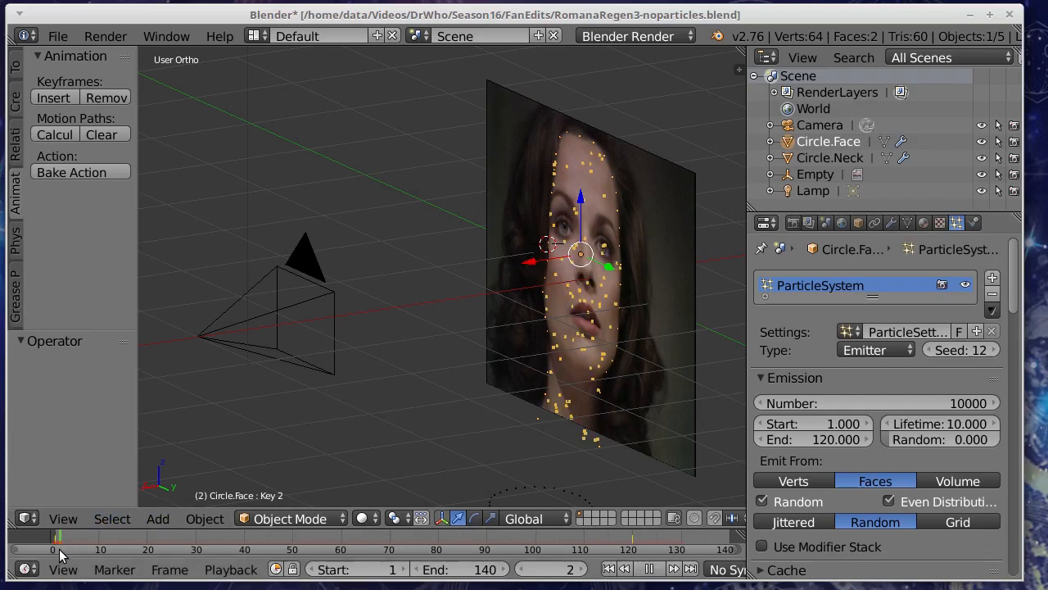
{"action": "left_click_drag", "start_coordinate": [59, 551], "coordinate": [147, 551]}
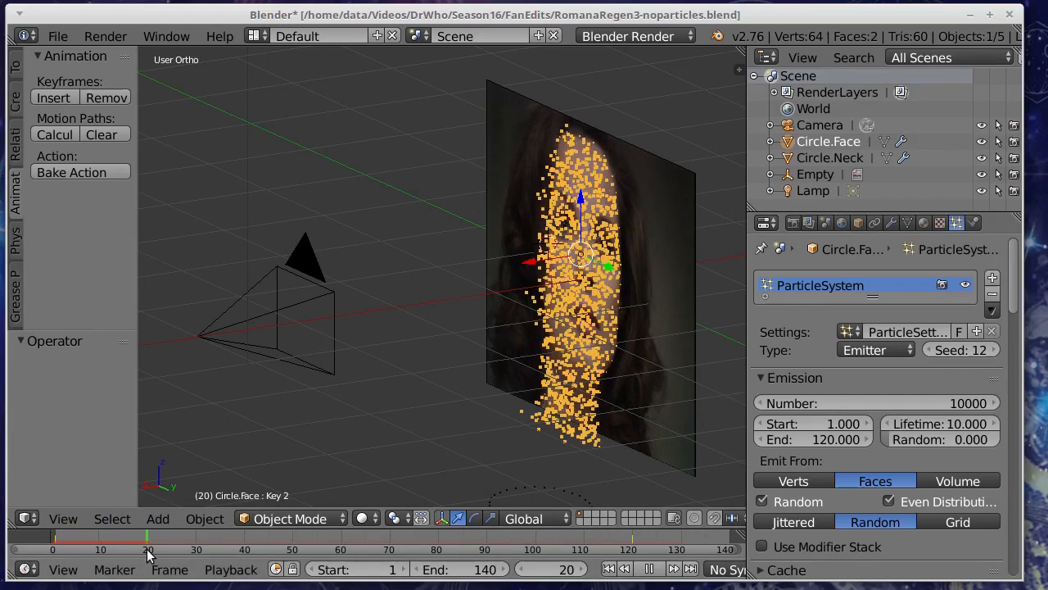
{"action": "left_click_drag", "start_coordinate": [148, 549], "coordinate": [187, 549]}
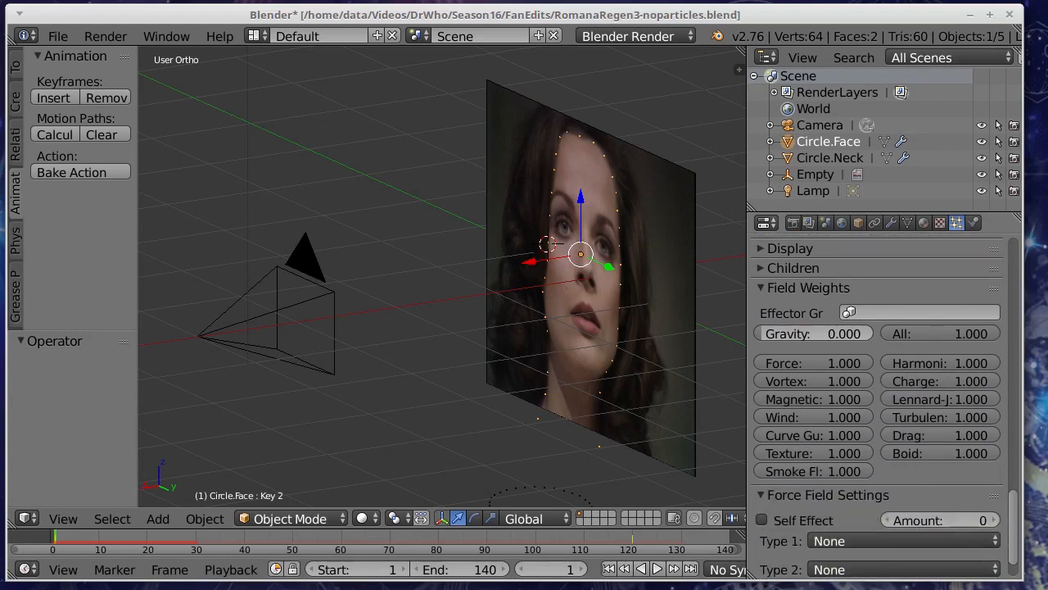
Scroll the particle properties down to Field Weights showing Gravity at 0.000.
{"action": "scroll", "scroll_direction": "down", "scroll_amount": 3}
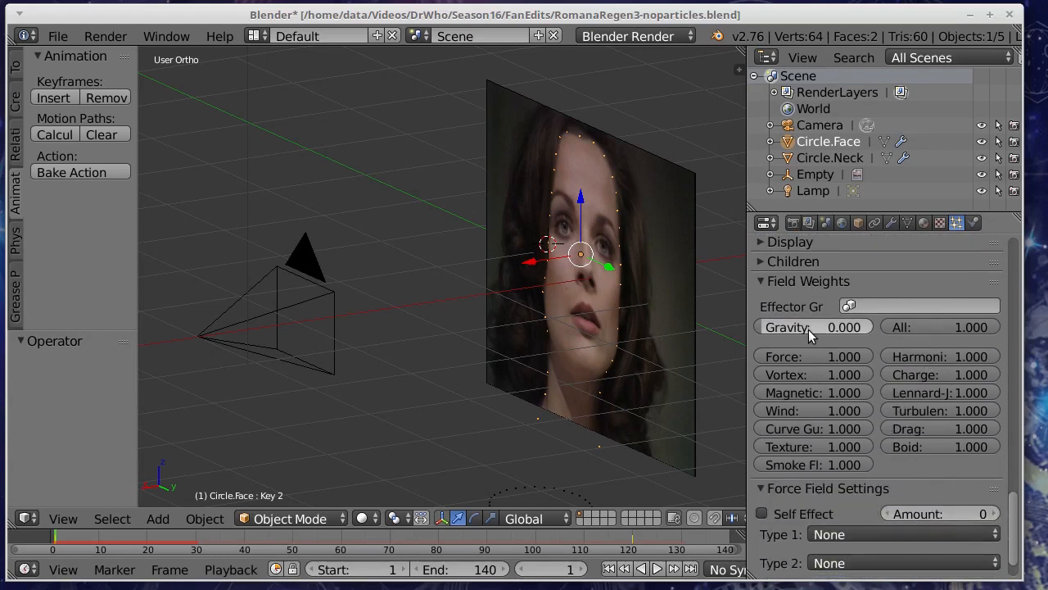
{"action": "mouse_move", "coordinate": [819, 328]}
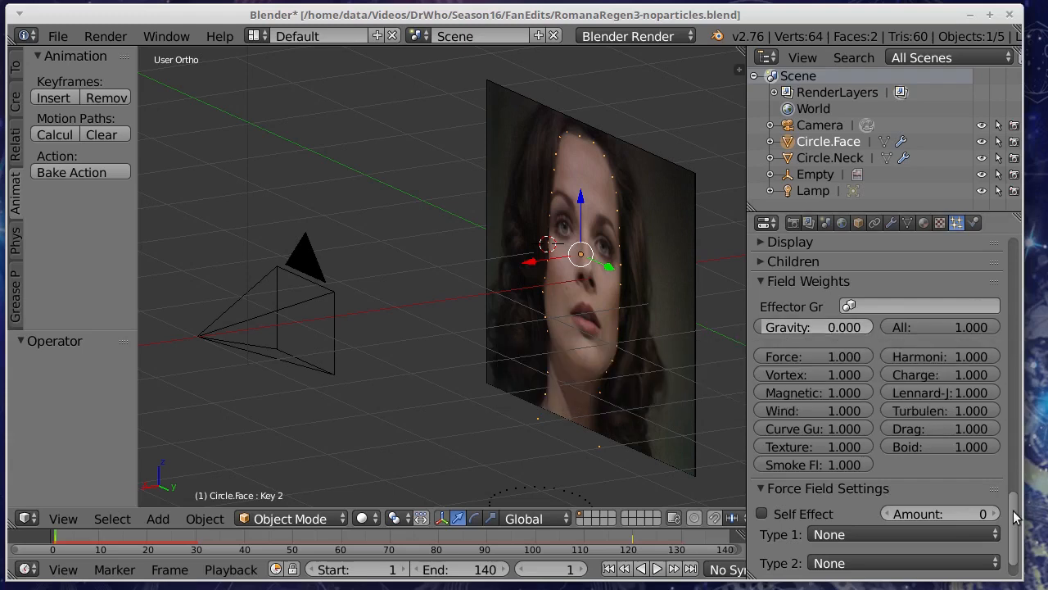
{"action": "scroll", "scroll_direction": "down", "scroll_amount": 3}
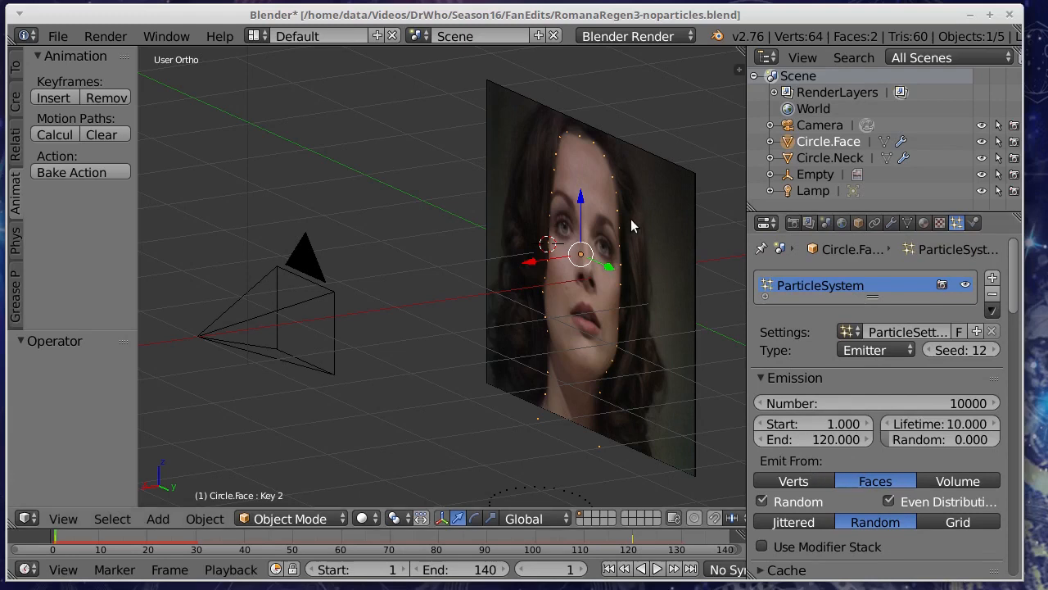
{"action": "mouse_move", "coordinate": [577, 216]}
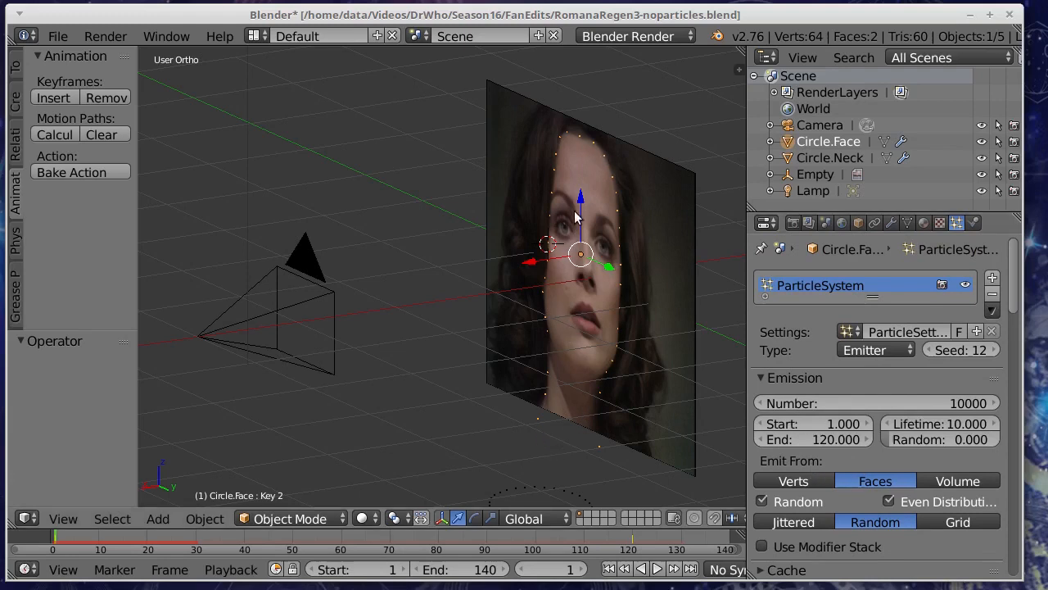
{"action": "mouse_move", "coordinate": [669, 360]}
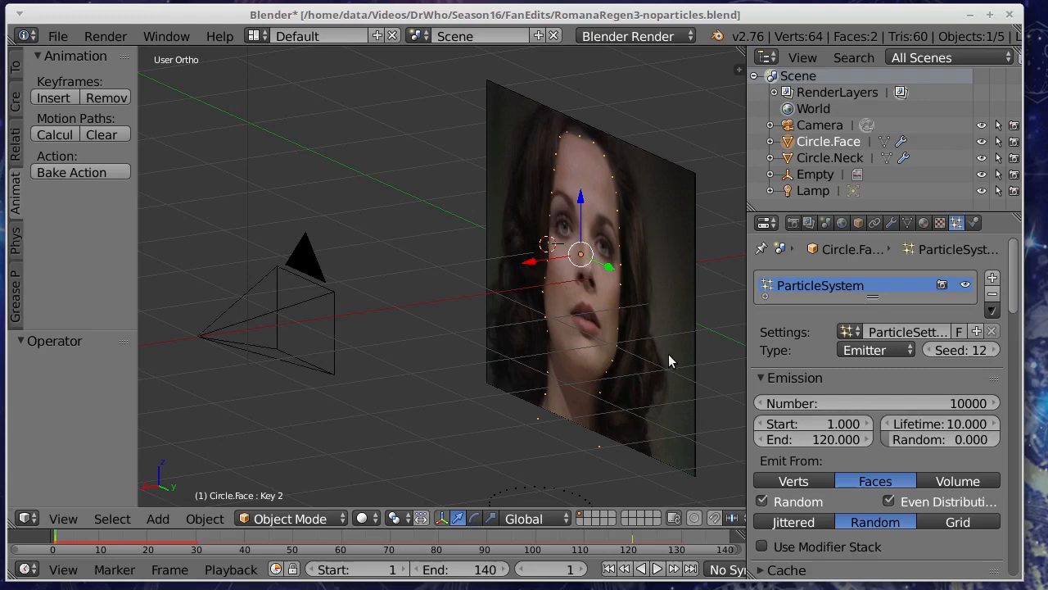
{"action": "mouse_move", "coordinate": [632, 347]}
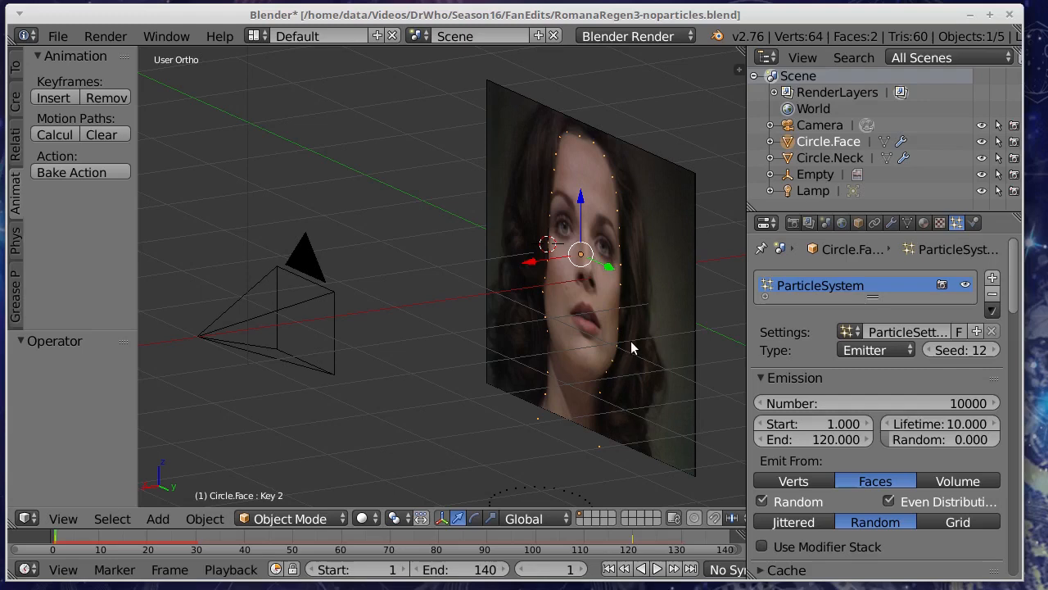
Switch the viewport to look through the scene camera at the actress's face.
{"action": "key", "text": "KP_0"}
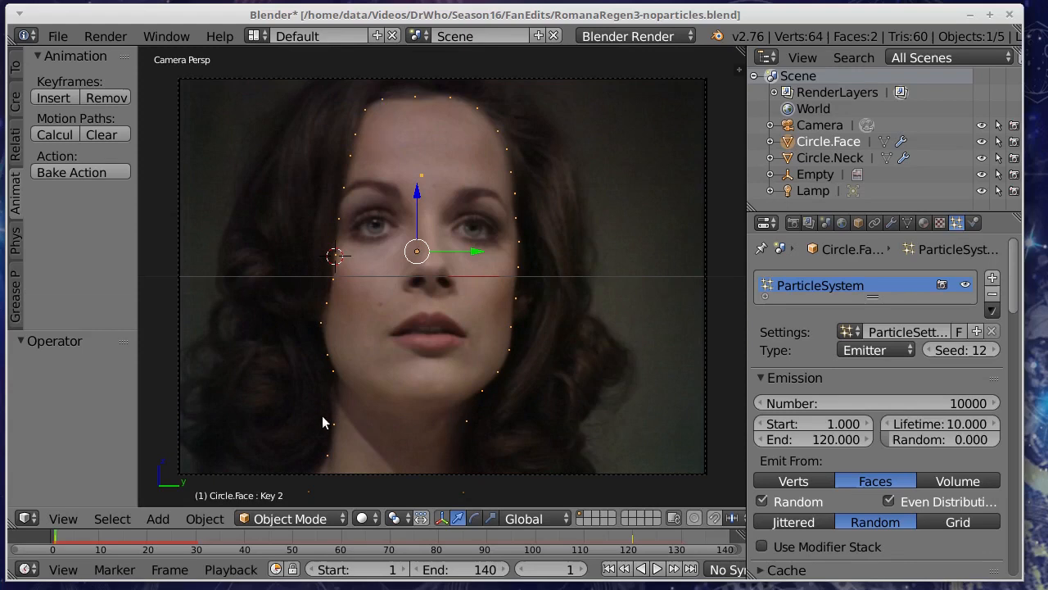
{"action": "mouse_move", "coordinate": [352, 459]}
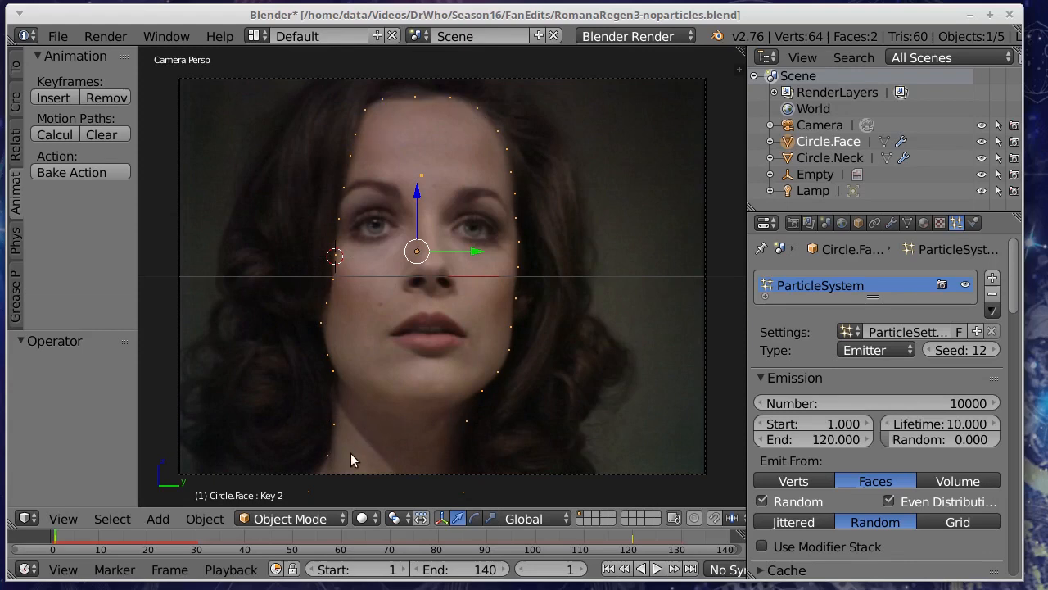
{"action": "mouse_move", "coordinate": [393, 447]}
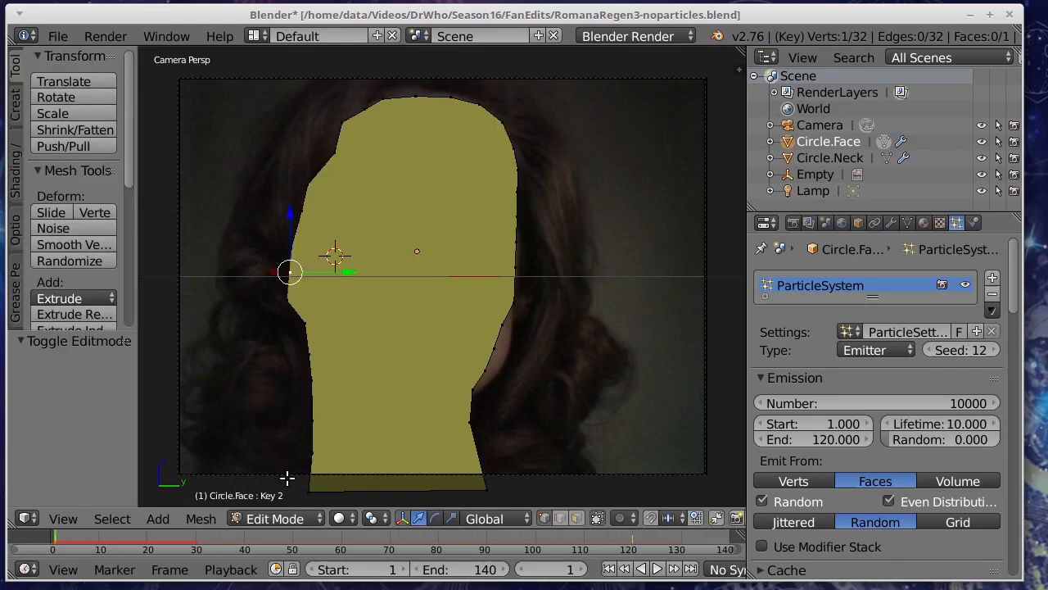
Jump to frame 120 and switch the face mesh from editing back to Object Mode.
{"action": "left_click", "coordinate": [649, 570]}
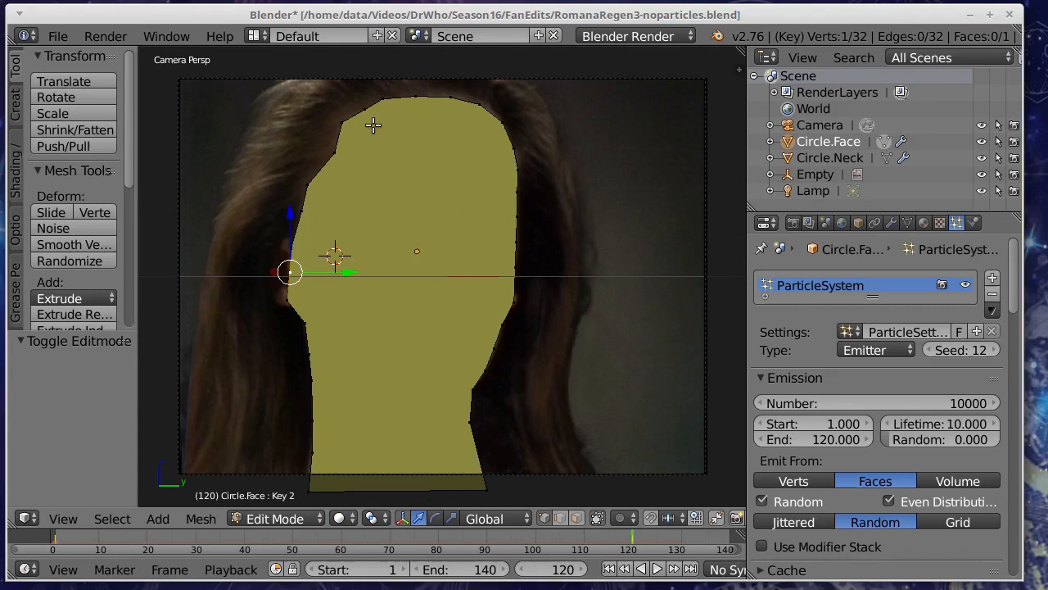
{"action": "mouse_move", "coordinate": [465, 254]}
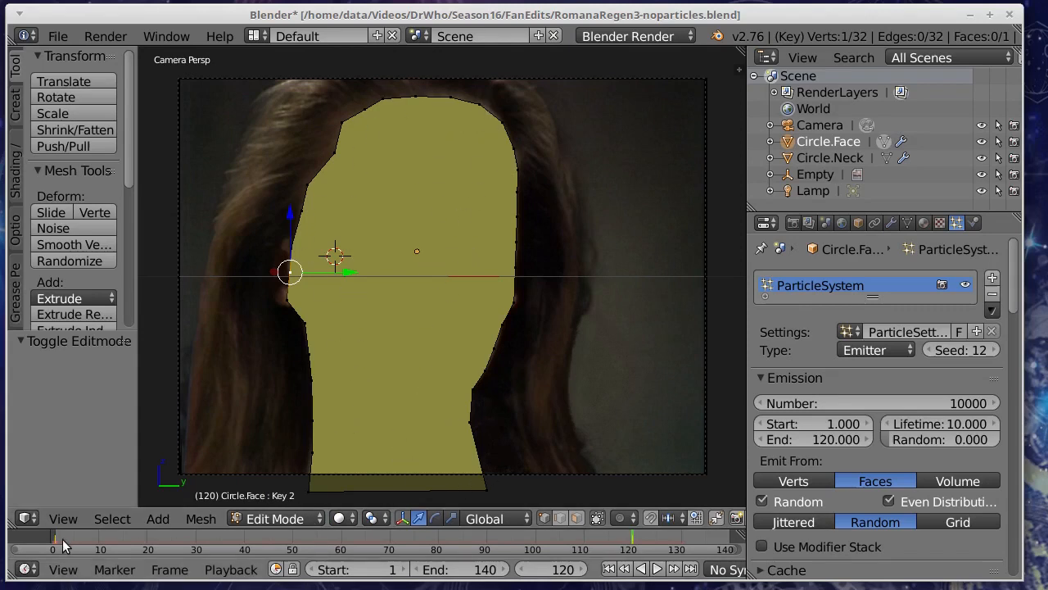
{"action": "mouse_move", "coordinate": [403, 168]}
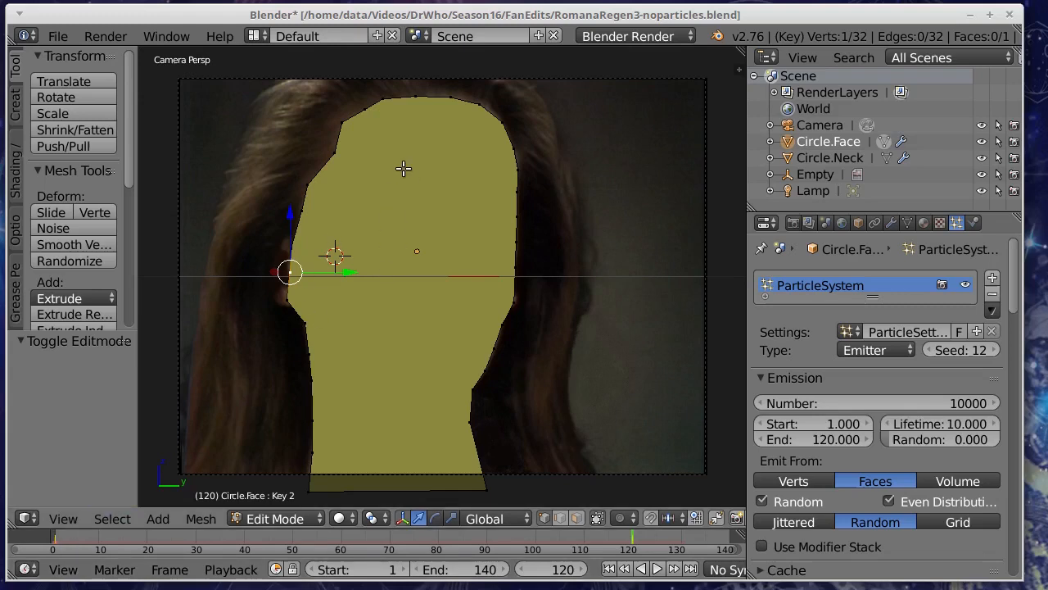
{"action": "mouse_move", "coordinate": [144, 495]}
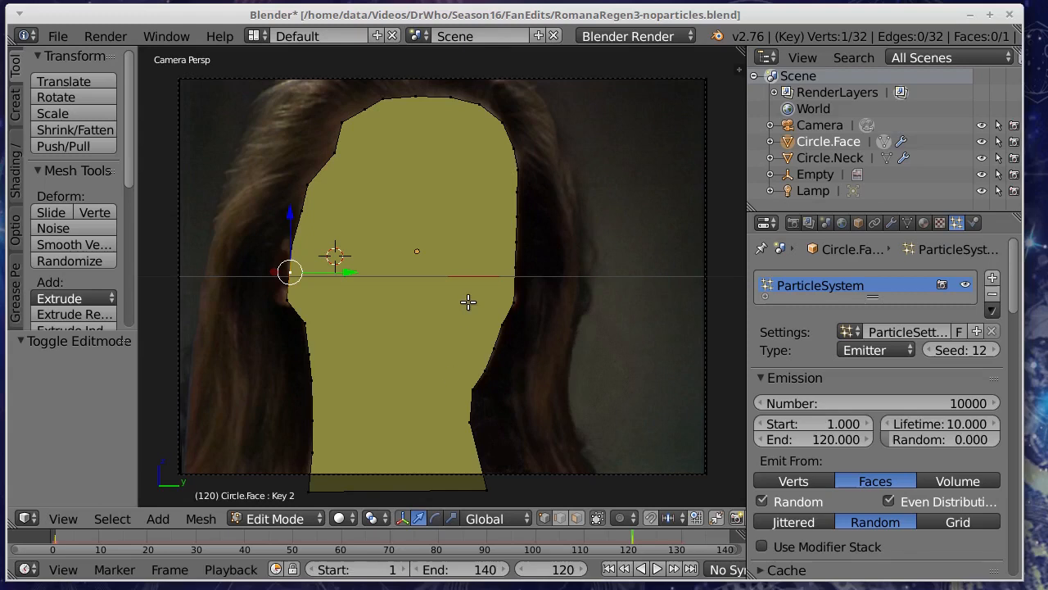
{"action": "mouse_move", "coordinate": [537, 444]}
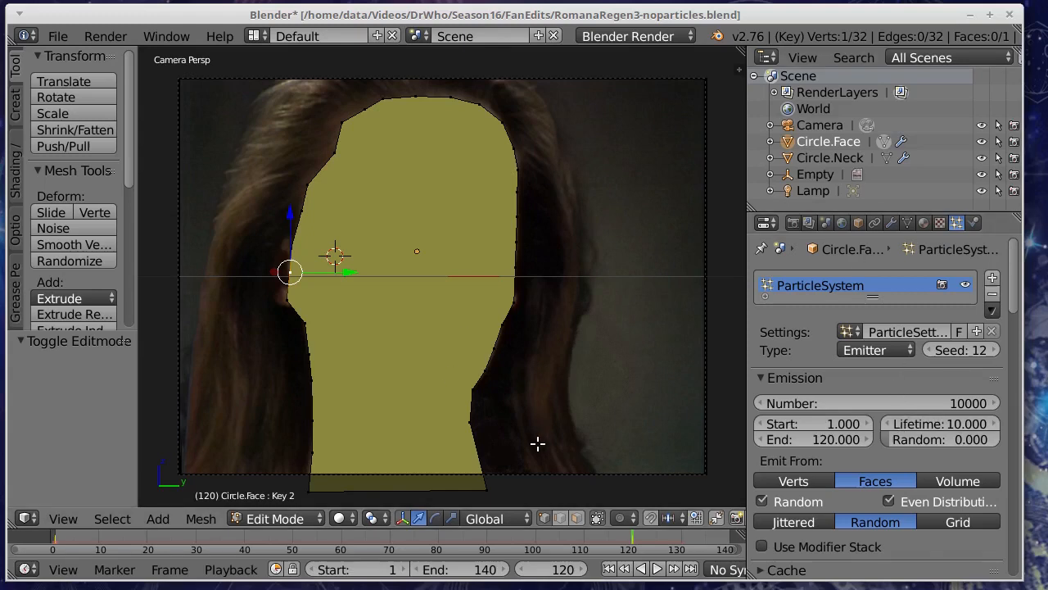
{"action": "left_click", "coordinate": [275, 518]}
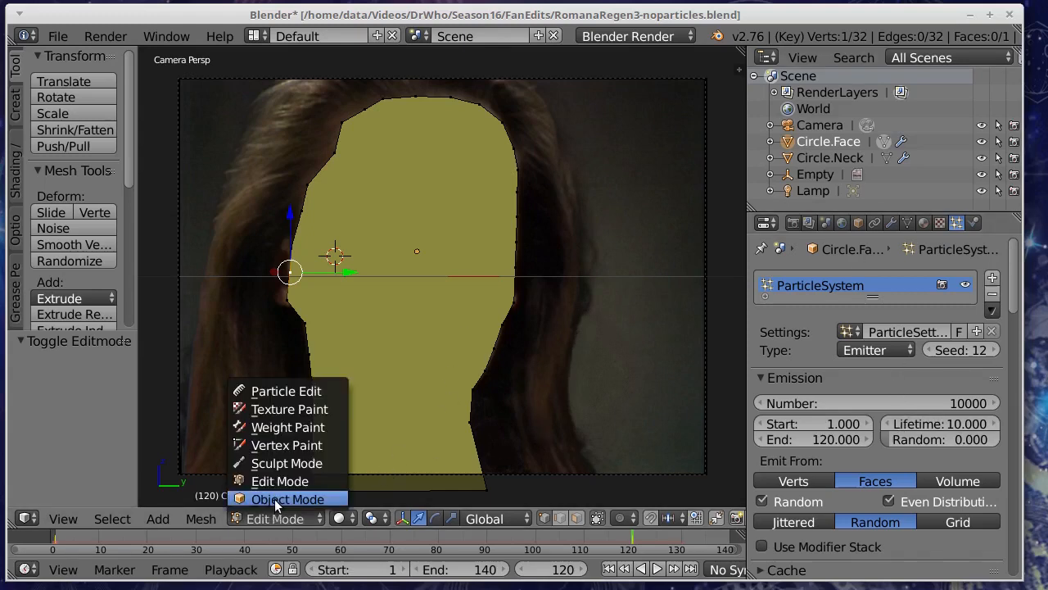
{"action": "left_click", "coordinate": [288, 498]}
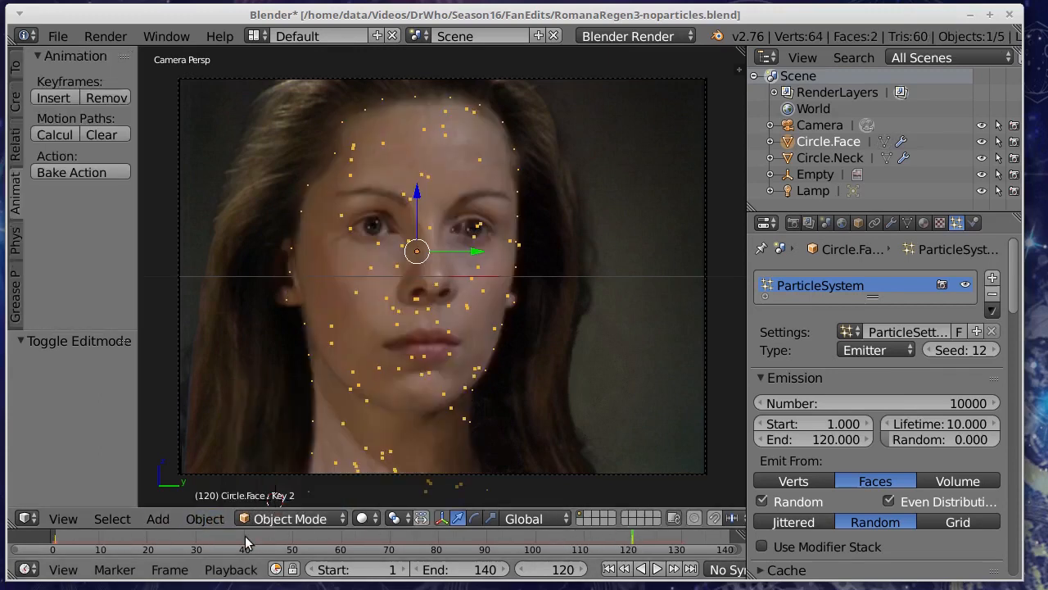
Jump the timeline back to frame 1, showing sparse particle dots on the face outline.
{"action": "left_click", "coordinate": [149, 538]}
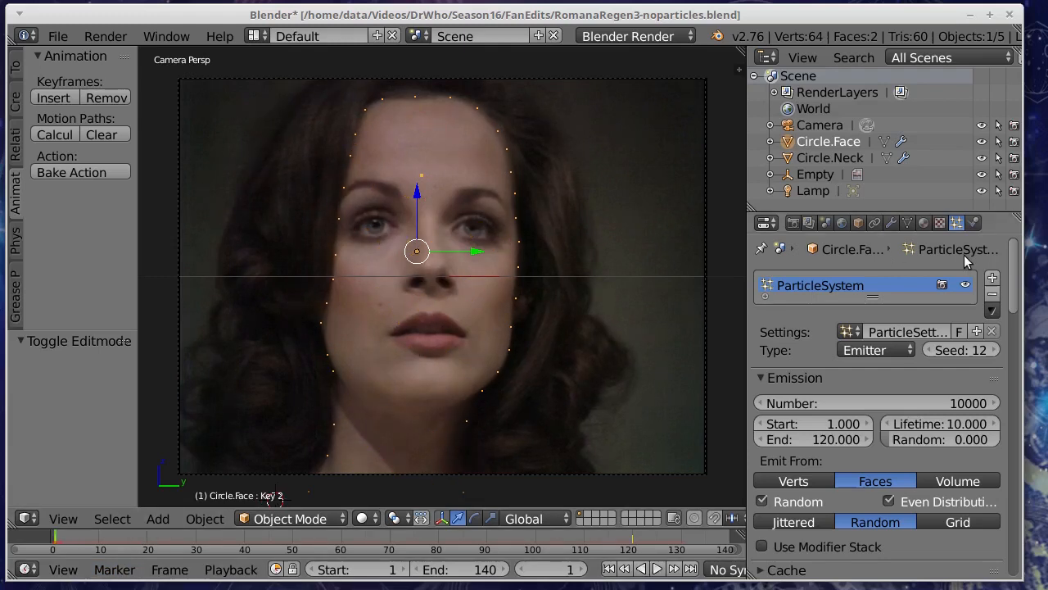
{"action": "mouse_move", "coordinate": [582, 334]}
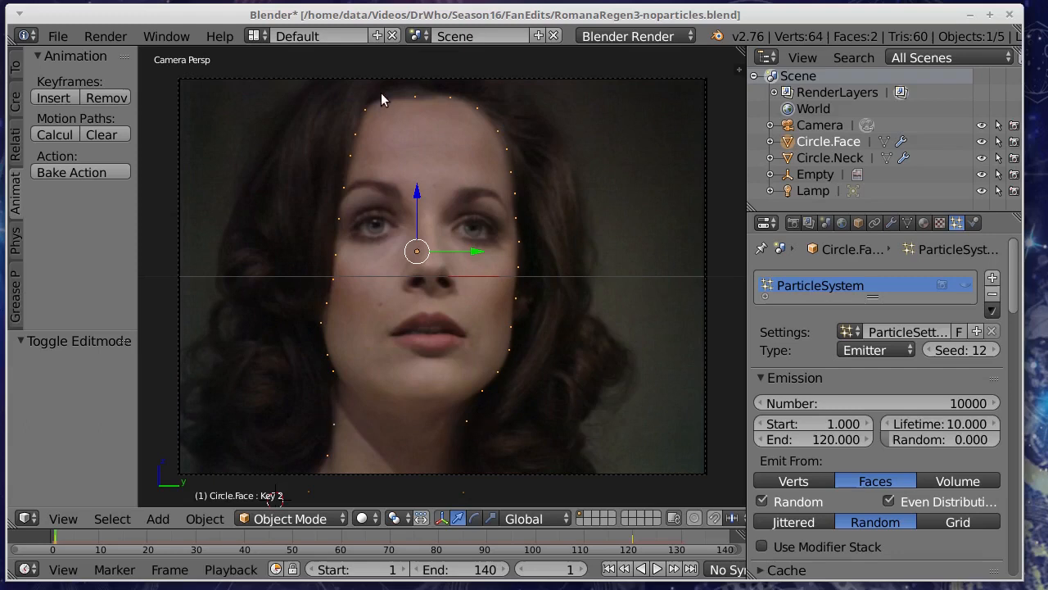
{"action": "mouse_move", "coordinate": [374, 439]}
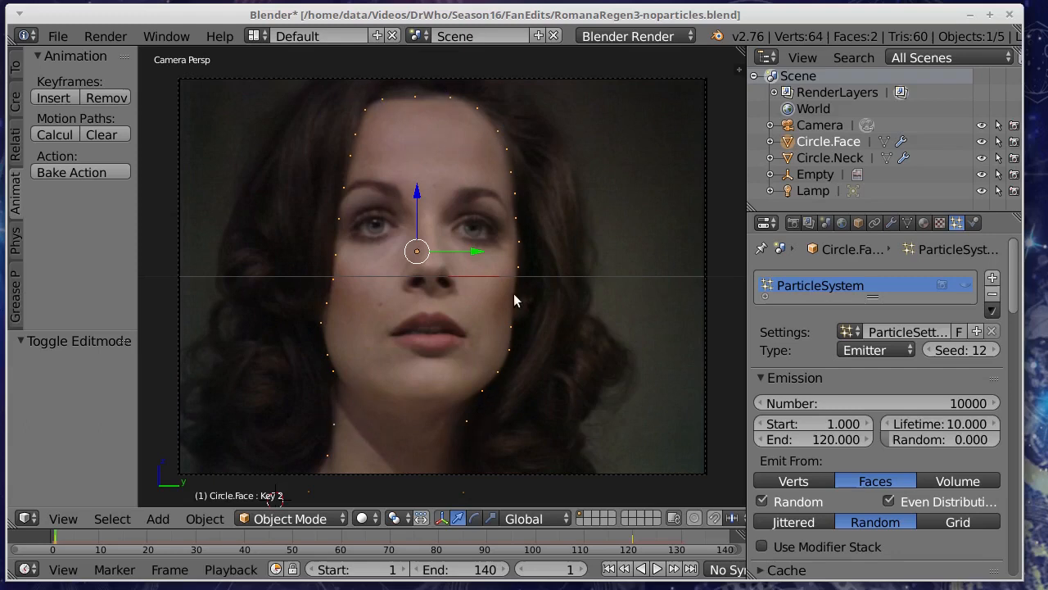
{"action": "mouse_move", "coordinate": [449, 172]}
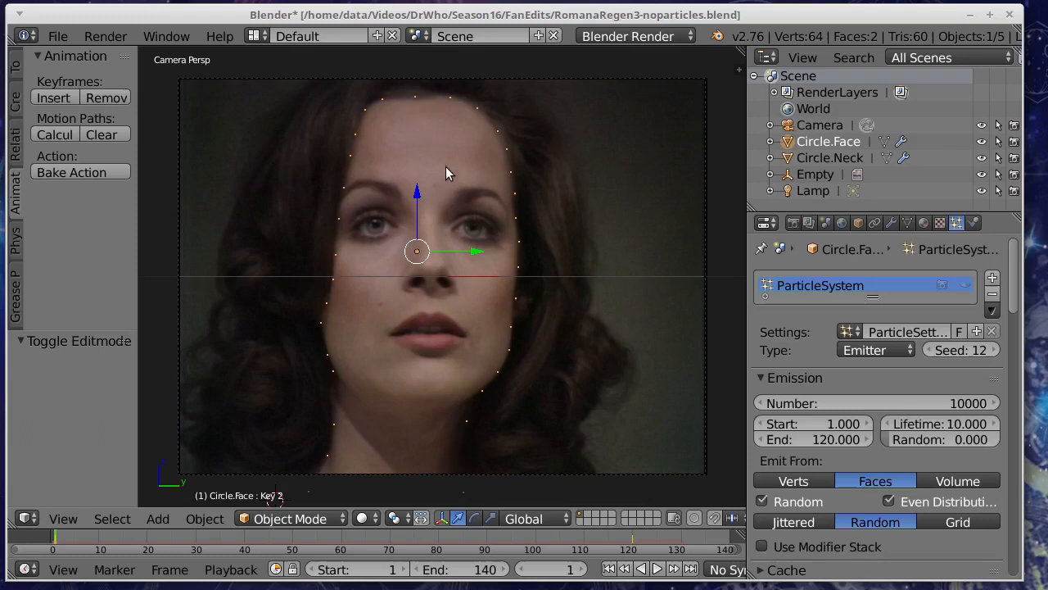
{"action": "mouse_move", "coordinate": [563, 214]}
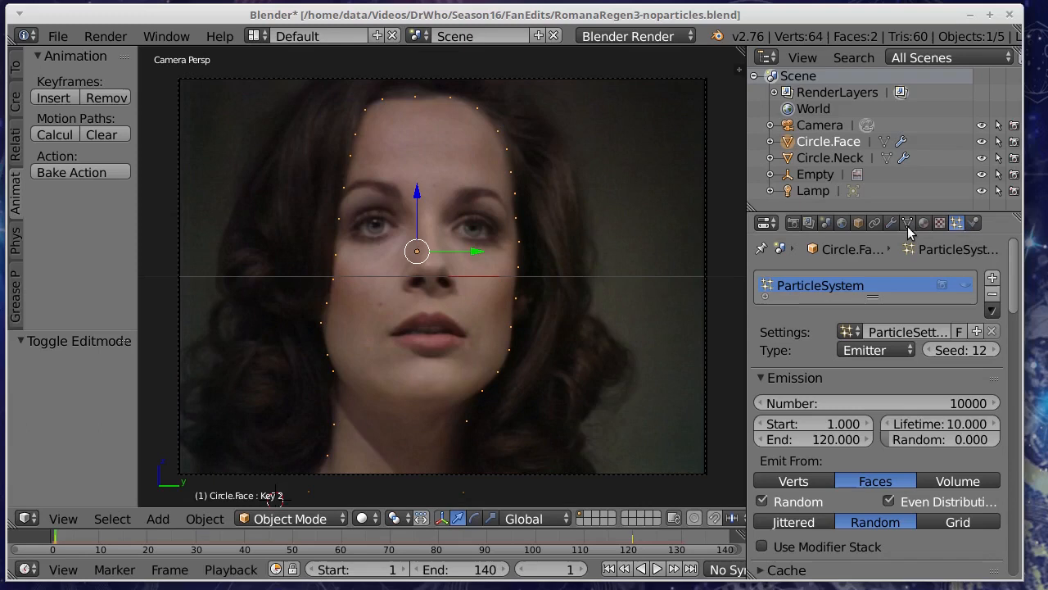
Show Circle.Face's shape keys in Object Data and move to frame 120 where Key 2 applies.
{"action": "left_click", "coordinate": [907, 222]}
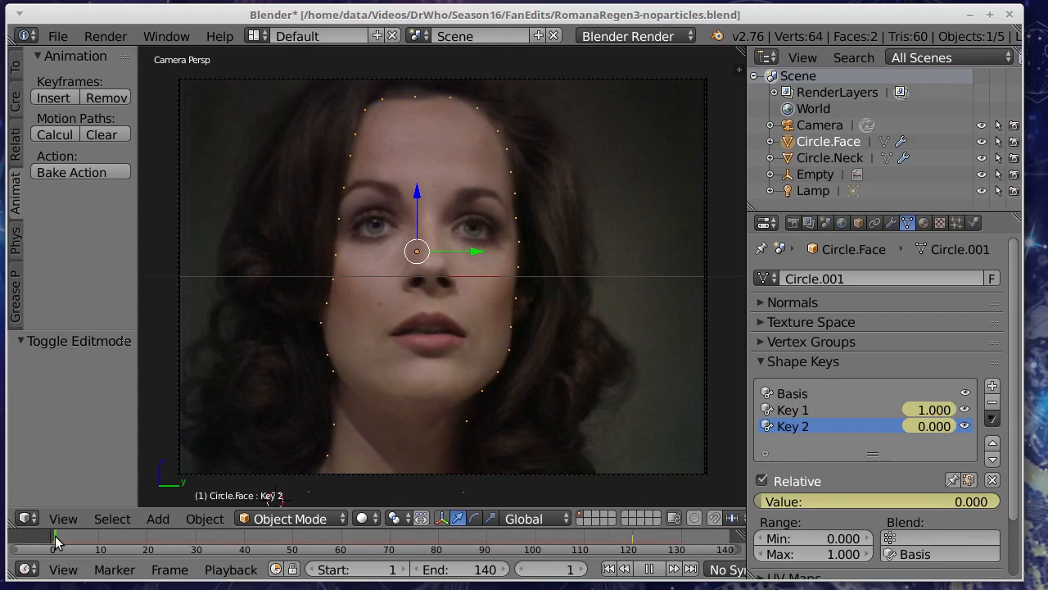
{"action": "left_click", "coordinate": [631, 537]}
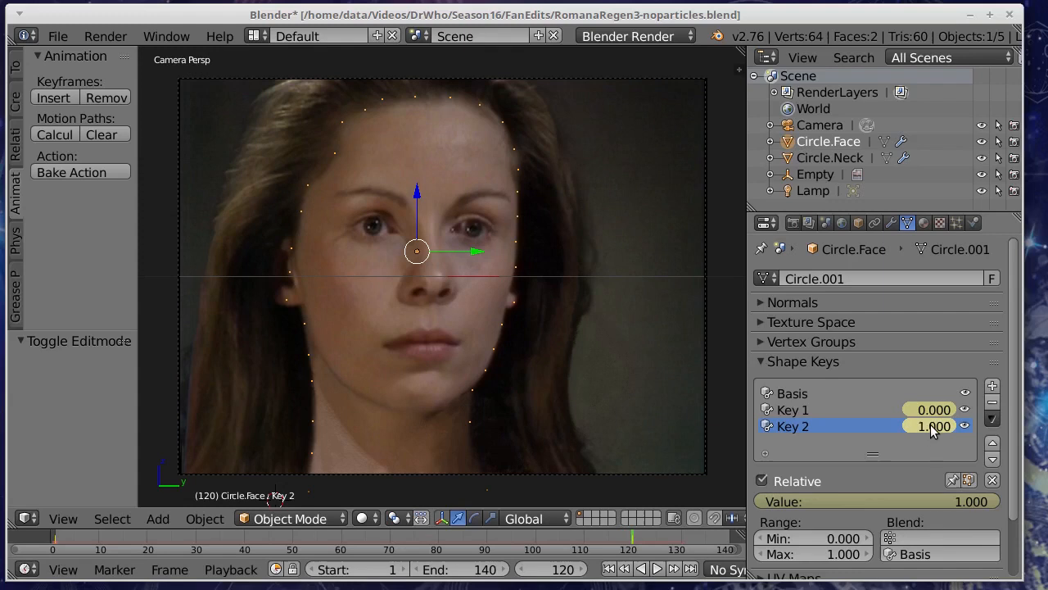
{"action": "mouse_move", "coordinate": [932, 409]}
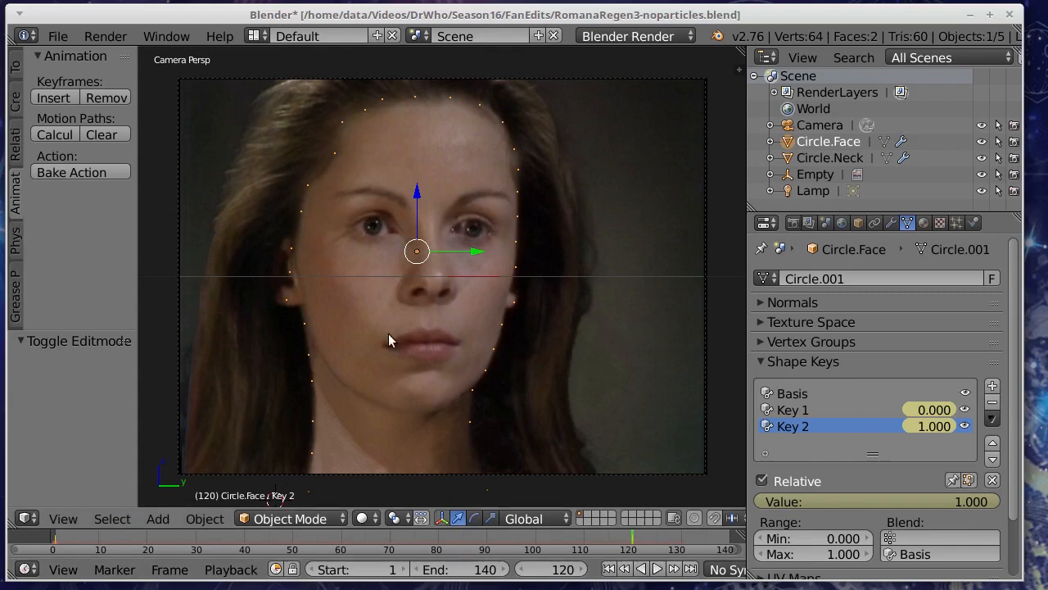
{"action": "mouse_move", "coordinate": [369, 121]}
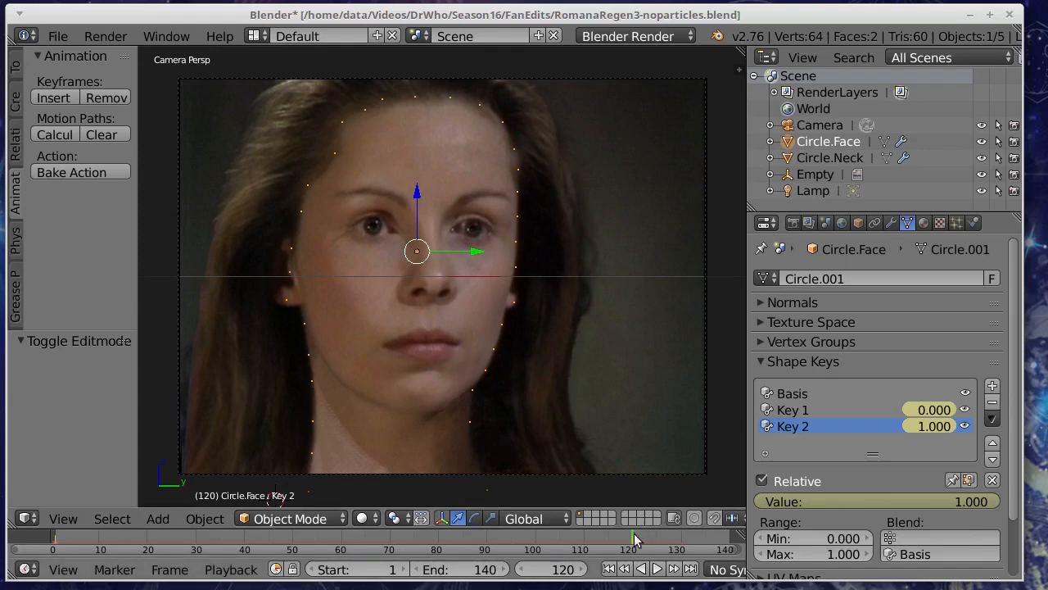
{"action": "mouse_move", "coordinate": [860, 147]}
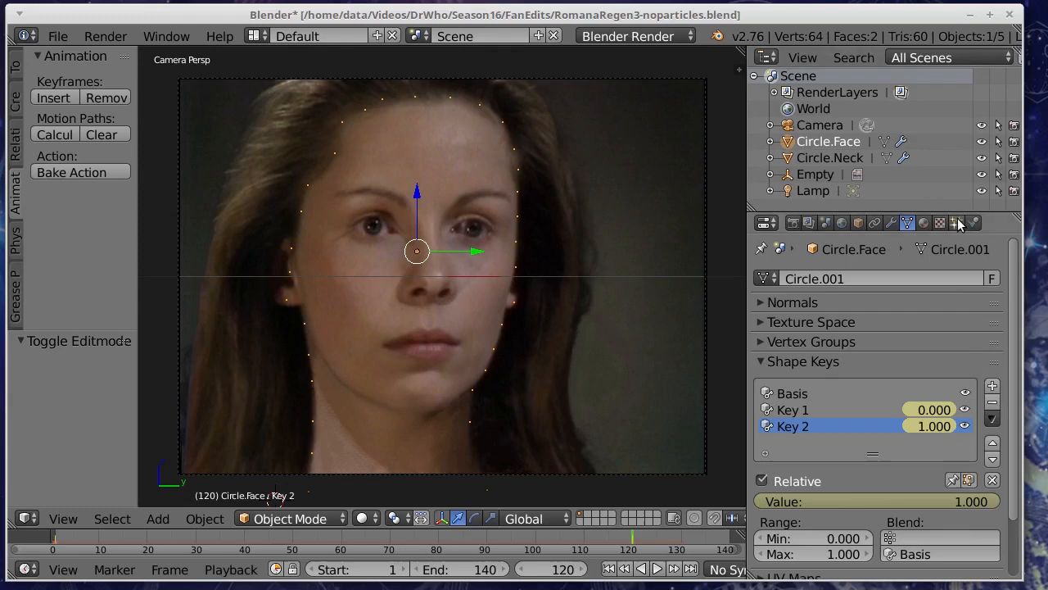
Review the face's particle settings from Emission through fluid physics to halo rendering with FaceGlow.
{"action": "left_click", "coordinate": [957, 223]}
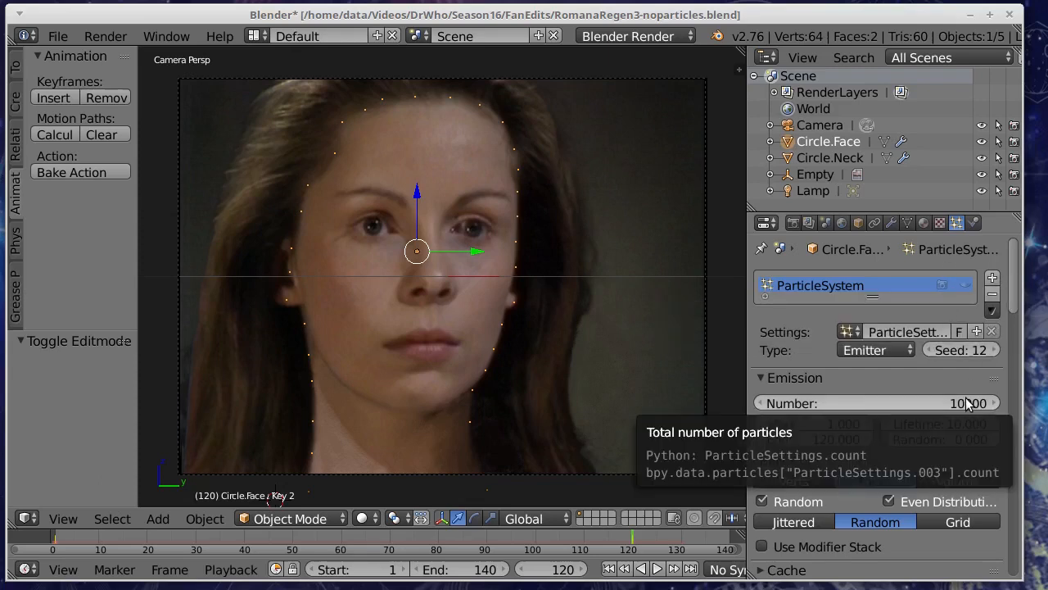
{"action": "scroll", "scroll_direction": "down", "scroll_amount": 3}
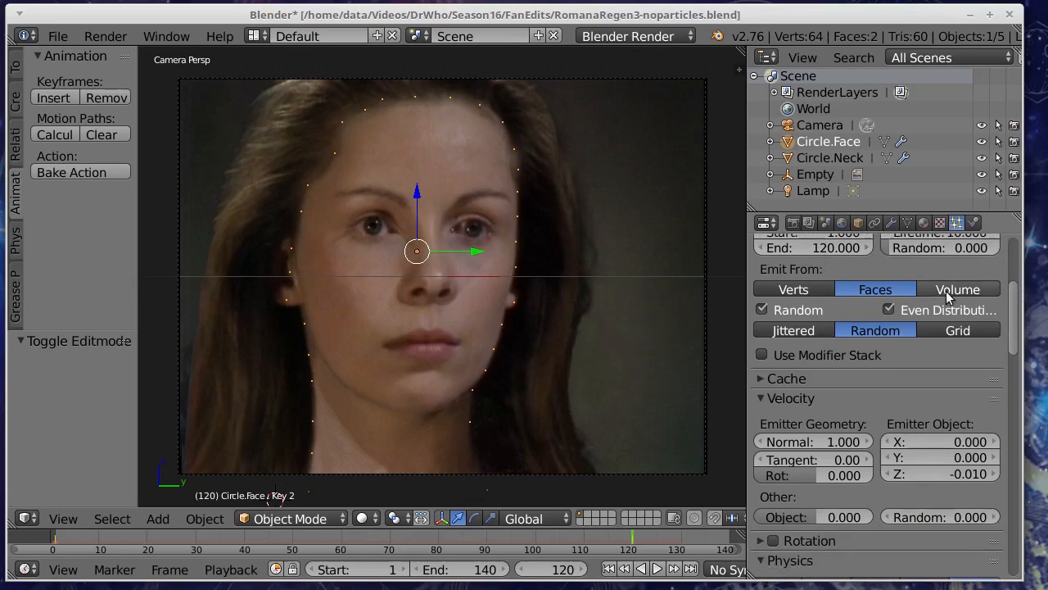
{"action": "scroll", "scroll_direction": "down", "scroll_amount": 3}
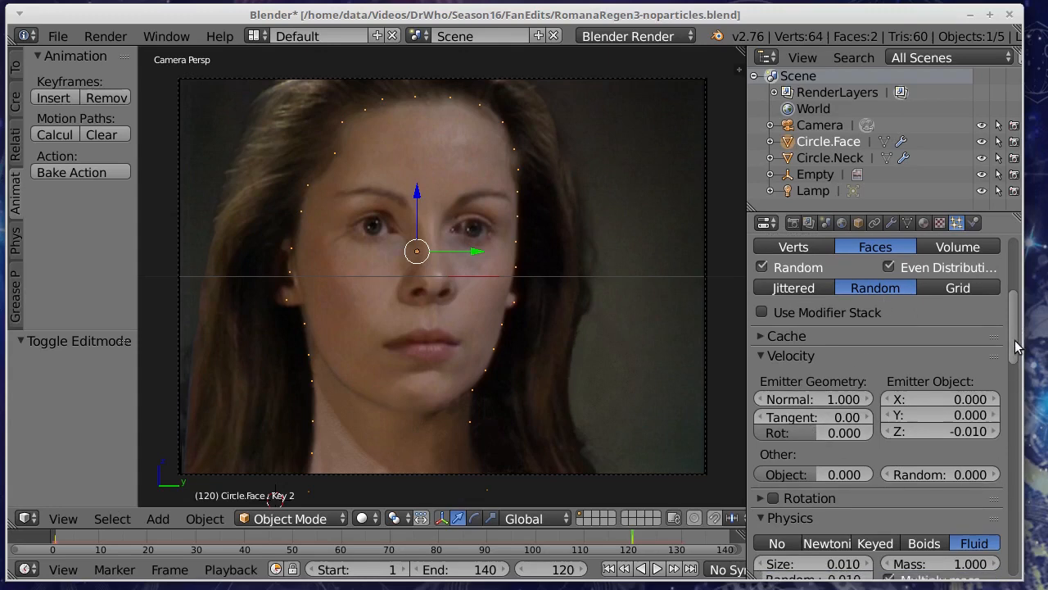
{"action": "scroll", "scroll_direction": "down", "scroll_amount": 3}
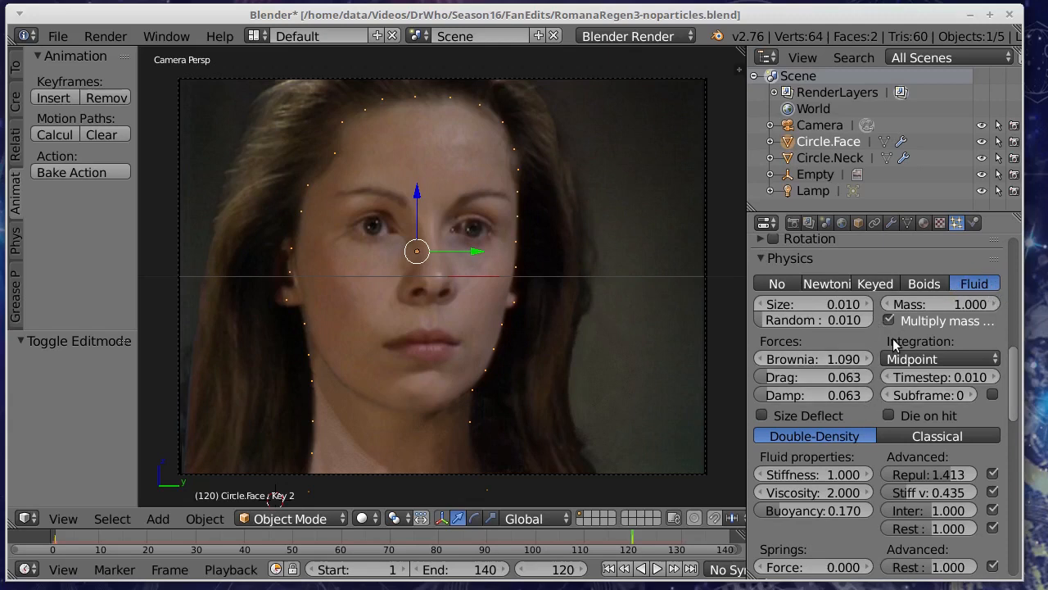
{"action": "mouse_move", "coordinate": [1019, 375]}
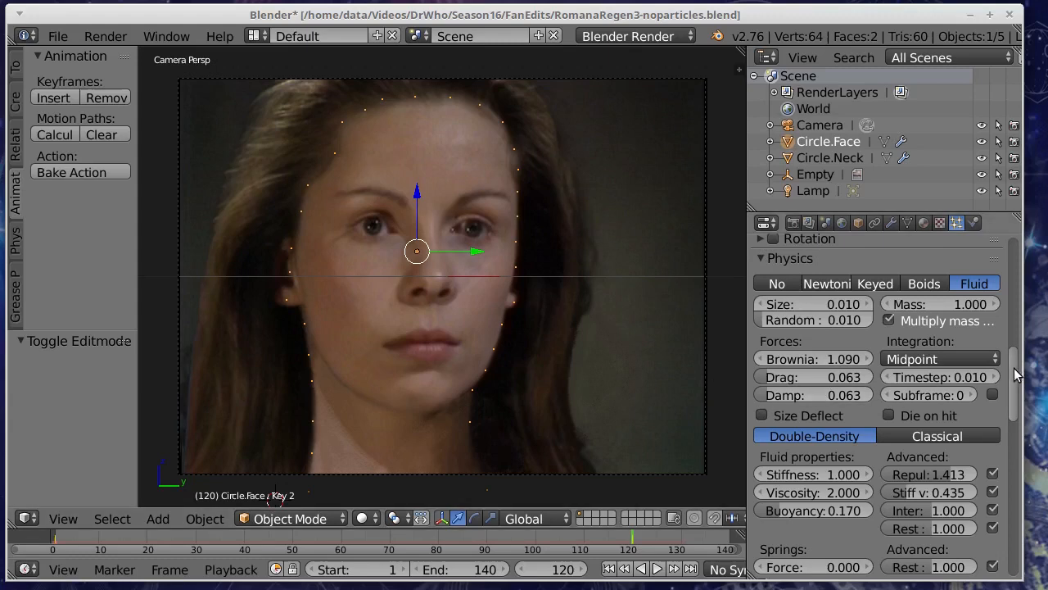
{"action": "scroll", "scroll_direction": "down", "scroll_amount": 3}
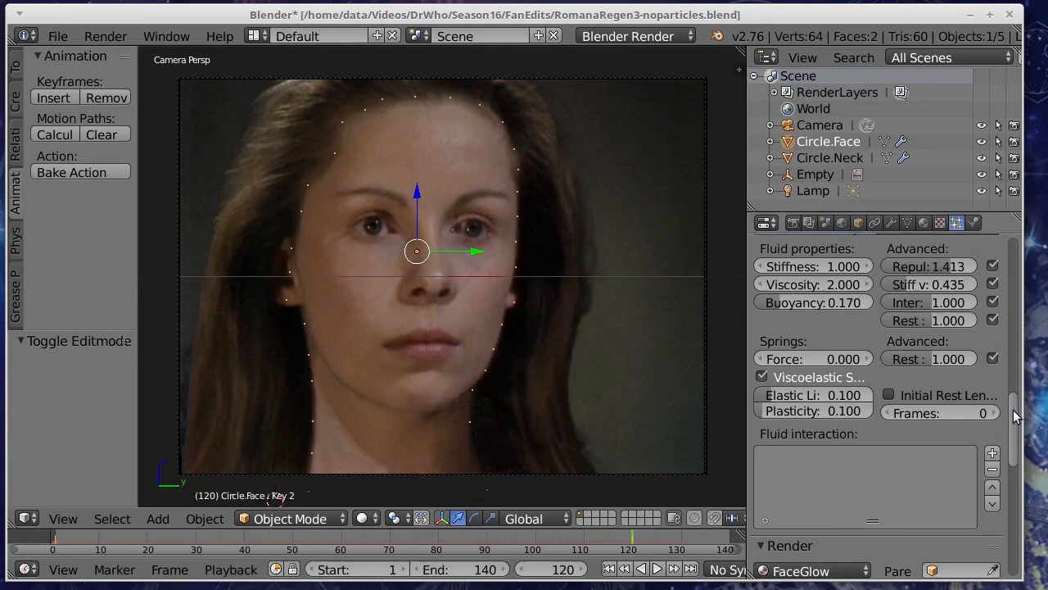
{"action": "scroll", "scroll_direction": "down", "scroll_amount": 3}
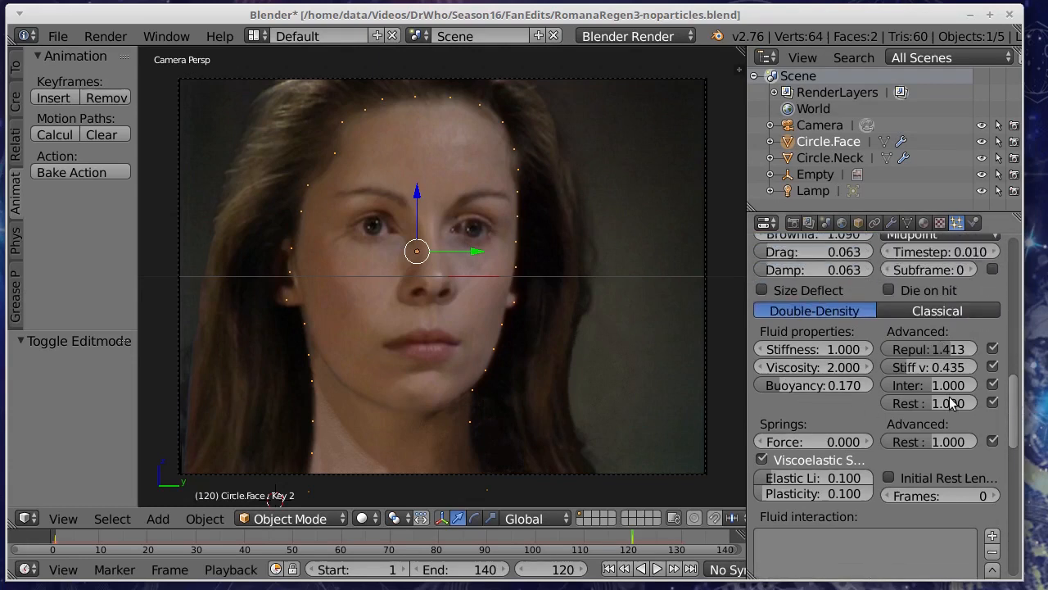
{"action": "scroll", "scroll_direction": "down", "scroll_amount": 3}
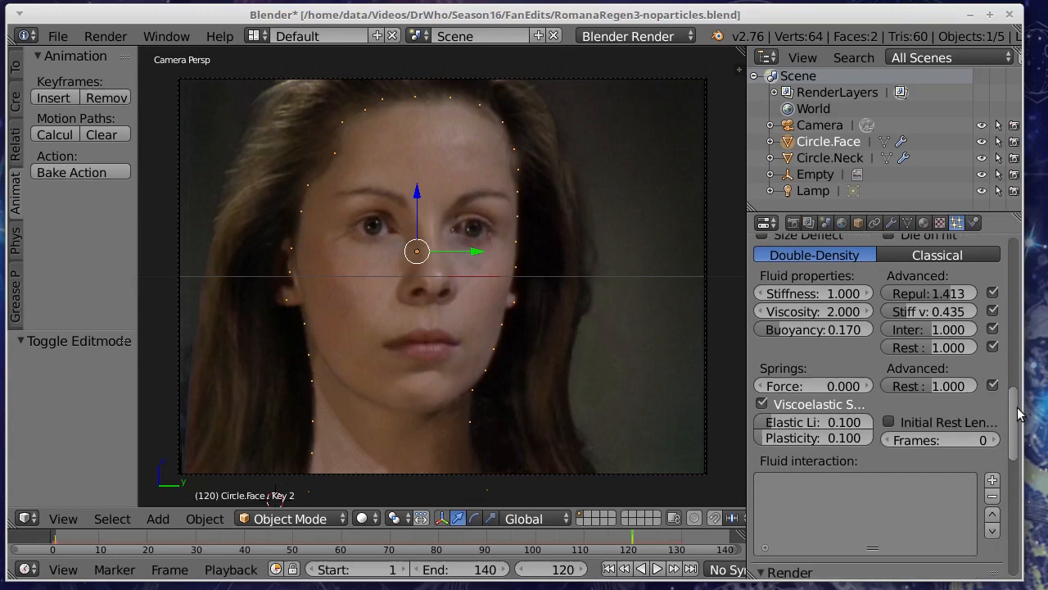
{"action": "scroll", "scroll_direction": "down", "scroll_amount": 3}
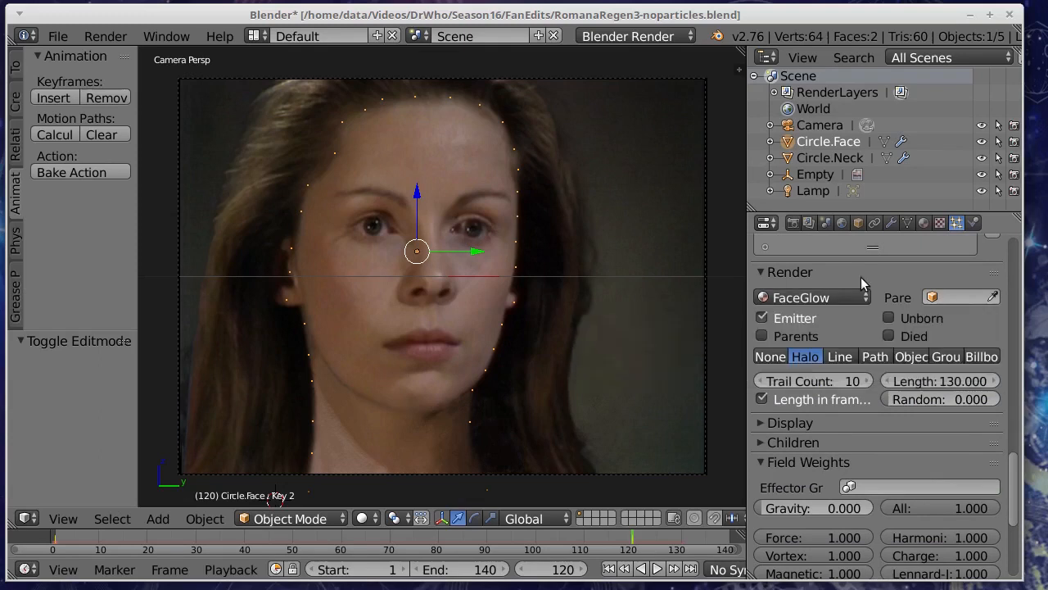
{"action": "mouse_move", "coordinate": [923, 223]}
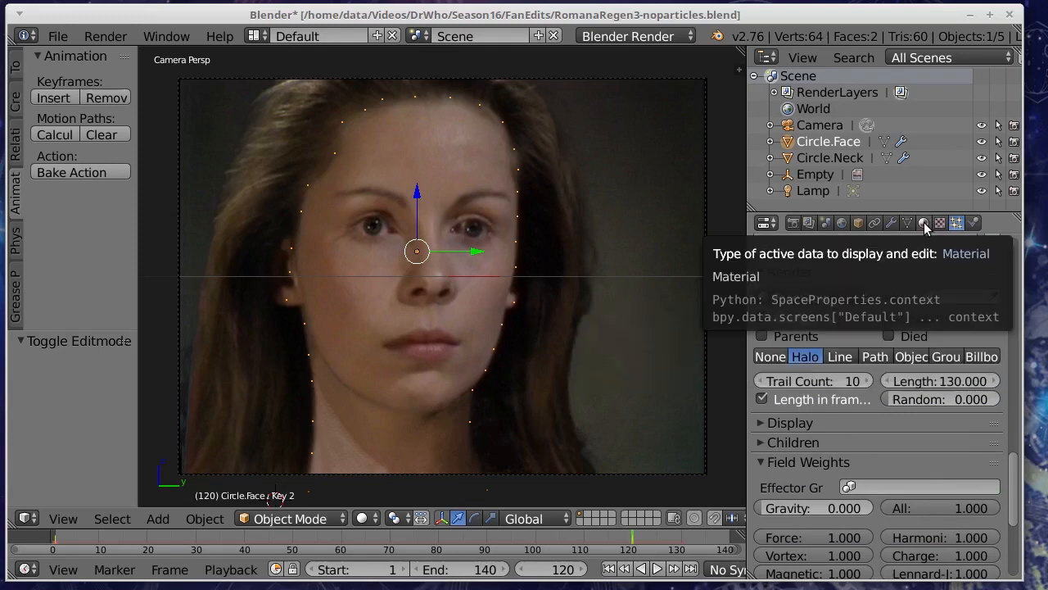
{"action": "left_click", "coordinate": [924, 222]}
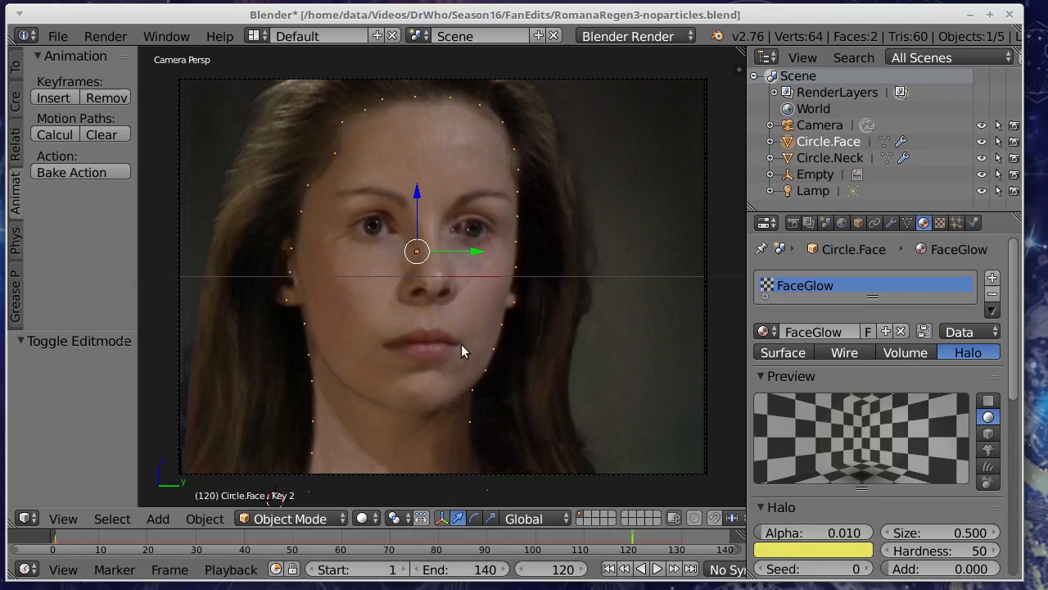
{"action": "mouse_move", "coordinate": [368, 239]}
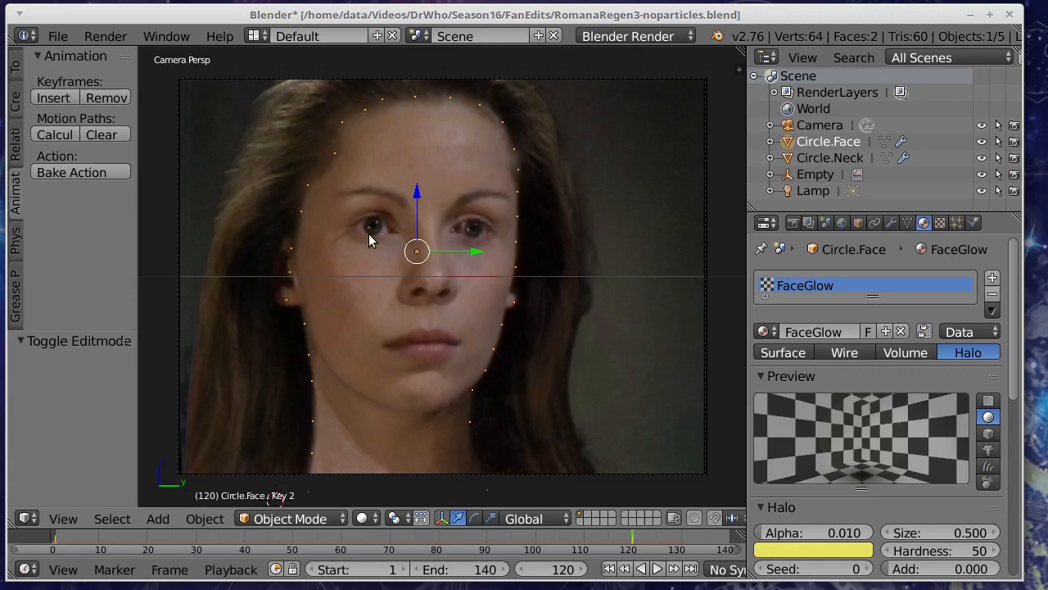
{"action": "mouse_move", "coordinate": [449, 354]}
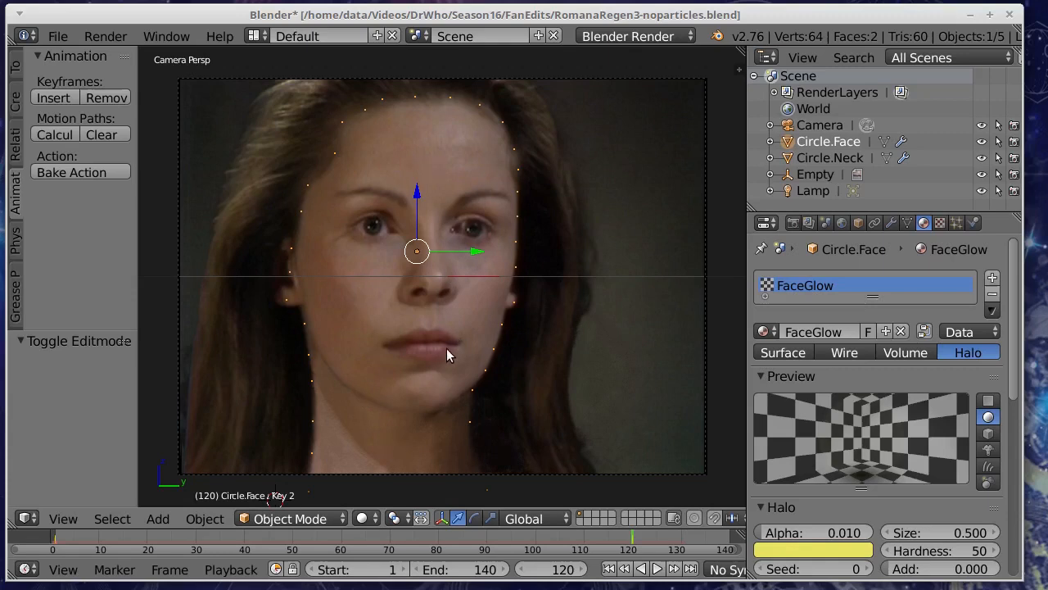
{"action": "mouse_move", "coordinate": [401, 303]}
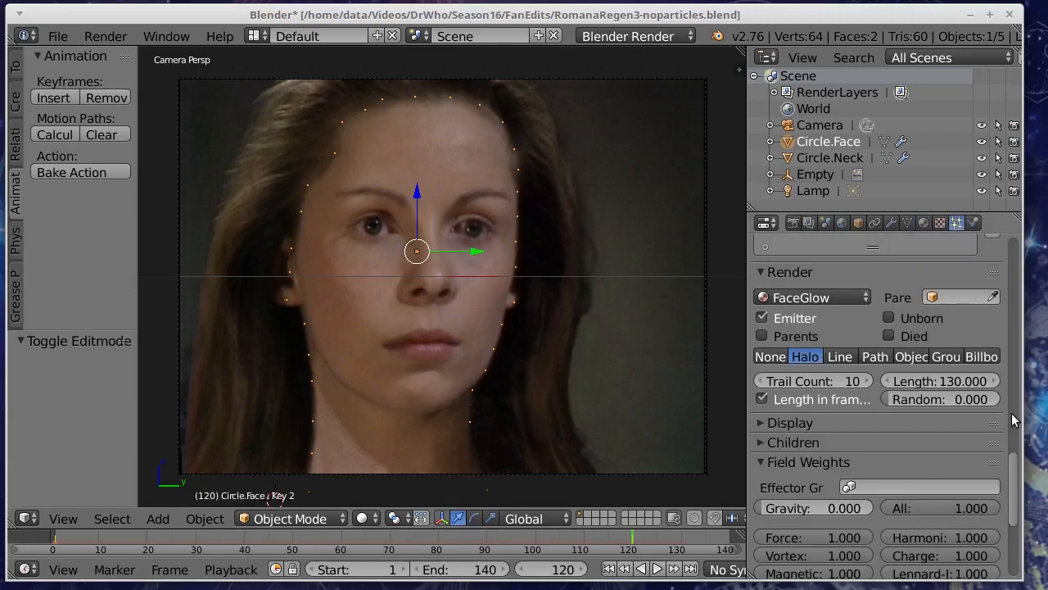
{"action": "mouse_move", "coordinate": [968, 418]}
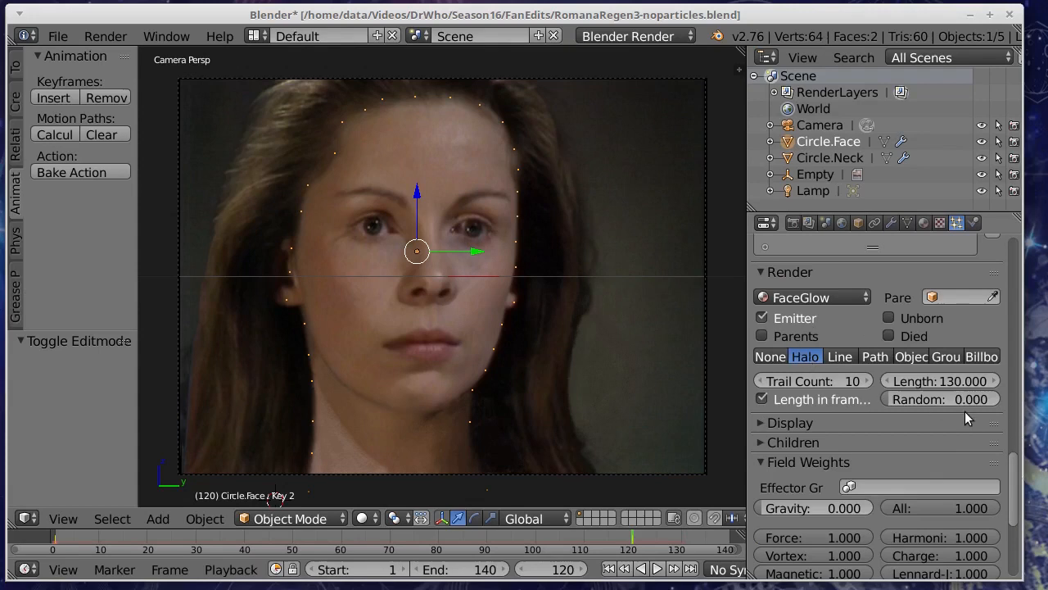
{"action": "scroll", "scroll_direction": "down", "scroll_amount": 3}
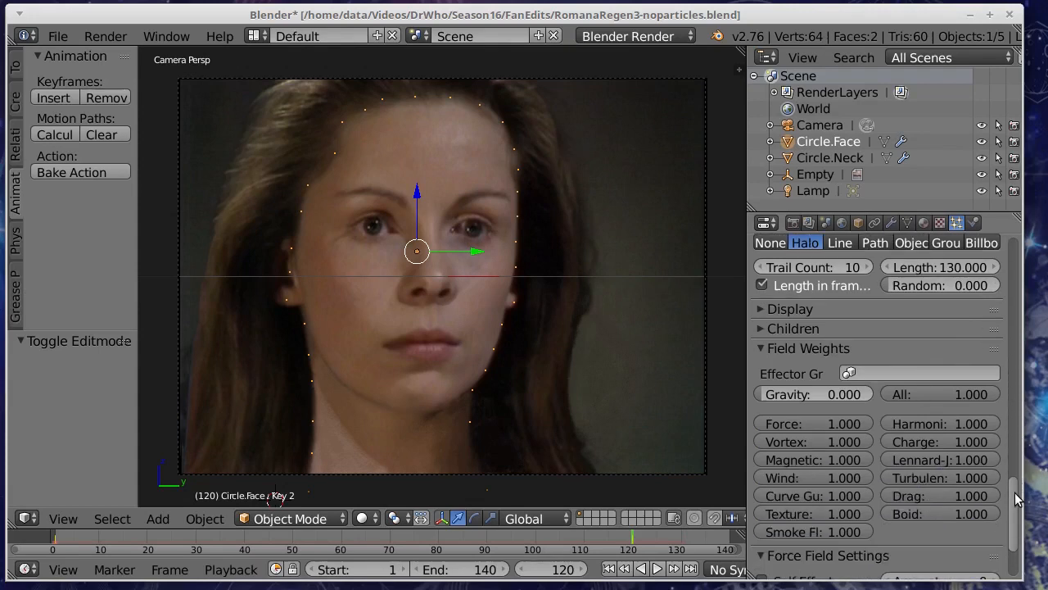
{"action": "mouse_move", "coordinate": [816, 393]}
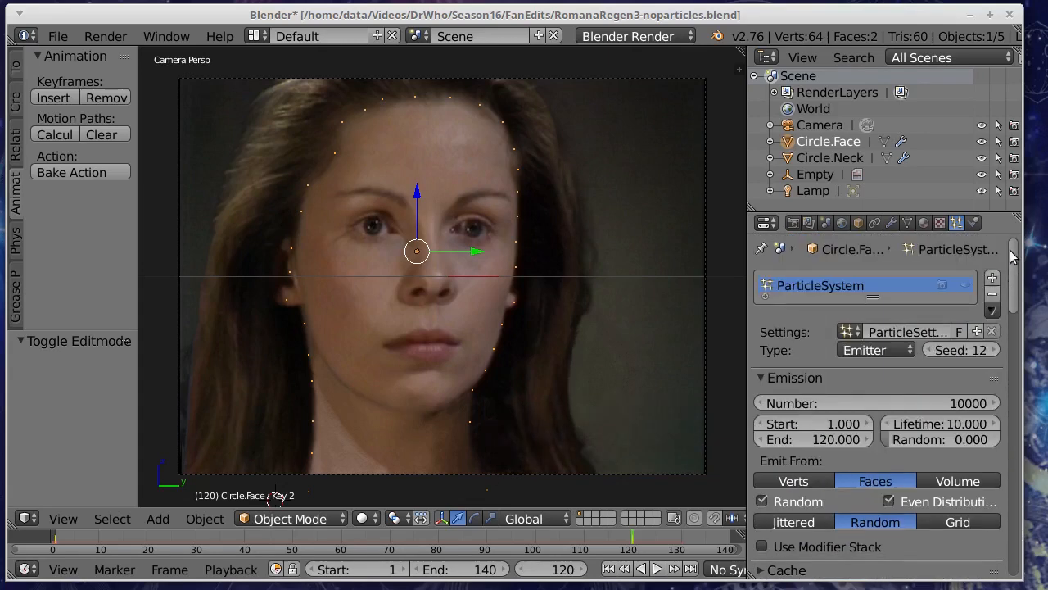
{"action": "left_click", "coordinate": [829, 158]}
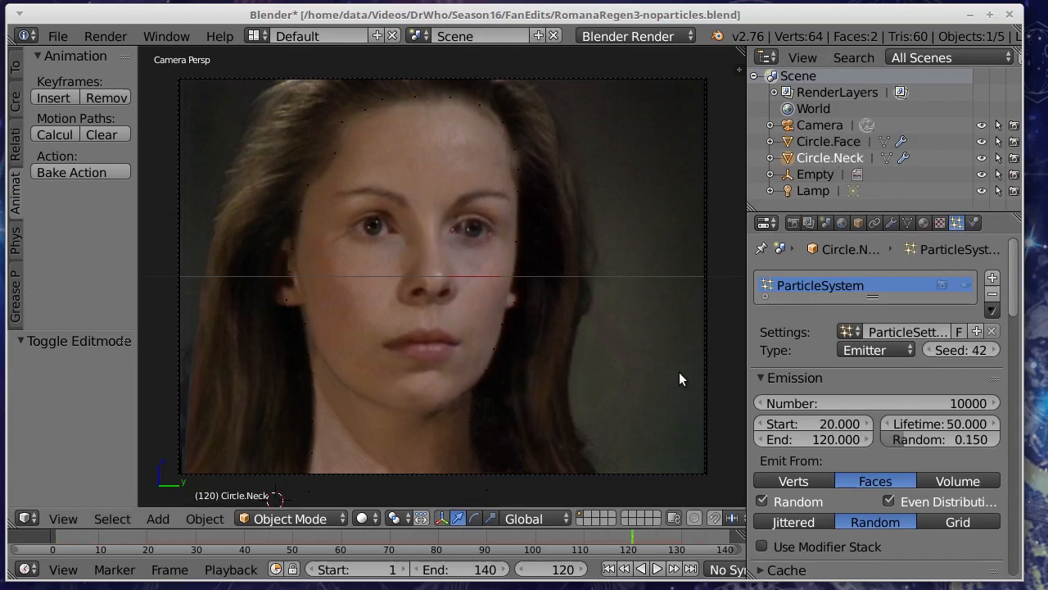
{"action": "mouse_move", "coordinate": [622, 398]}
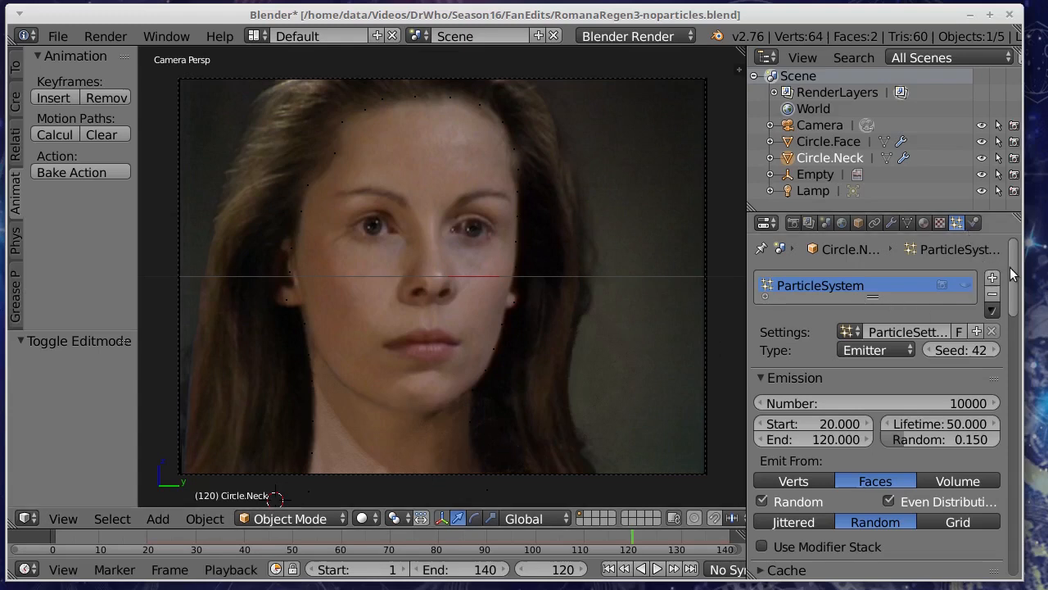
{"action": "scroll", "scroll_direction": "down", "scroll_amount": 3}
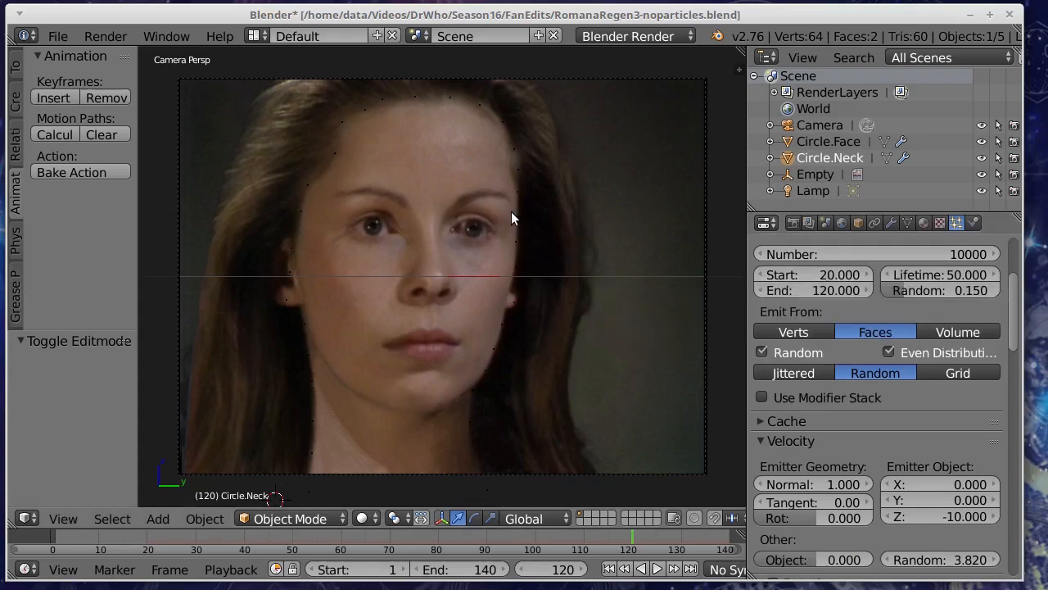
{"action": "mouse_move", "coordinate": [412, 414]}
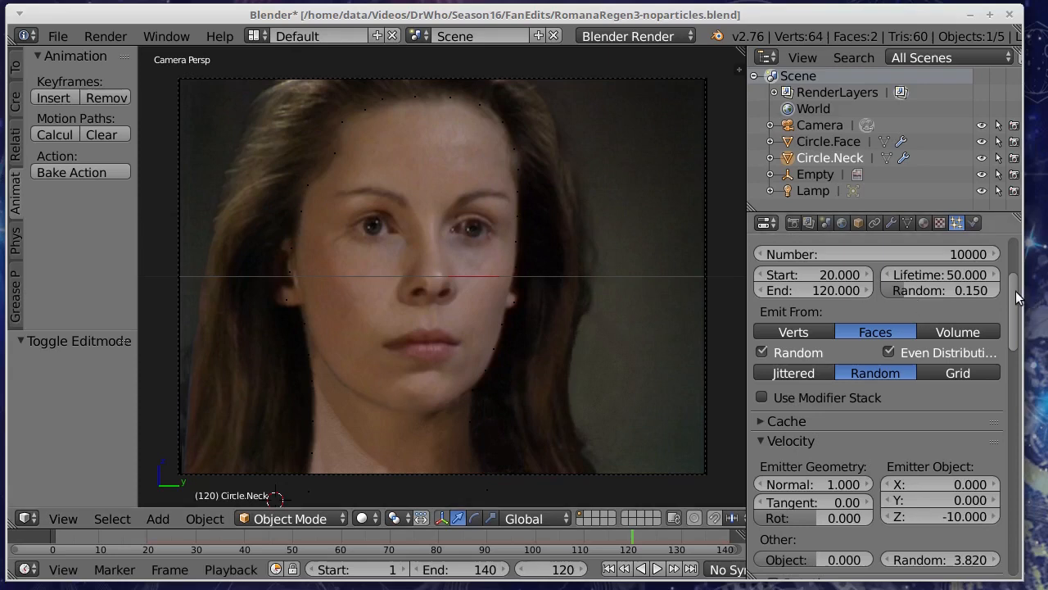
{"action": "mouse_move", "coordinate": [1016, 310]}
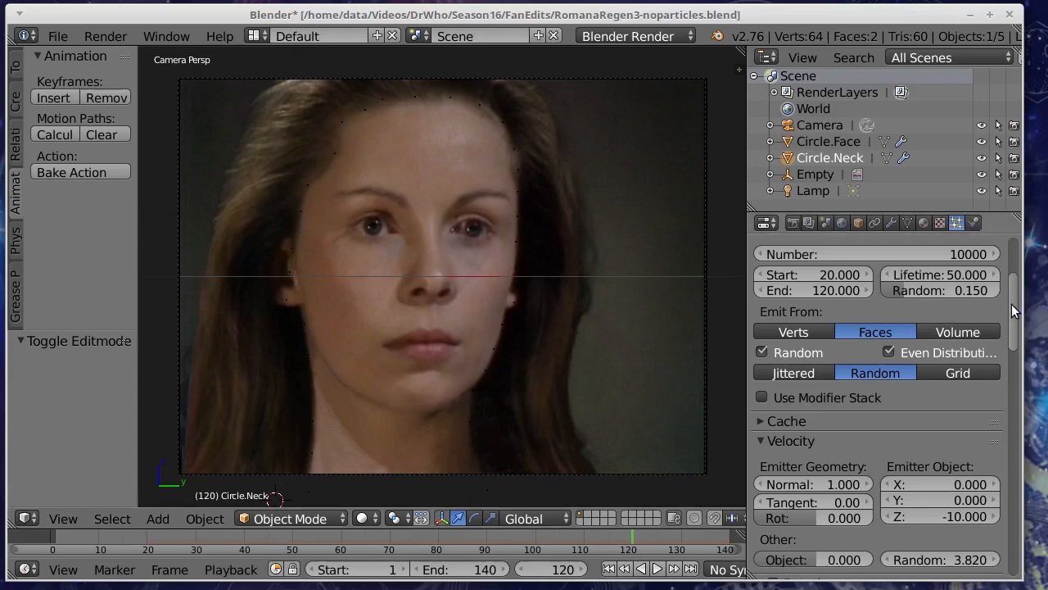
{"action": "scroll", "scroll_direction": "down", "scroll_amount": 3}
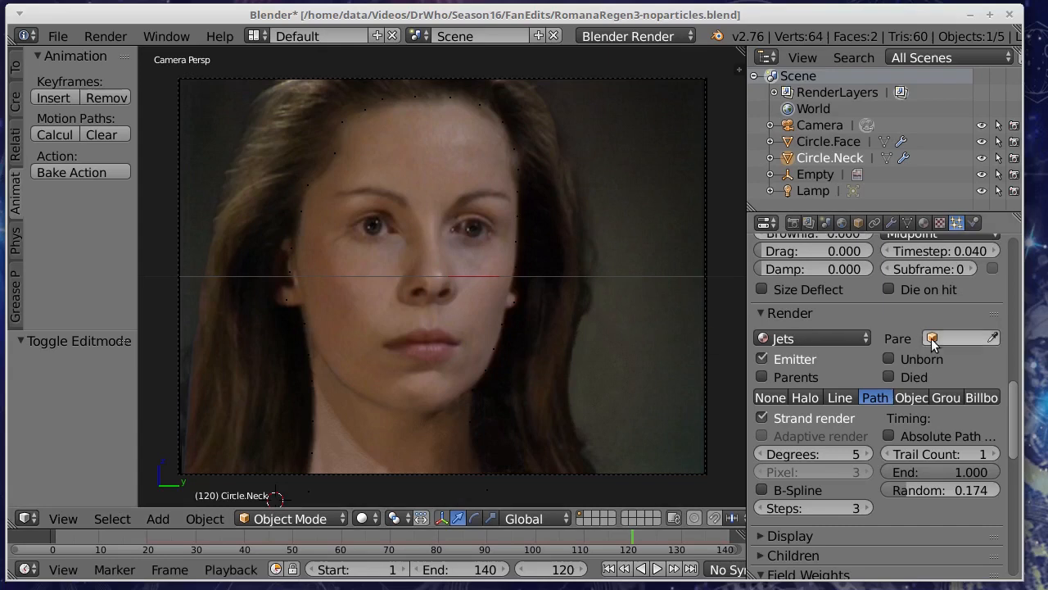
{"action": "scroll", "scroll_direction": "down", "scroll_amount": 3}
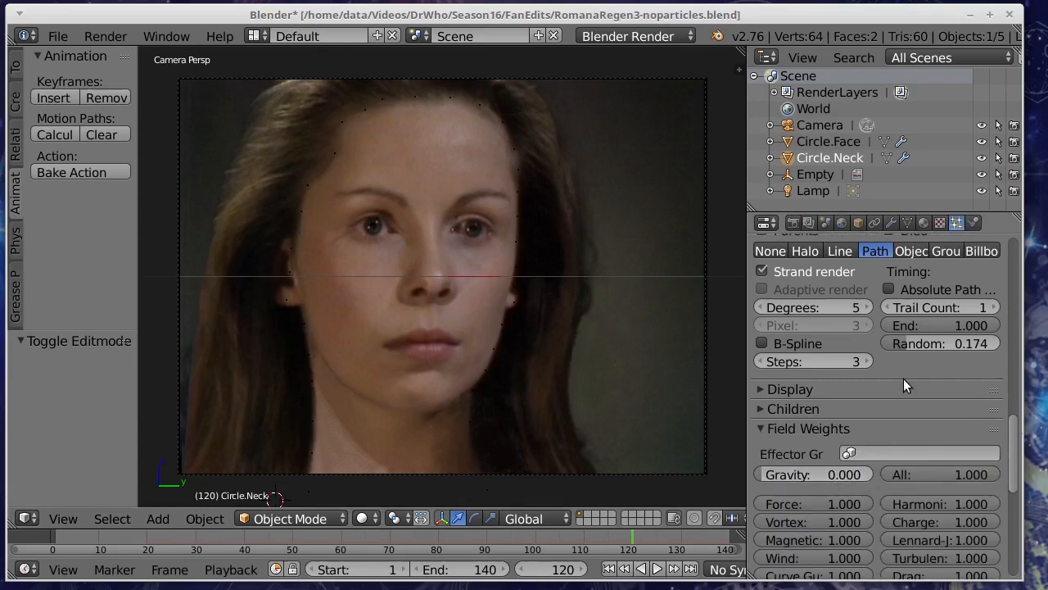
{"action": "scroll", "scroll_direction": "down", "scroll_amount": 3}
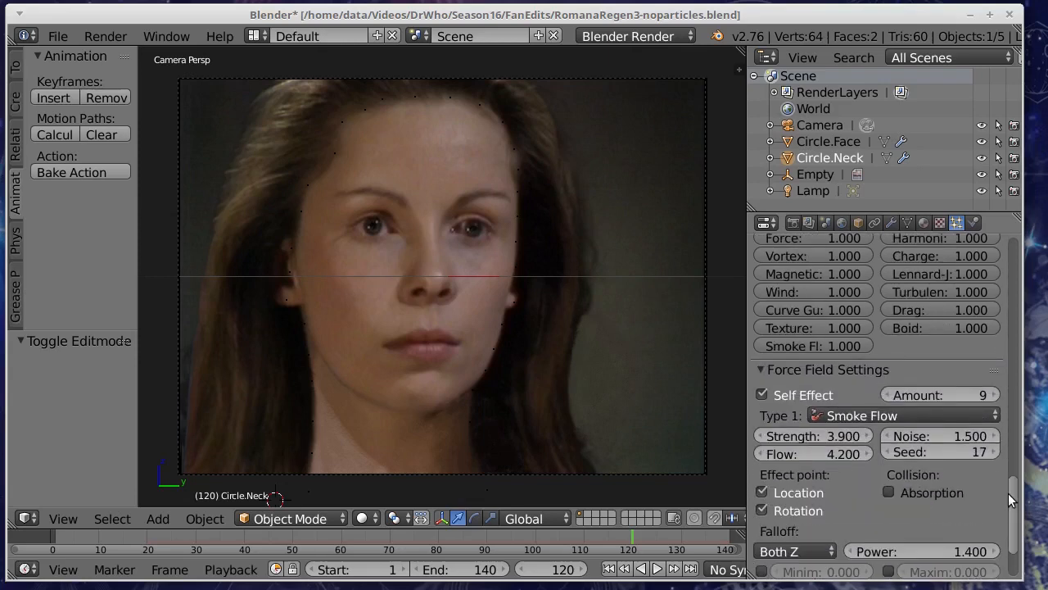
{"action": "scroll", "scroll_direction": "down", "scroll_amount": 3}
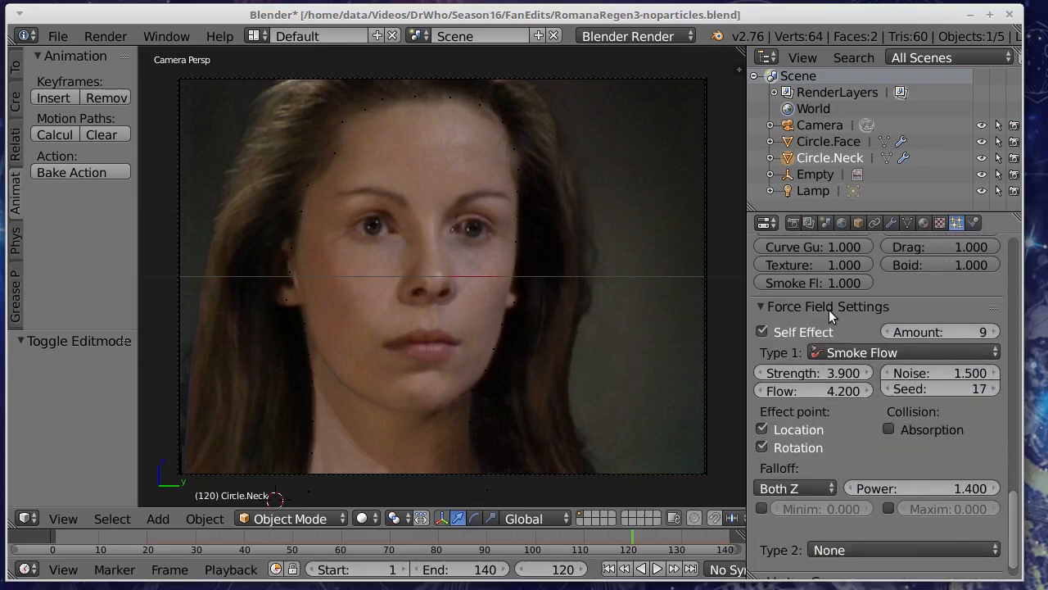
{"action": "scroll", "scroll_direction": "down", "scroll_amount": 3}
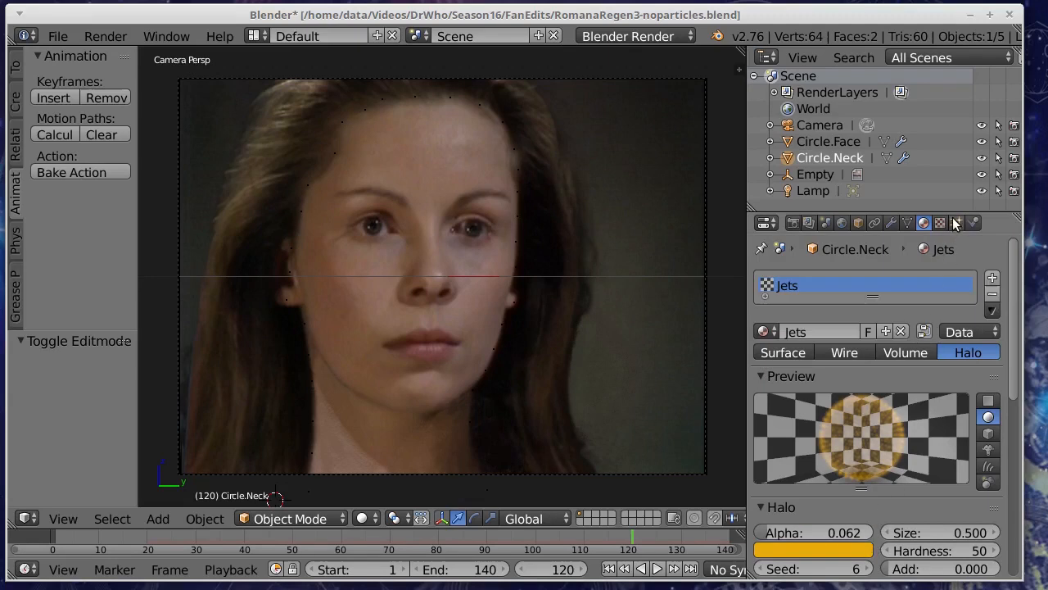
{"action": "mouse_move", "coordinate": [574, 138]}
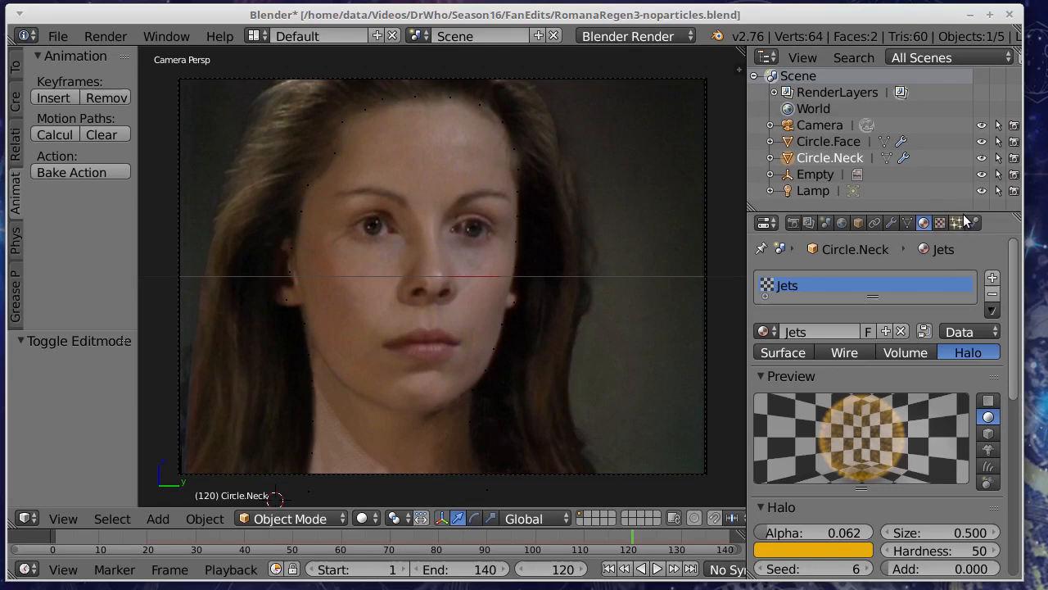
{"action": "mouse_move", "coordinate": [956, 223]}
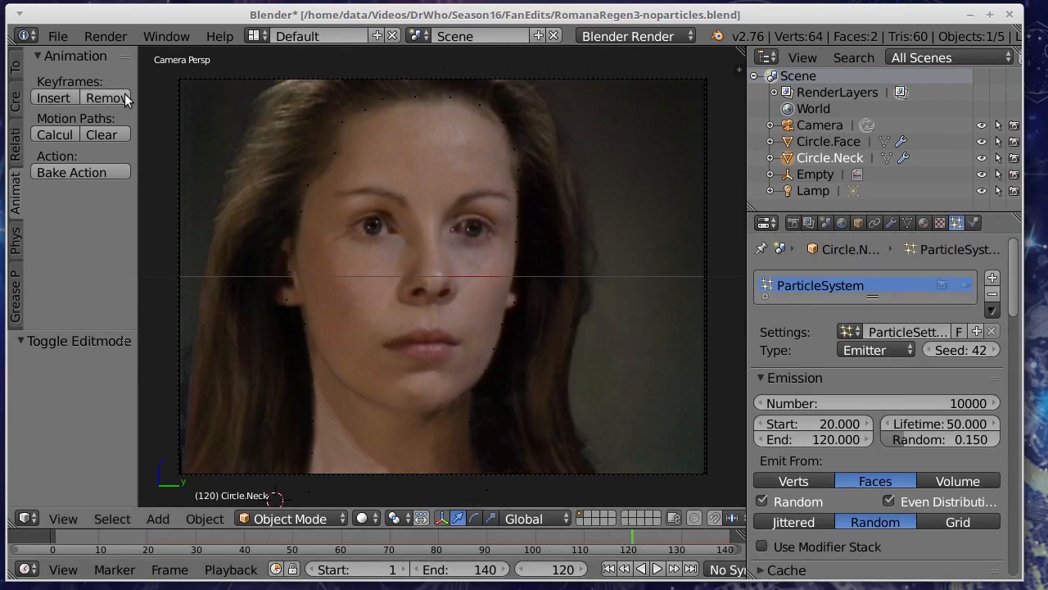
Choose File > Reload Start-Up File, bringing up its confirmation prompt.
{"action": "left_click", "coordinate": [57, 36]}
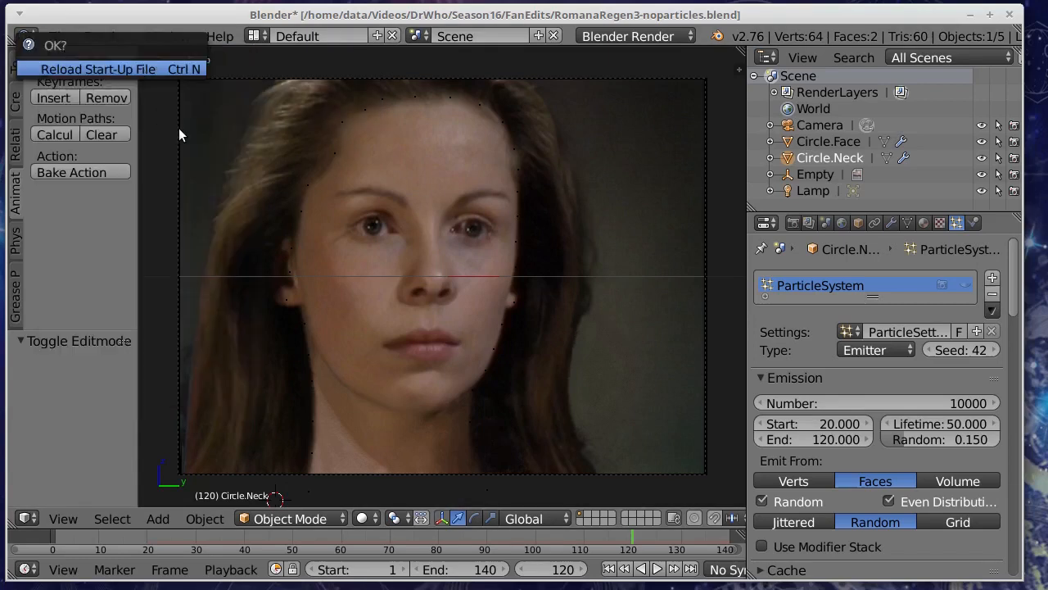
Confirm reloading the default scene and delete its cube.
{"action": "left_click", "coordinate": [98, 69]}
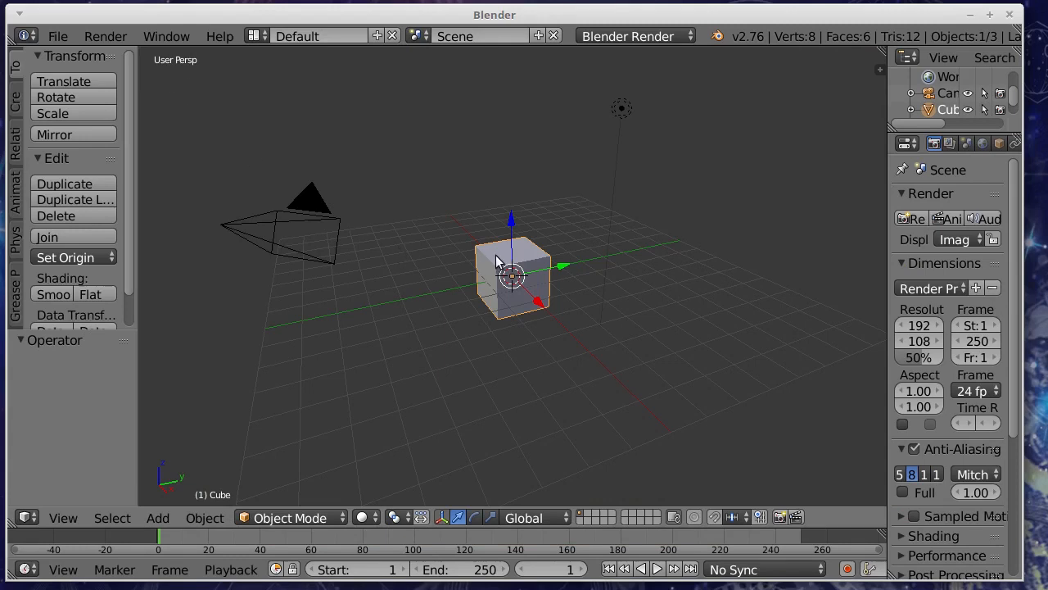
{"action": "left_click", "coordinate": [56, 216]}
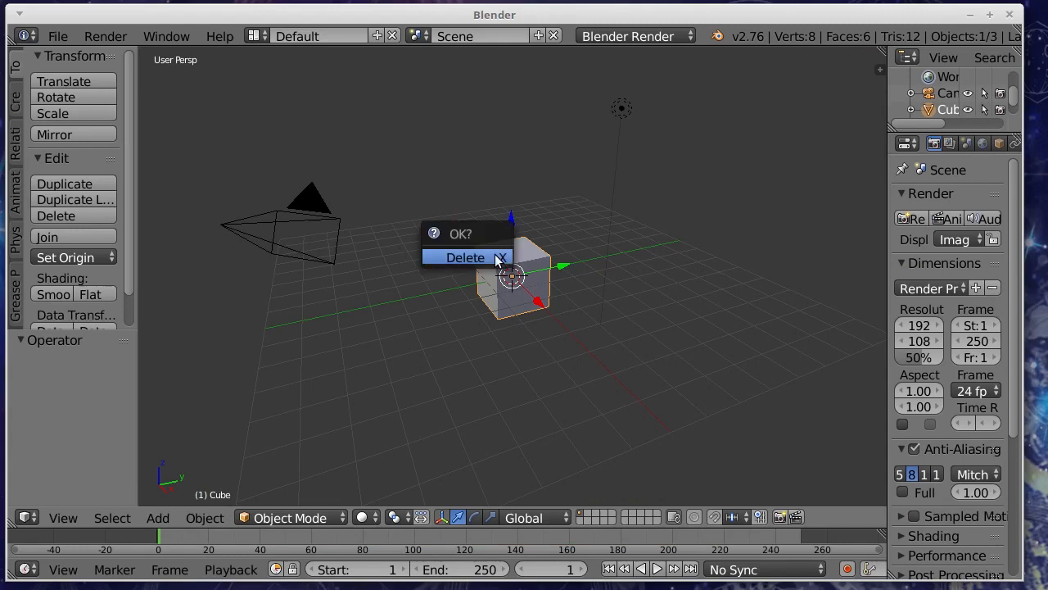
{"action": "left_click", "coordinate": [465, 257]}
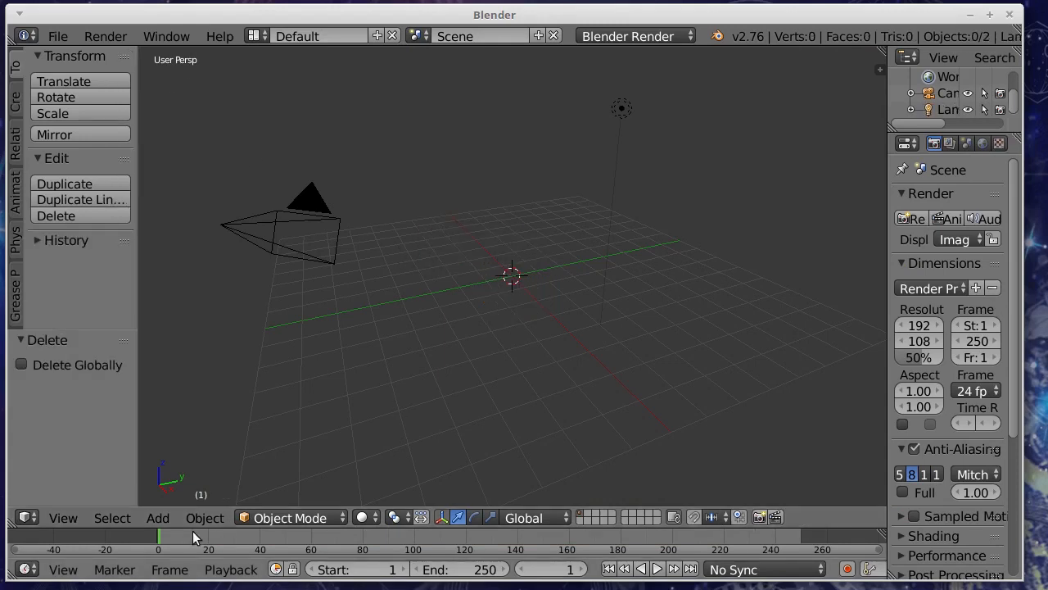
Add a 32-vertex circle mesh and expand its Shape Keys panel.
{"action": "left_click", "coordinate": [157, 518]}
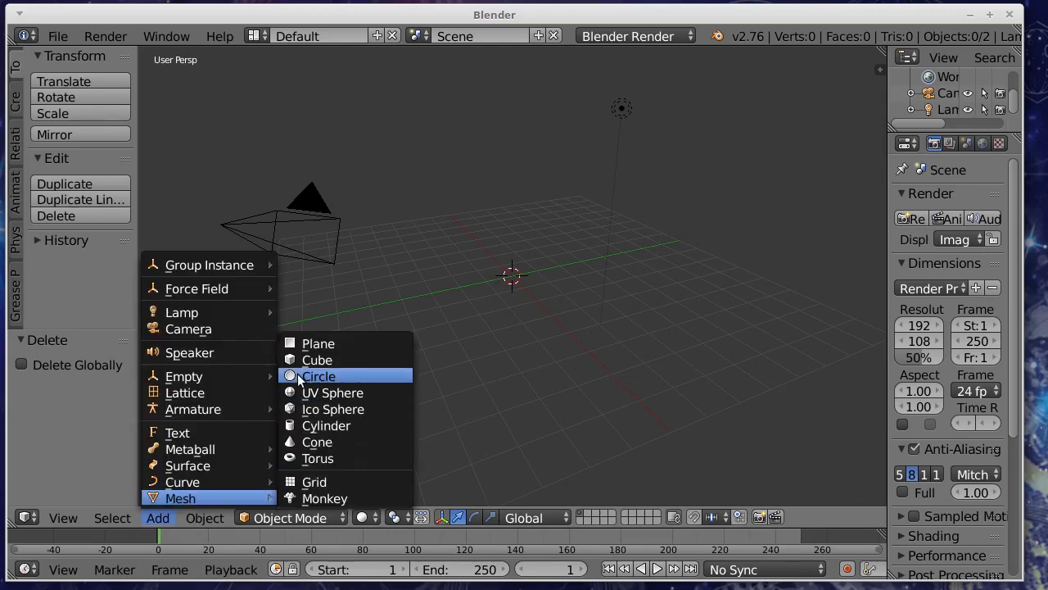
{"action": "left_click", "coordinate": [318, 375]}
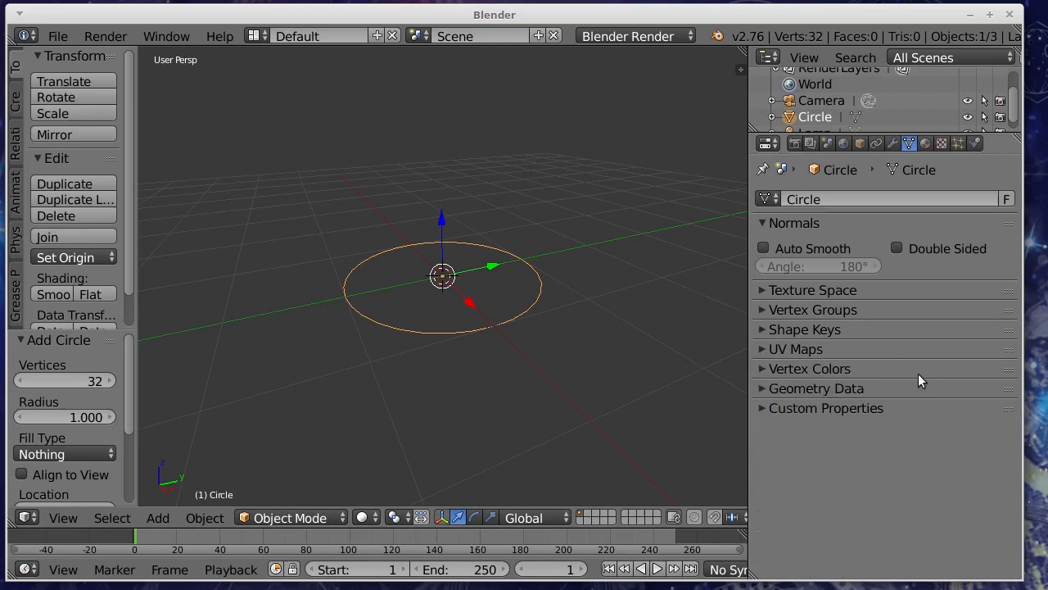
{"action": "left_click", "coordinate": [804, 330]}
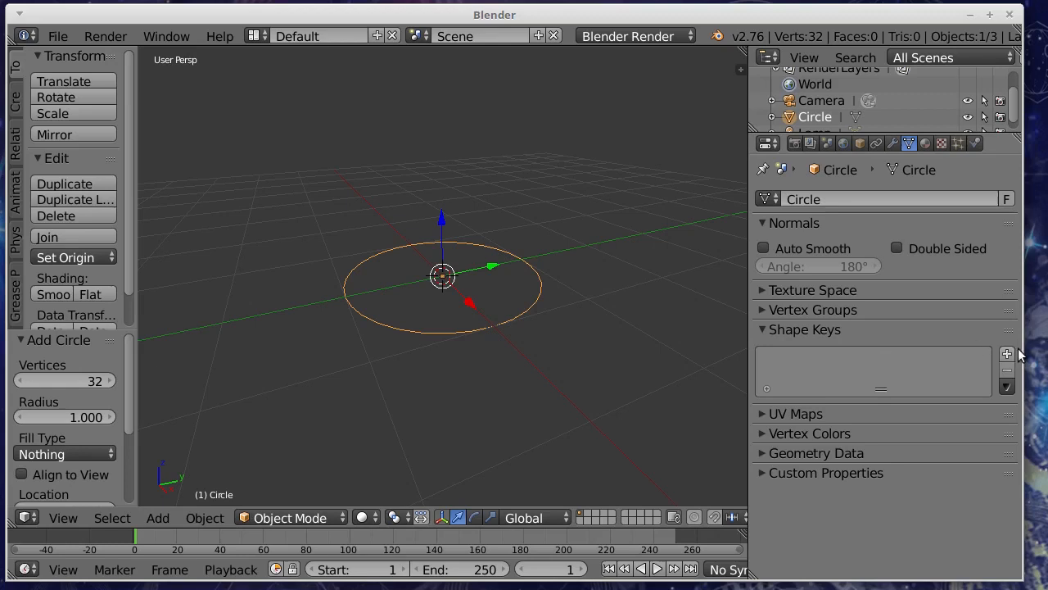
Add Basis and Key 1 shape keys to the circle and keyframe Key 1 at 0 on frame 1.
{"action": "left_click", "coordinate": [1005, 353]}
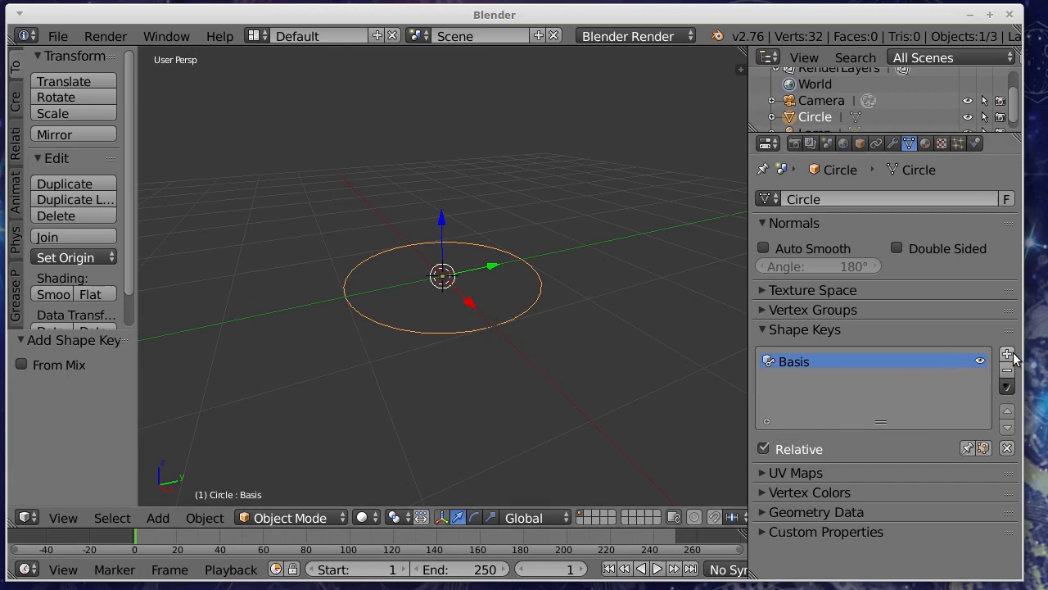
{"action": "left_click", "coordinate": [1007, 354]}
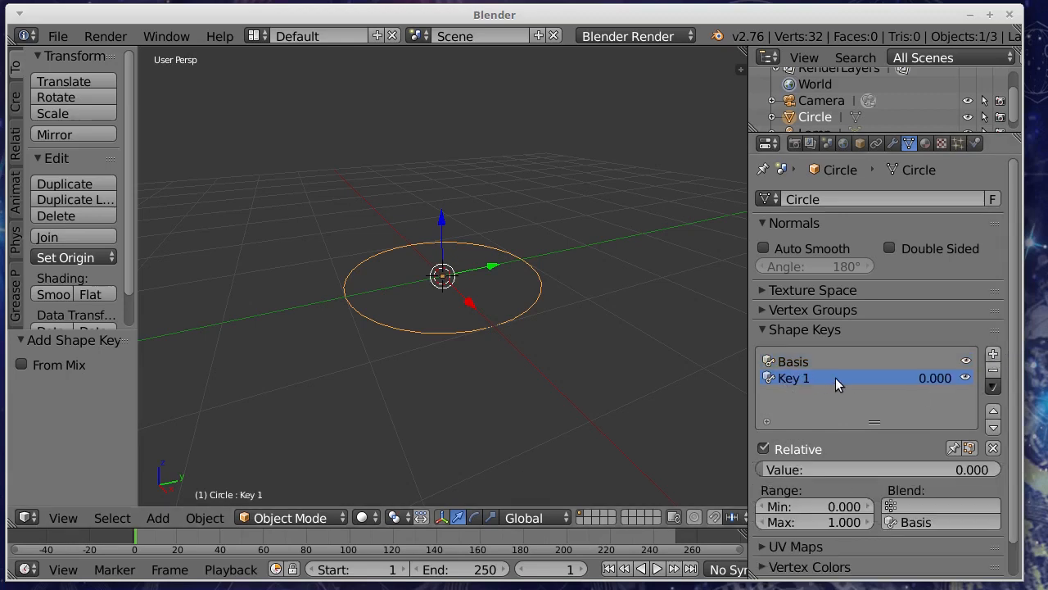
{"action": "mouse_move", "coordinate": [467, 244]}
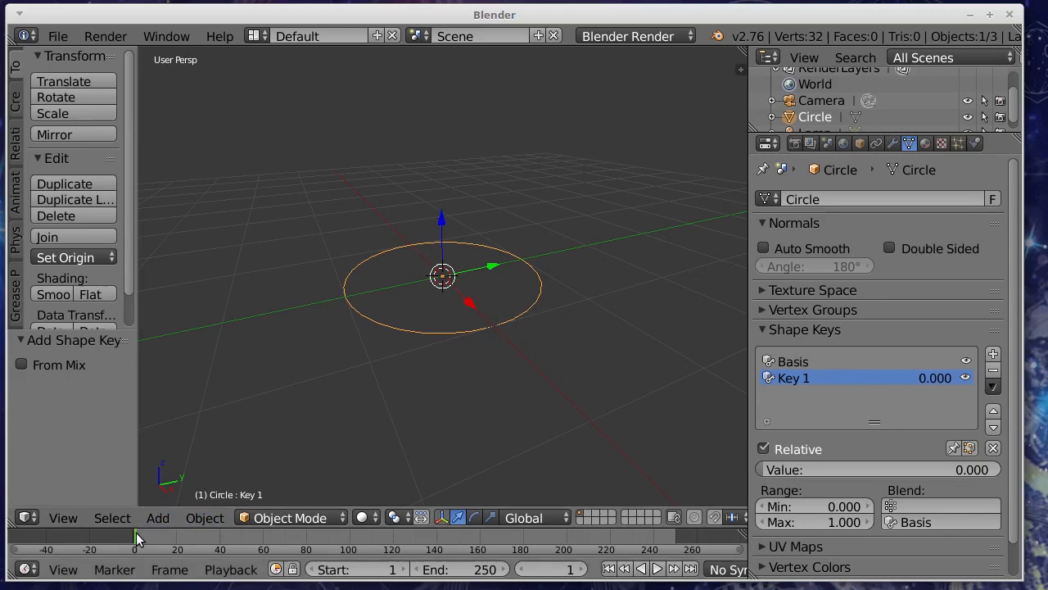
{"action": "left_click", "coordinate": [655, 569]}
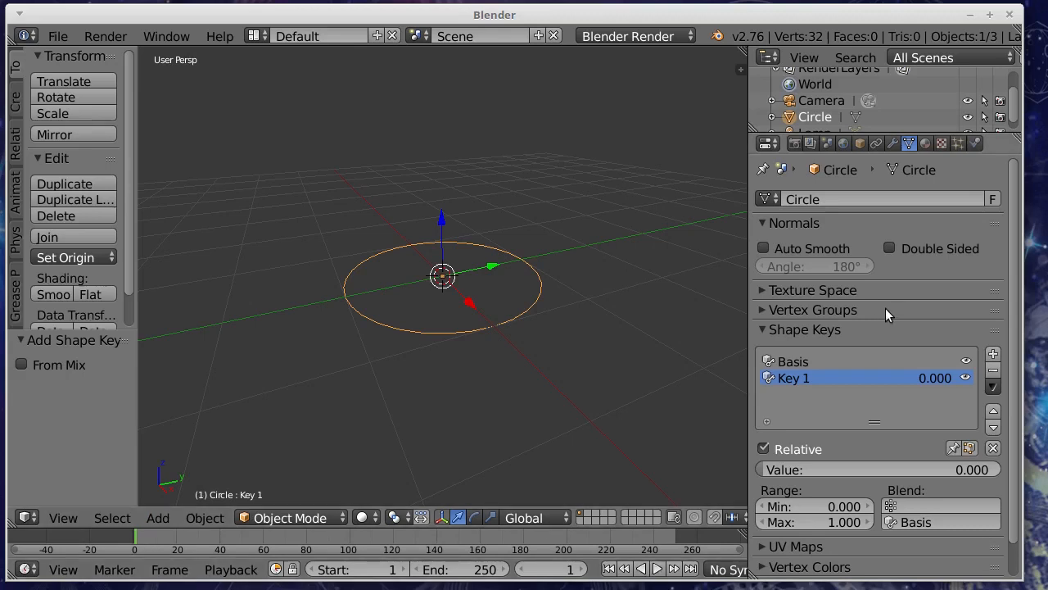
{"action": "mouse_move", "coordinate": [883, 377]}
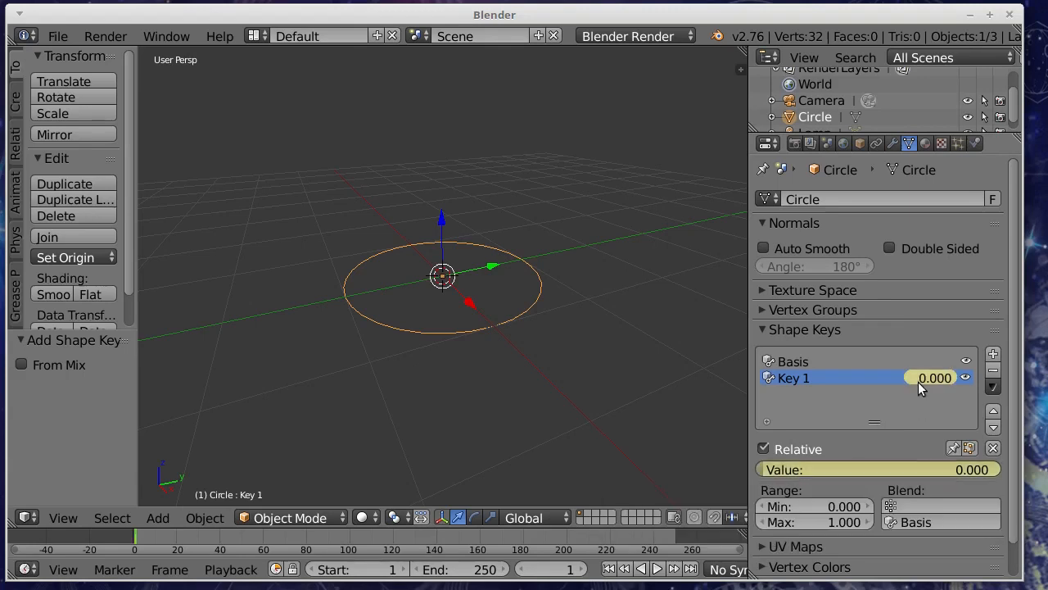
{"action": "left_click", "coordinate": [649, 568]}
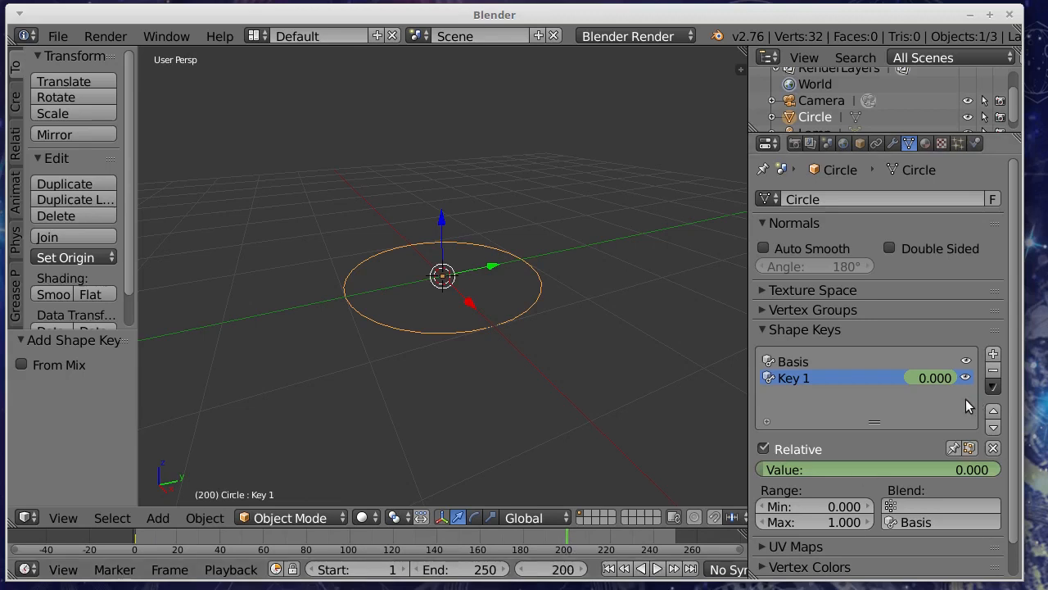
{"action": "mouse_move", "coordinate": [443, 331]}
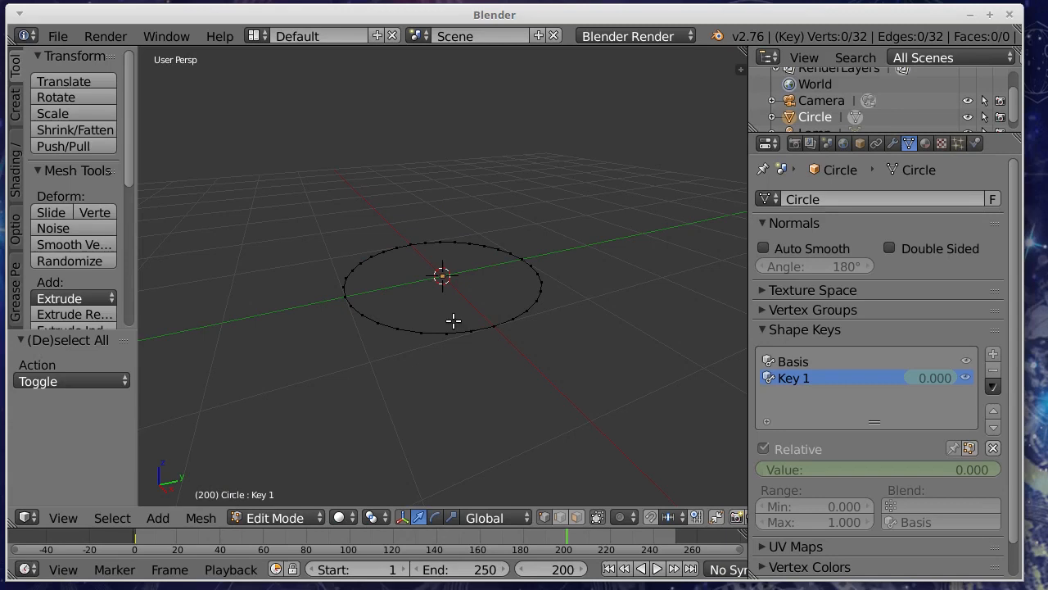
Select about six front vertices of the circle and pull them down and outward for Key 1.
{"action": "left_click", "coordinate": [416, 330]}
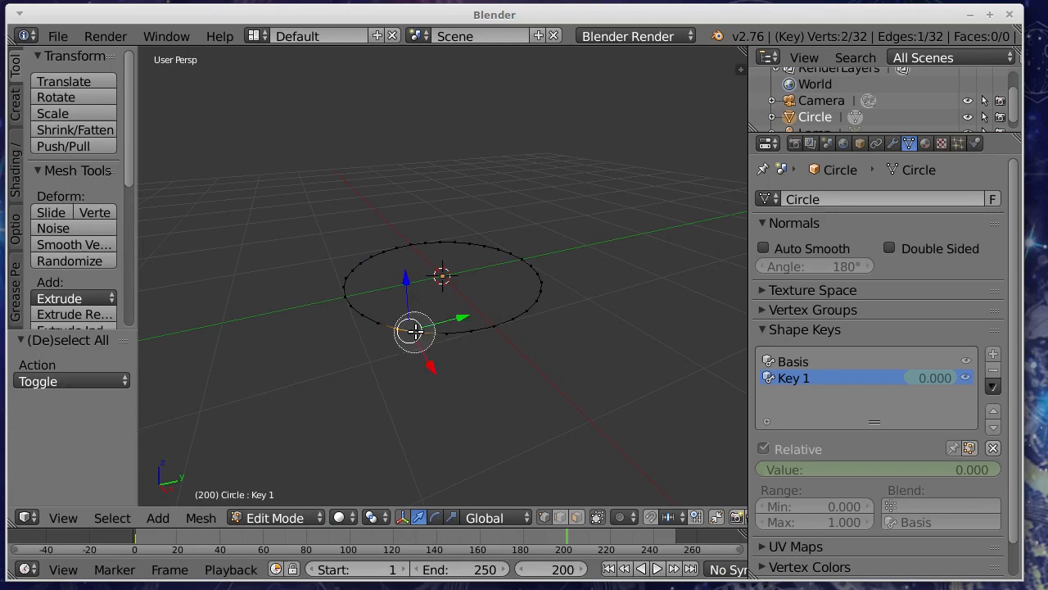
{"action": "left_click_drag", "start_coordinate": [412, 330], "coordinate": [467, 320]}
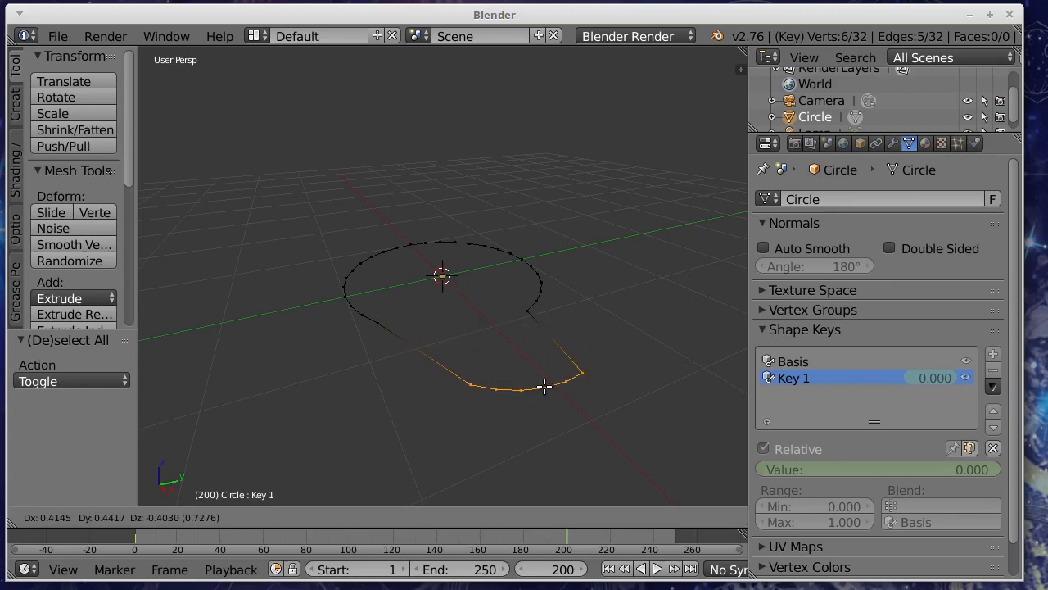
{"action": "left_click_drag", "start_coordinate": [543, 386], "coordinate": [511, 401]}
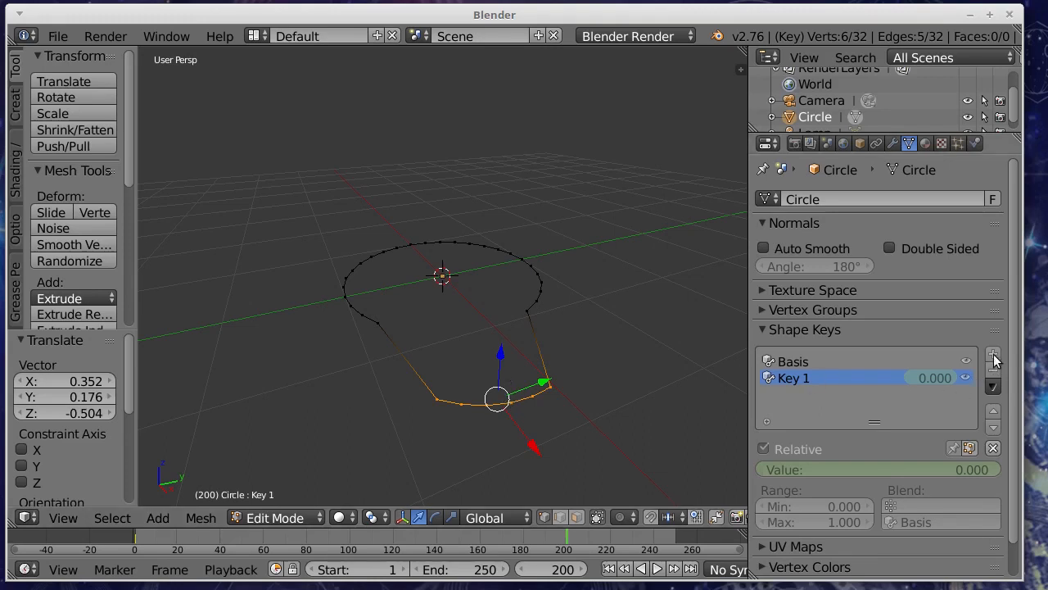
{"action": "mouse_move", "coordinate": [537, 423]}
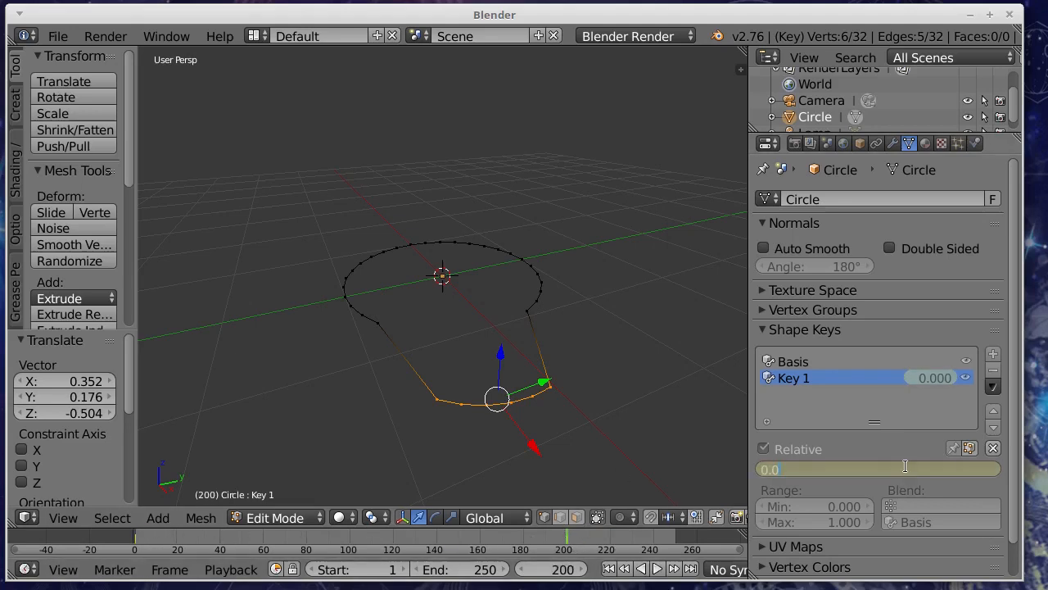
Key Key 1 to 0 at frame 1 and 1.000 at frame 200, comparing it against the Basis shape.
{"action": "type", "text": "1"}
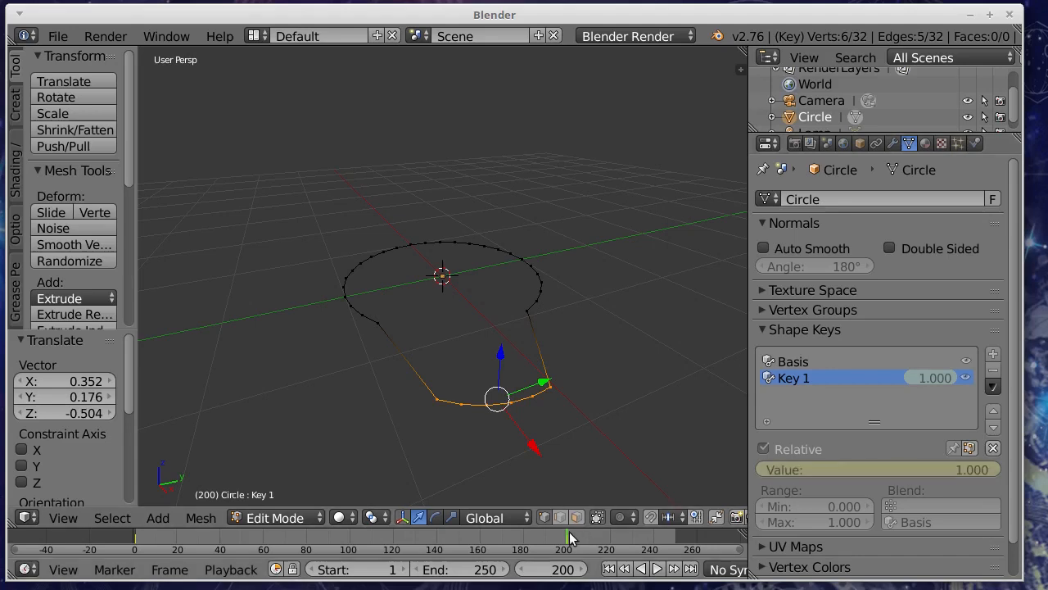
{"action": "left_click", "coordinate": [658, 567]}
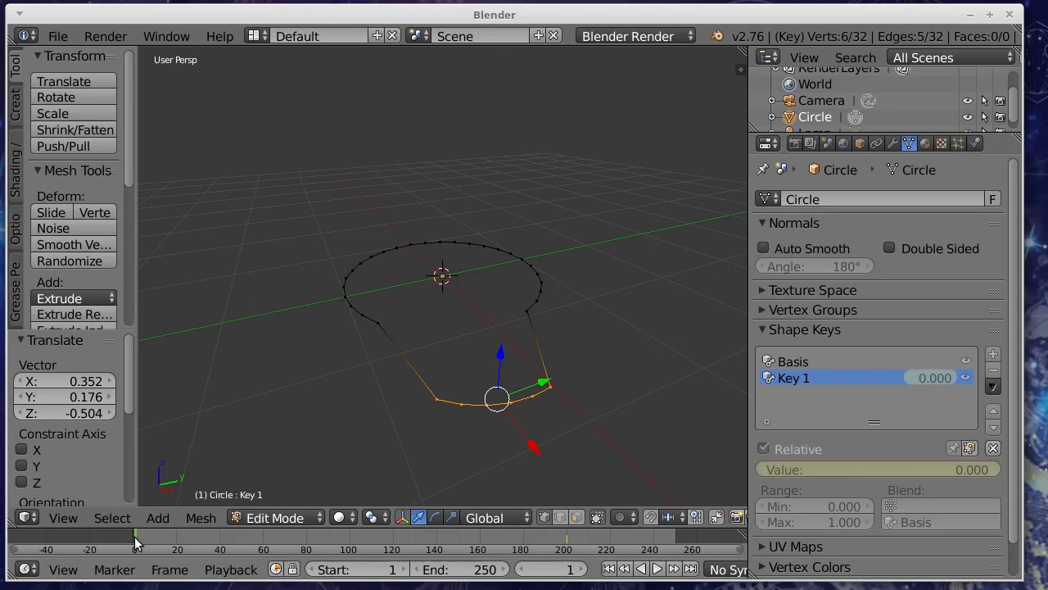
{"action": "mouse_move", "coordinate": [934, 377]}
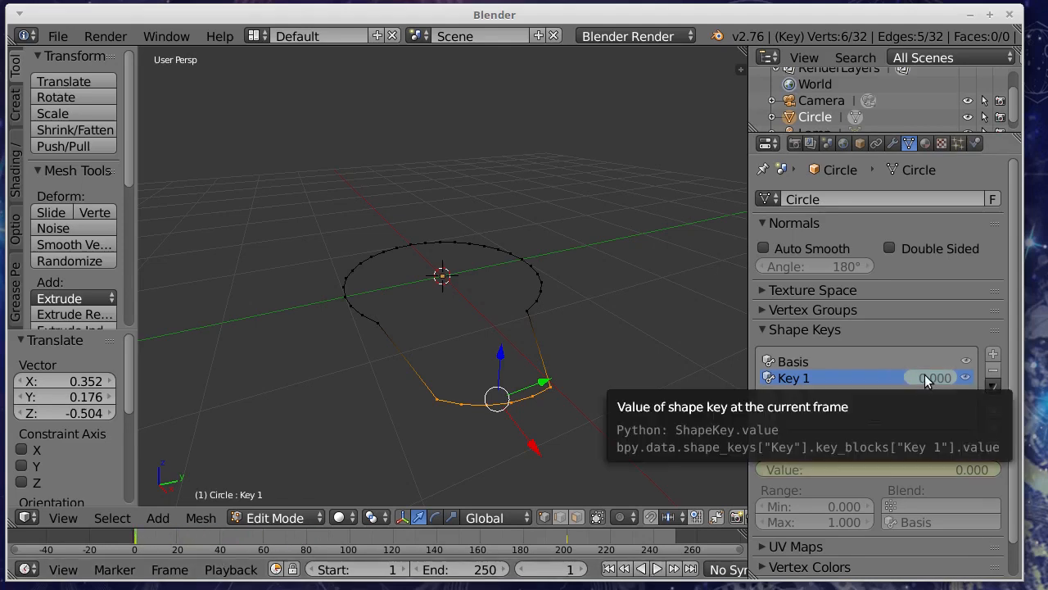
{"action": "mouse_move", "coordinate": [858, 346]}
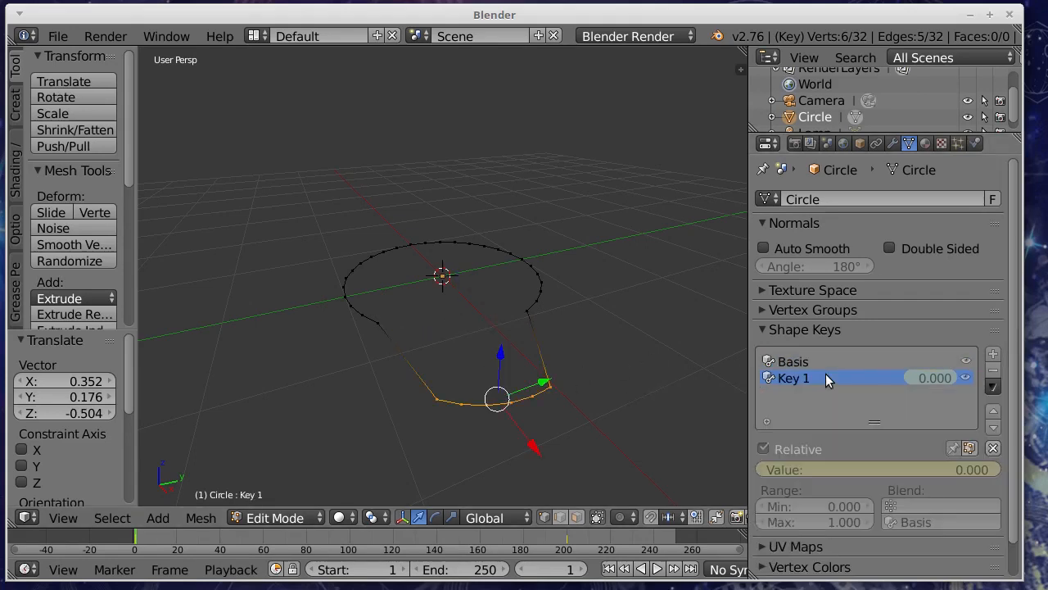
{"action": "left_click", "coordinate": [793, 362]}
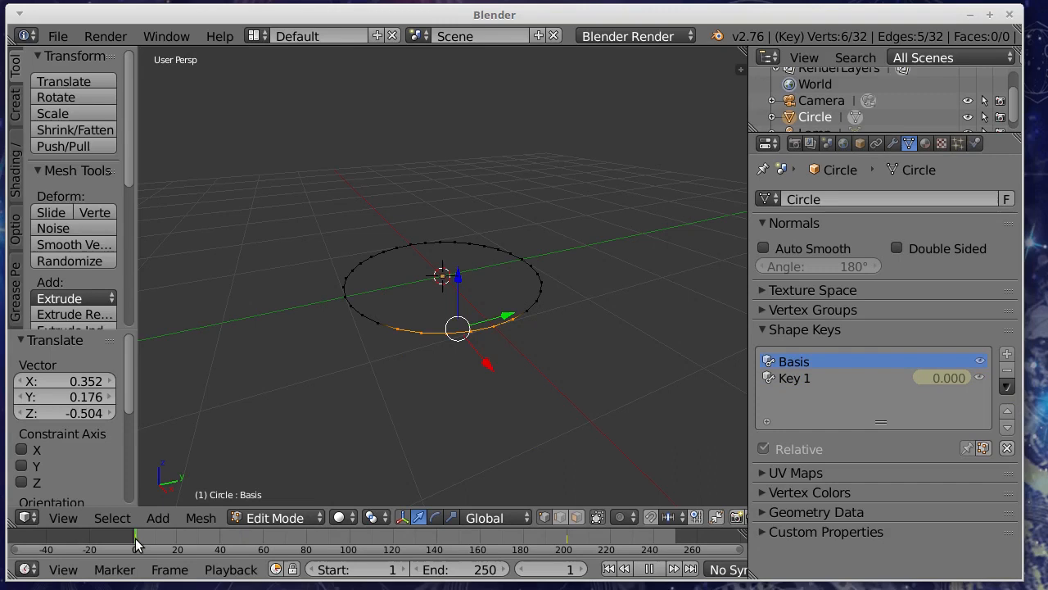
{"action": "mouse_move", "coordinate": [138, 544]}
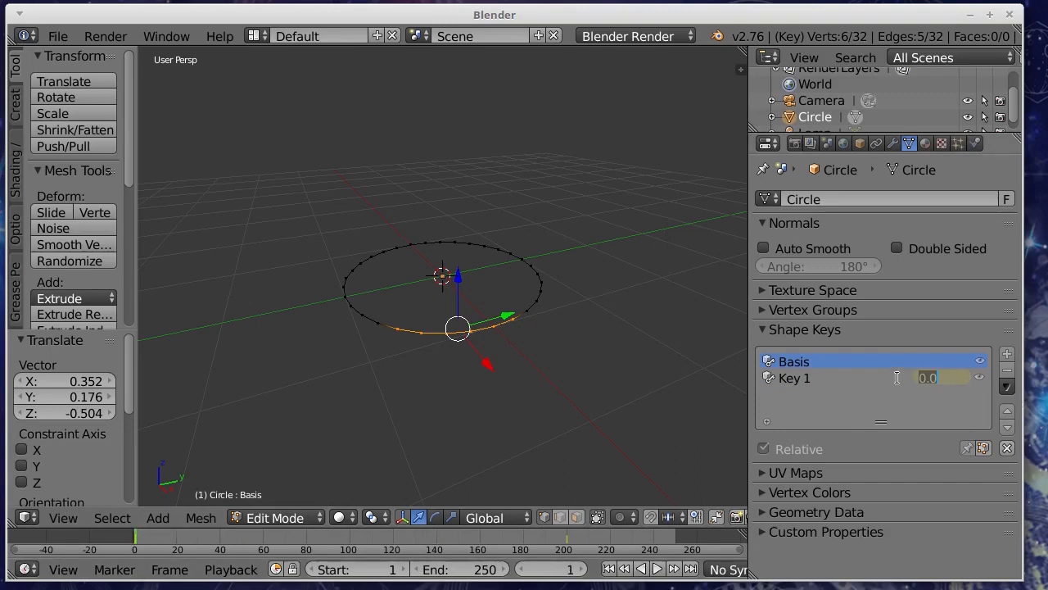
{"action": "left_click", "coordinate": [793, 377]}
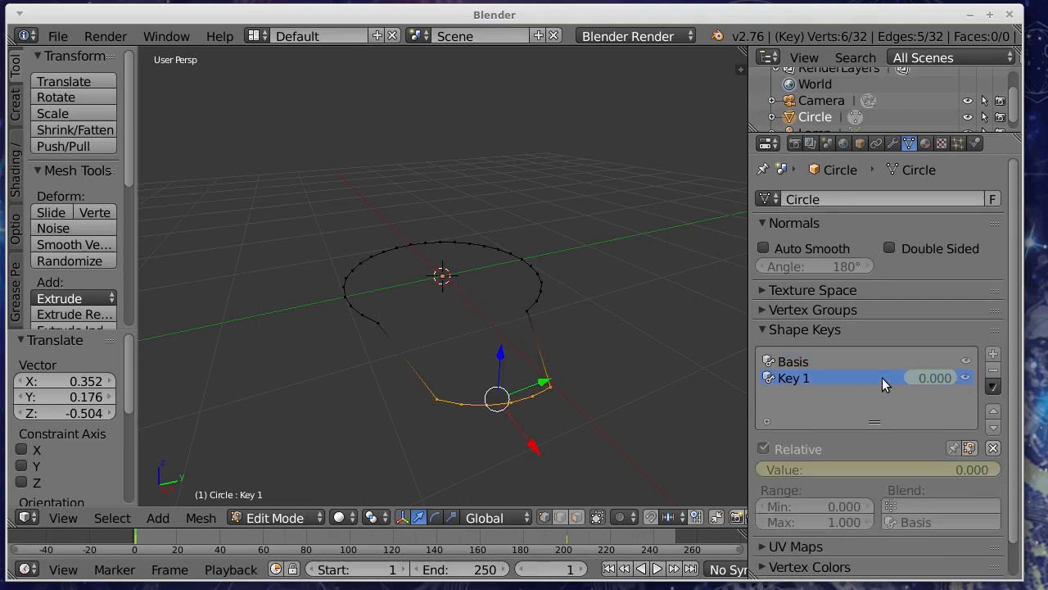
{"action": "mouse_move", "coordinate": [933, 376]}
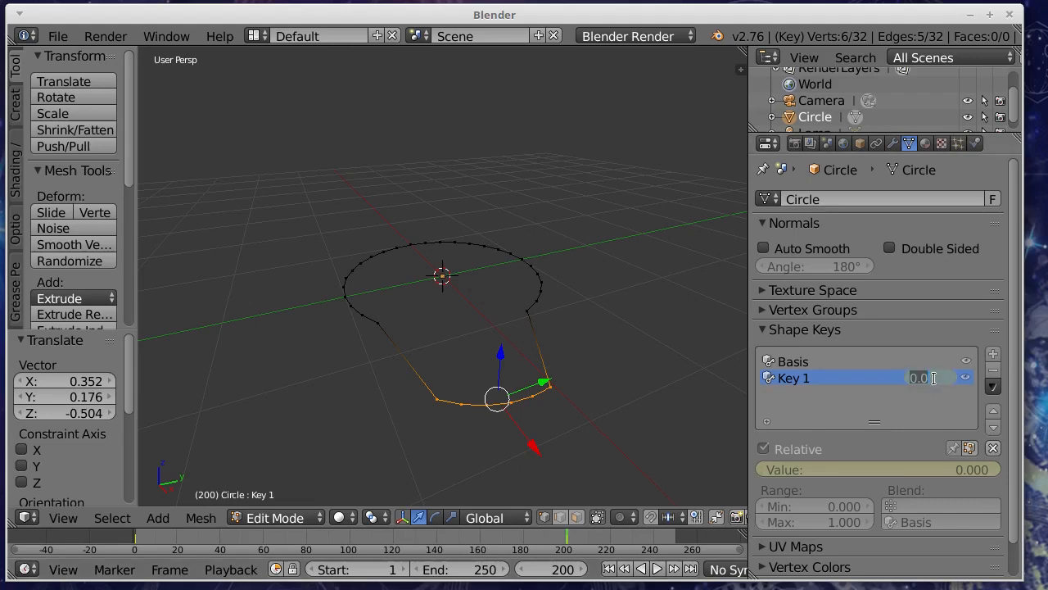
{"action": "type", "text": "1.000"}
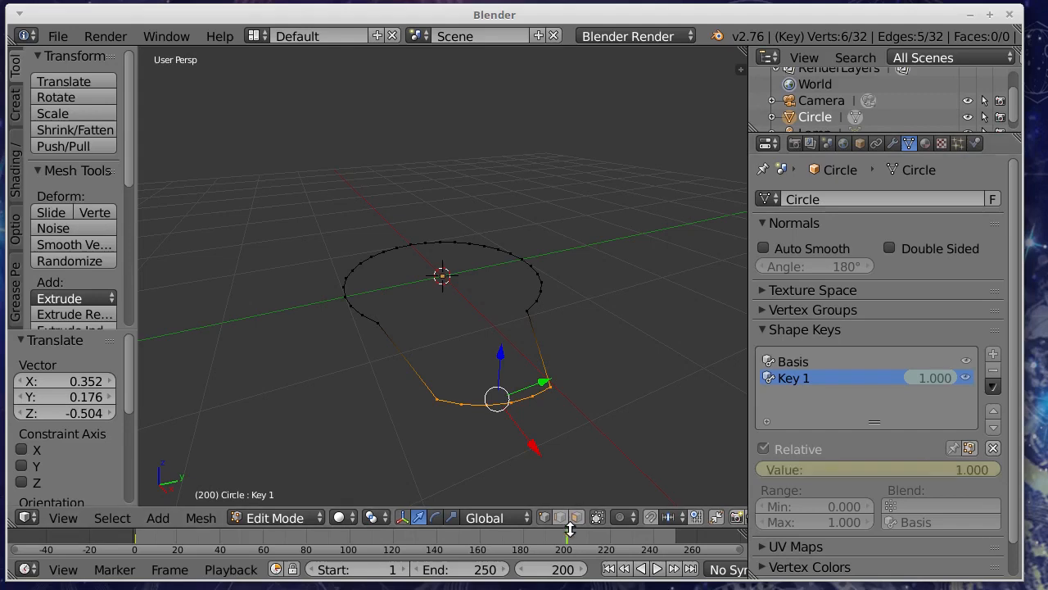
Scrub between frame 200 and the start to check the Basis-to-Key 1 blend, keeping Key 1 selected.
{"action": "left_click", "coordinate": [642, 566]}
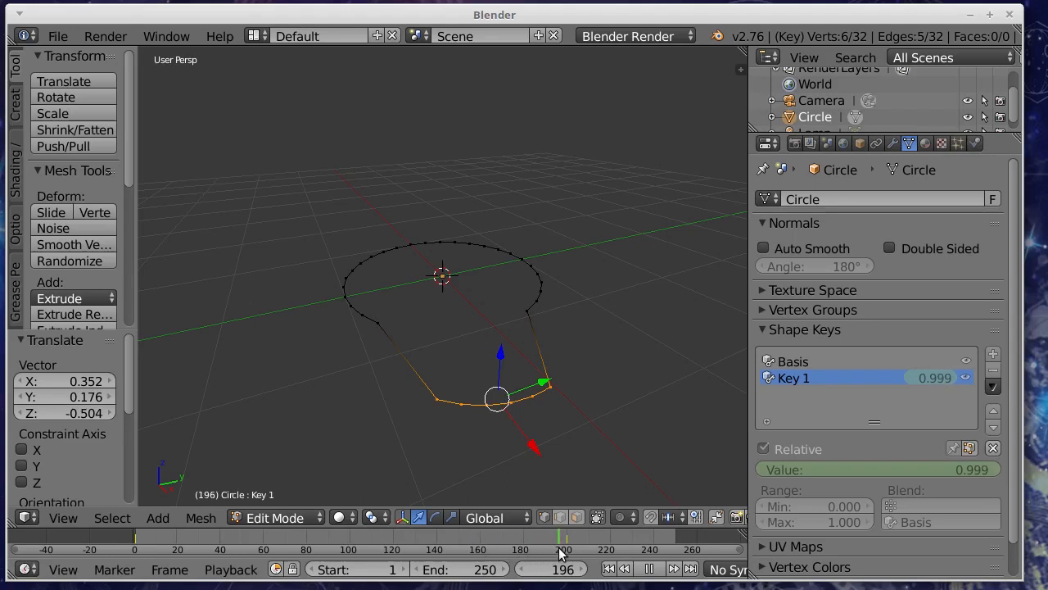
{"action": "left_click", "coordinate": [180, 537]}
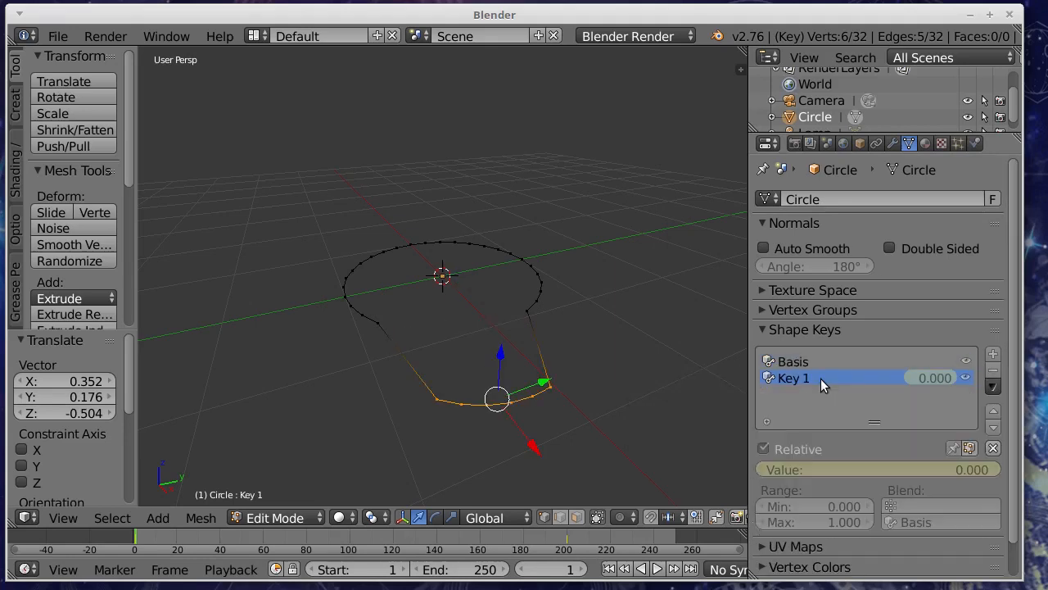
{"action": "left_click", "coordinate": [793, 362]}
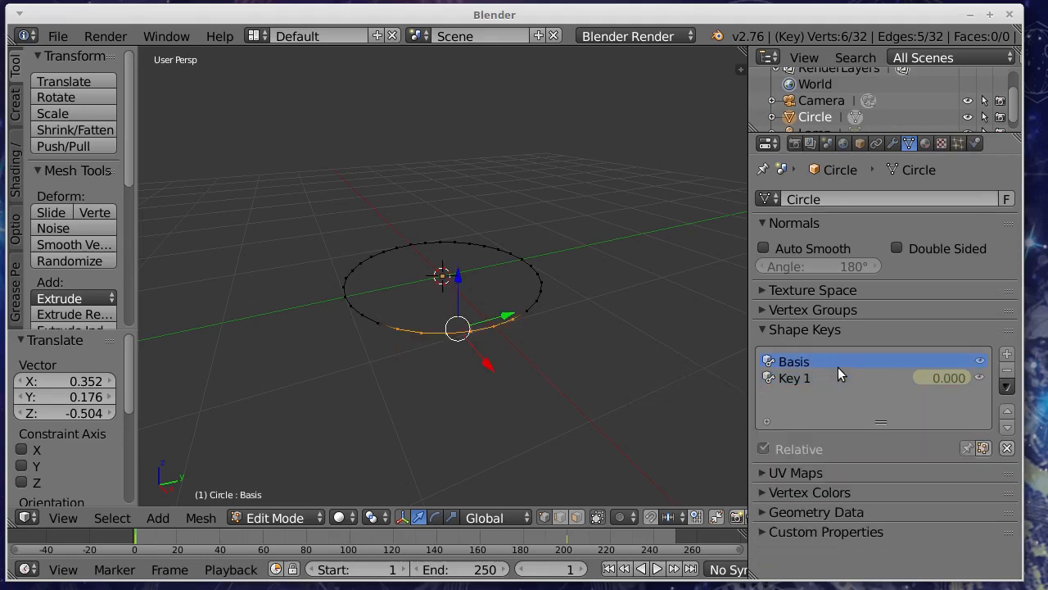
{"action": "left_click", "coordinate": [793, 377]}
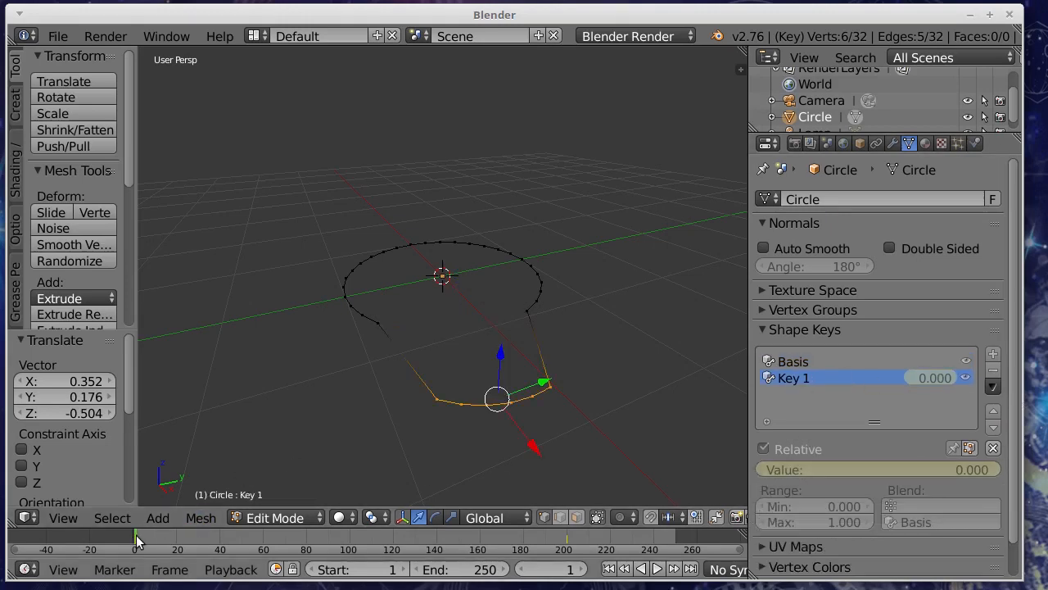
{"action": "left_click", "coordinate": [877, 469]}
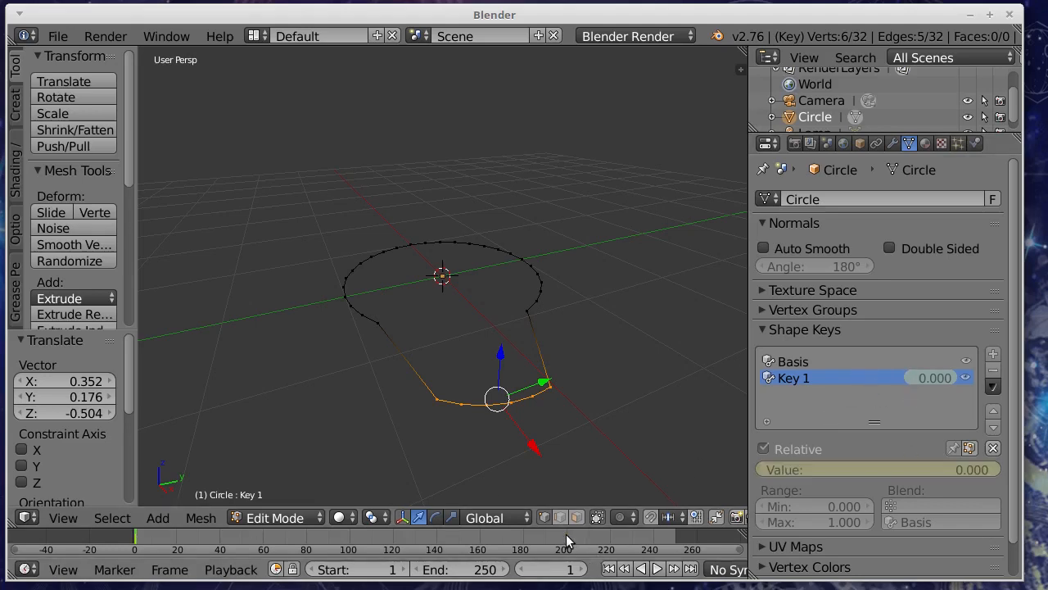
{"action": "left_click", "coordinate": [642, 568]}
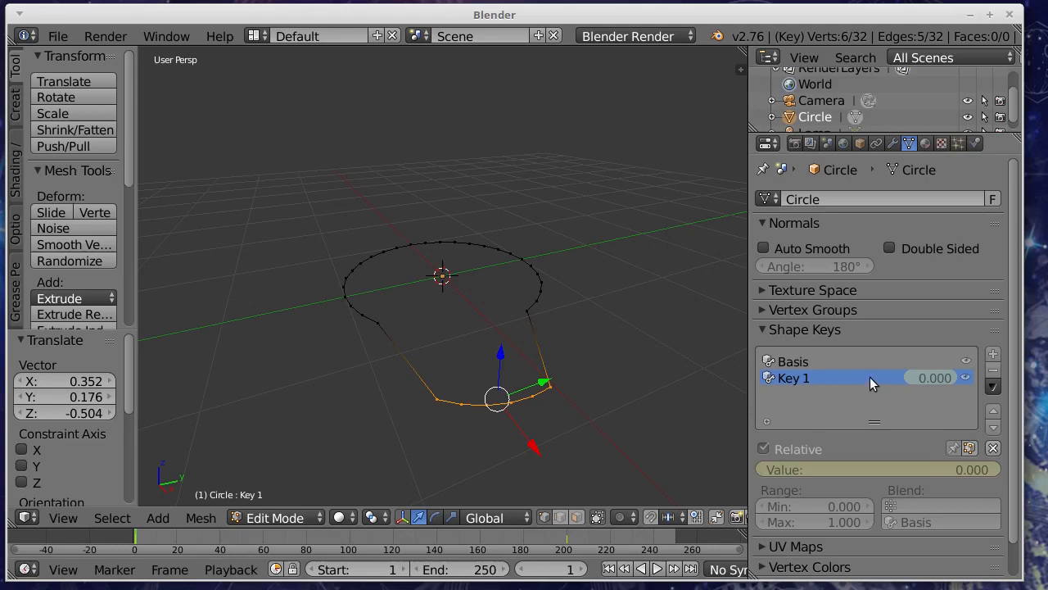
{"action": "mouse_move", "coordinate": [969, 449]}
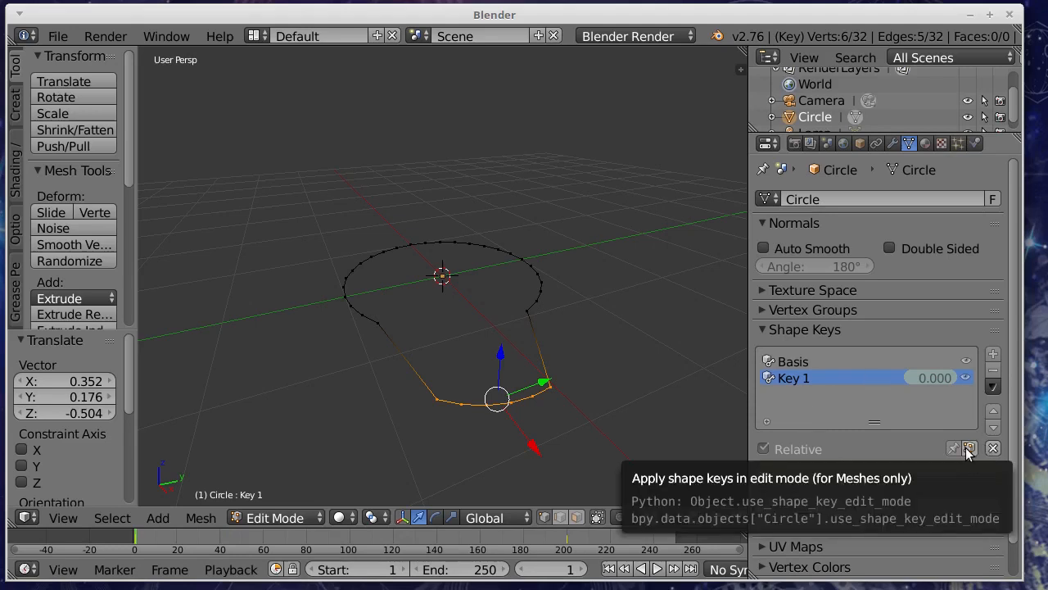
Enable 'Apply shape keys in edit mode' so the Key 1 deformation shows while editing.
{"action": "left_click", "coordinate": [969, 449]}
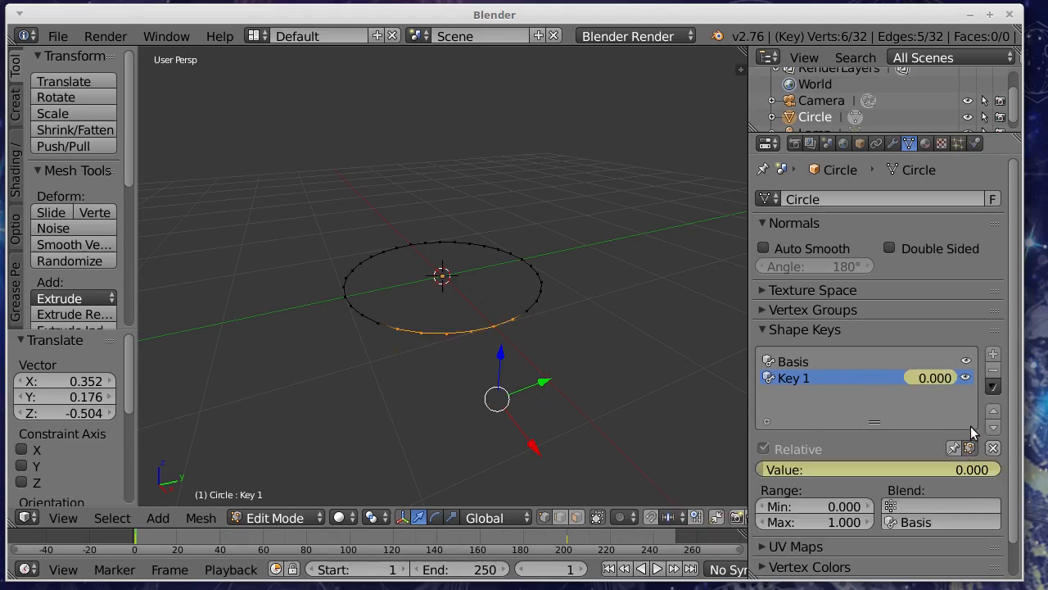
{"action": "mouse_move", "coordinate": [970, 449]}
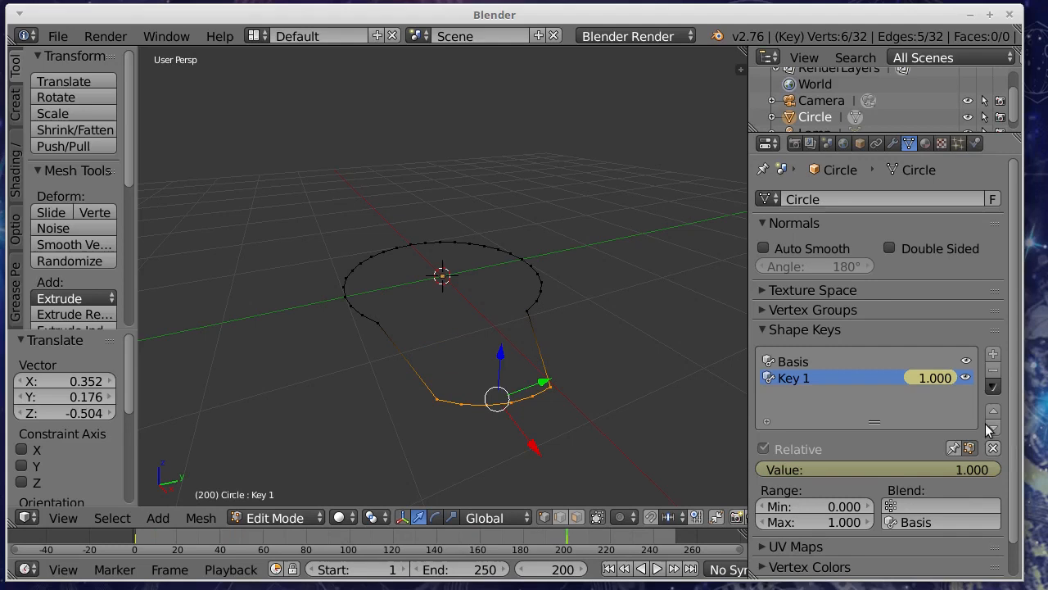
{"action": "mouse_move", "coordinate": [970, 448]}
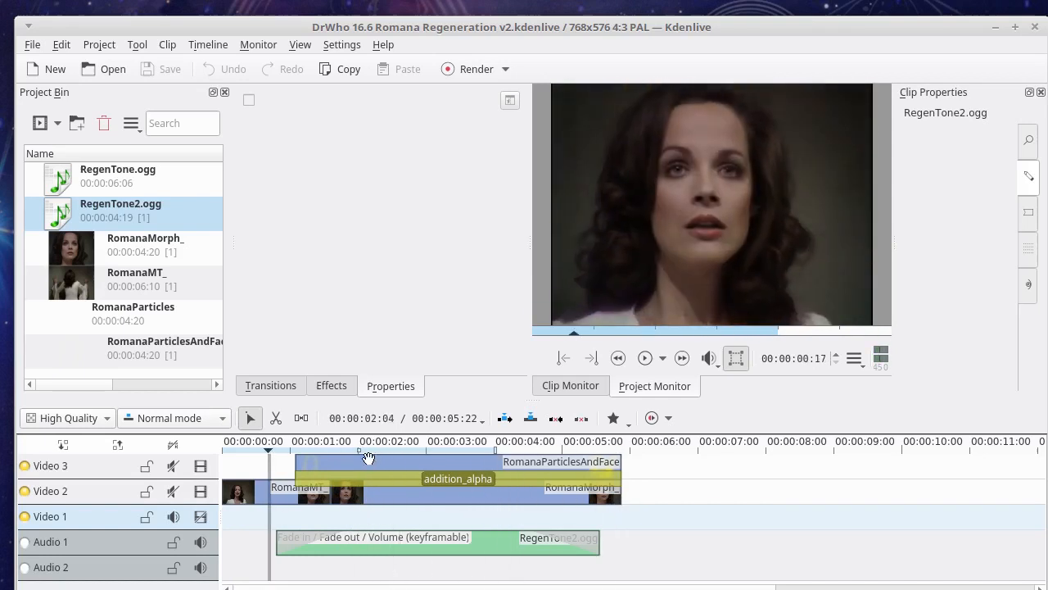
Play through the Romana regeneration composite in the Project Monitor, then return near the start.
{"action": "left_click", "coordinate": [282, 442]}
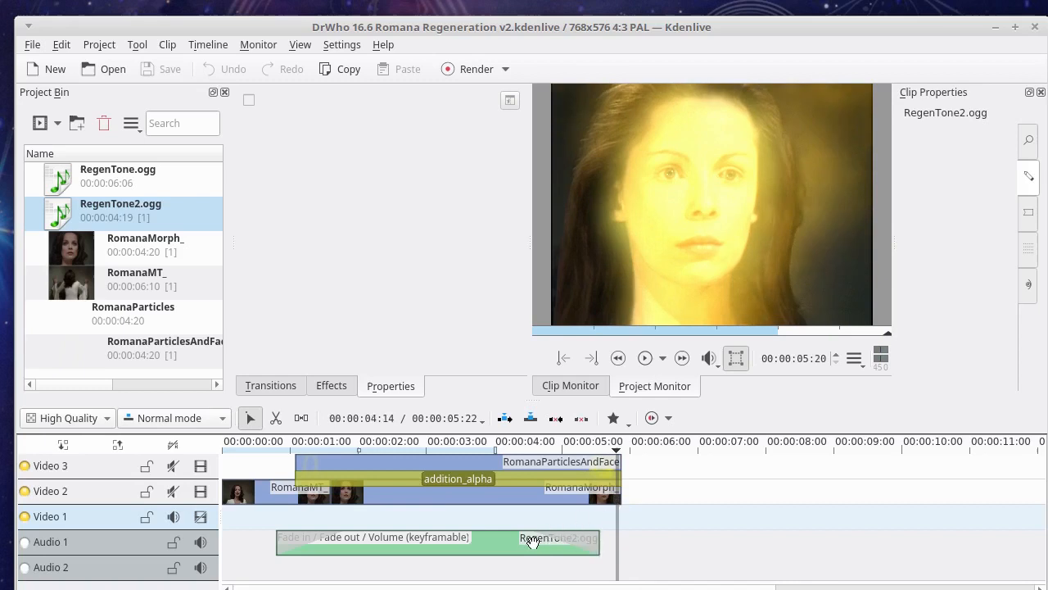
{"action": "left_click", "coordinate": [558, 537]}
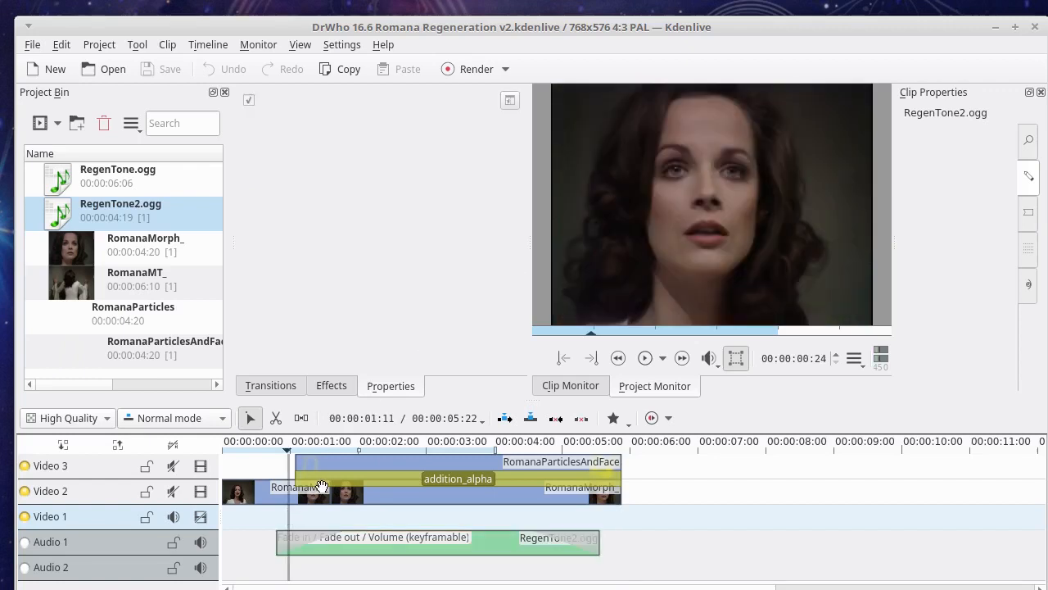
Set the transition between RomanaParticlesAndFace and the footage to addition_alpha for a golden glow.
{"action": "left_click", "coordinate": [459, 478]}
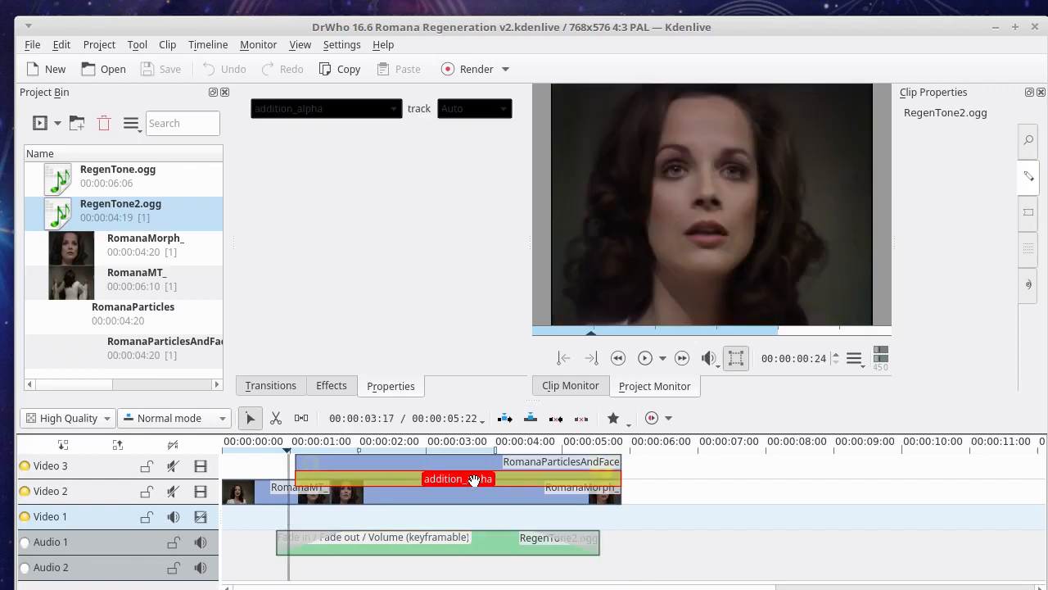
{"action": "left_click", "coordinate": [318, 455]}
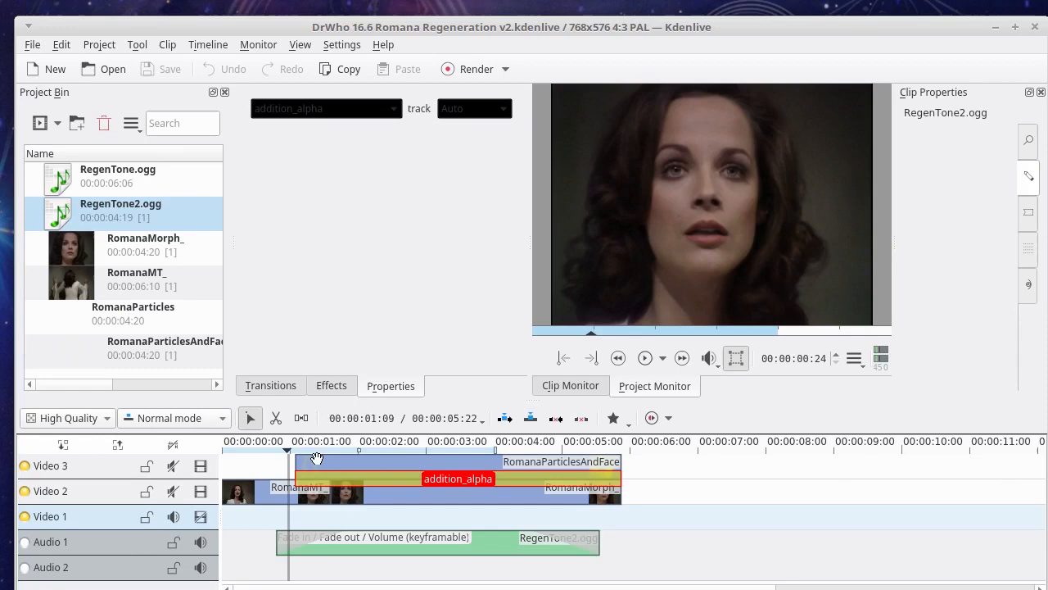
{"action": "right_click", "coordinate": [317, 461]}
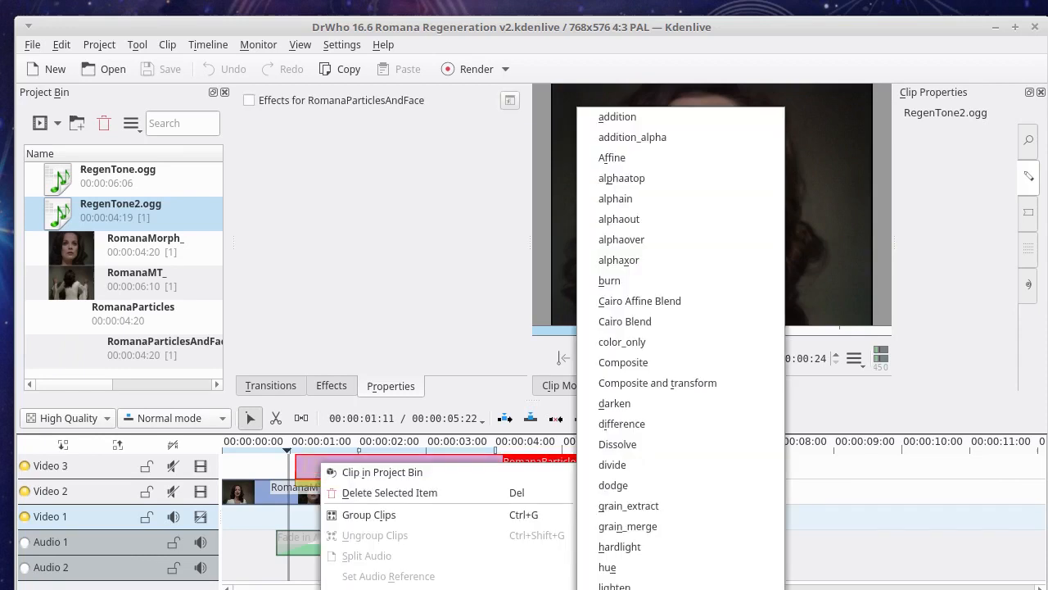
{"action": "mouse_move", "coordinate": [622, 137]}
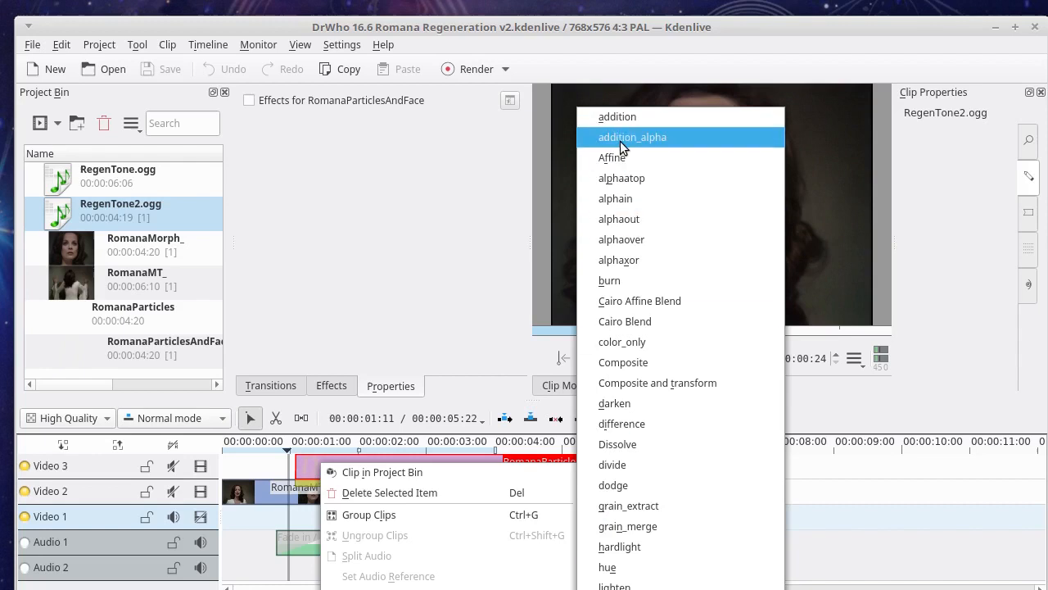
{"action": "left_click", "coordinate": [632, 138]}
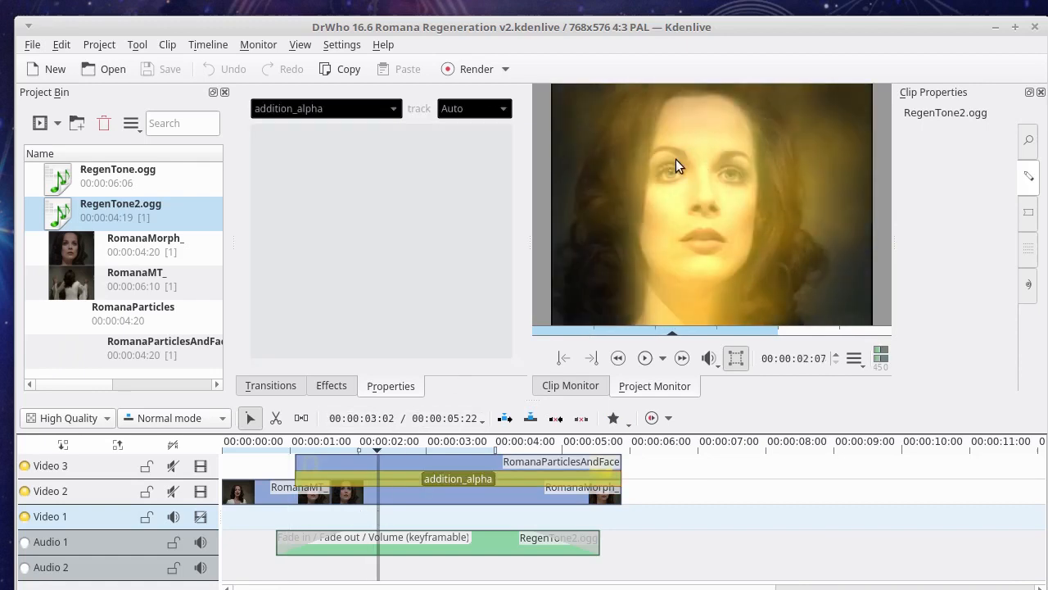
{"action": "mouse_move", "coordinate": [661, 183]}
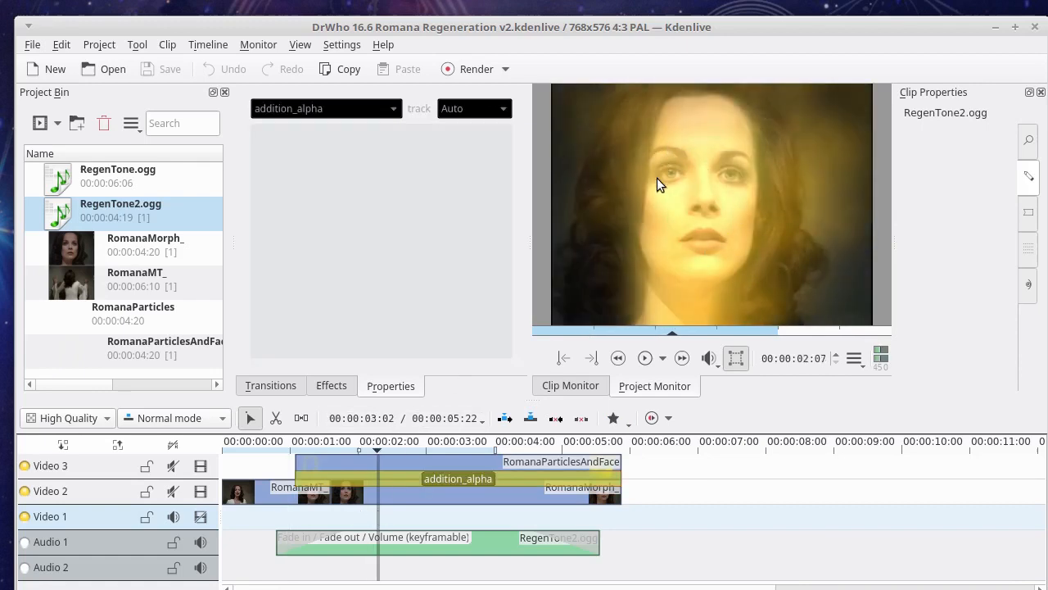